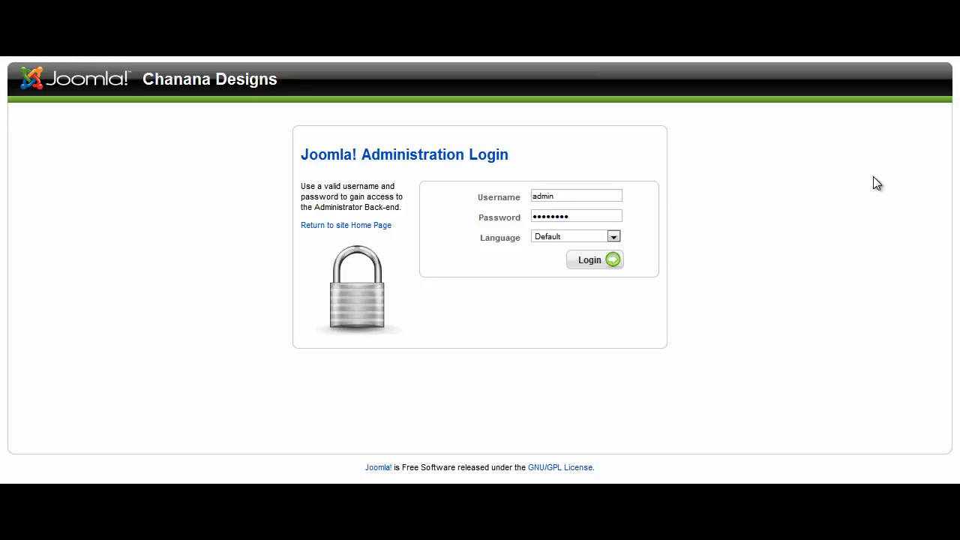
mouse_move(844, 211)
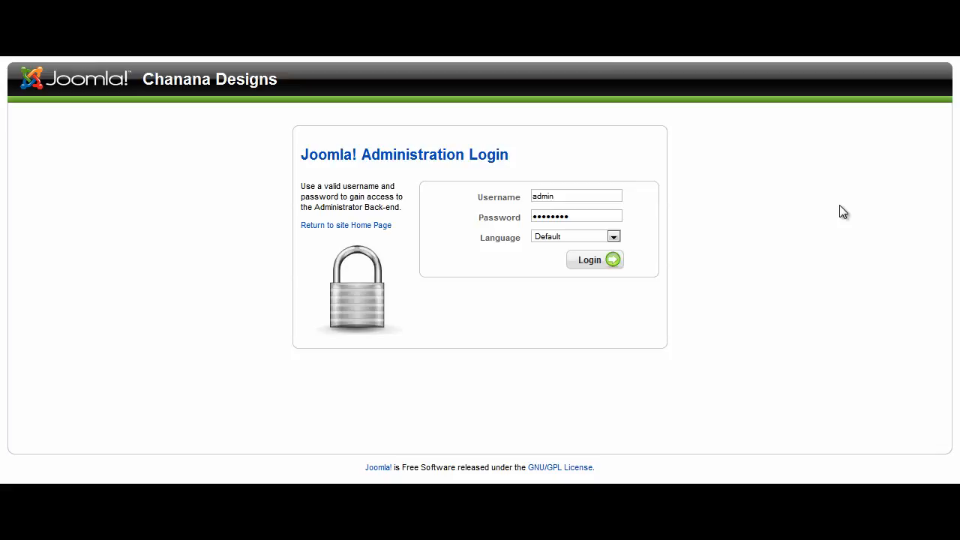
mouse_move(819, 222)
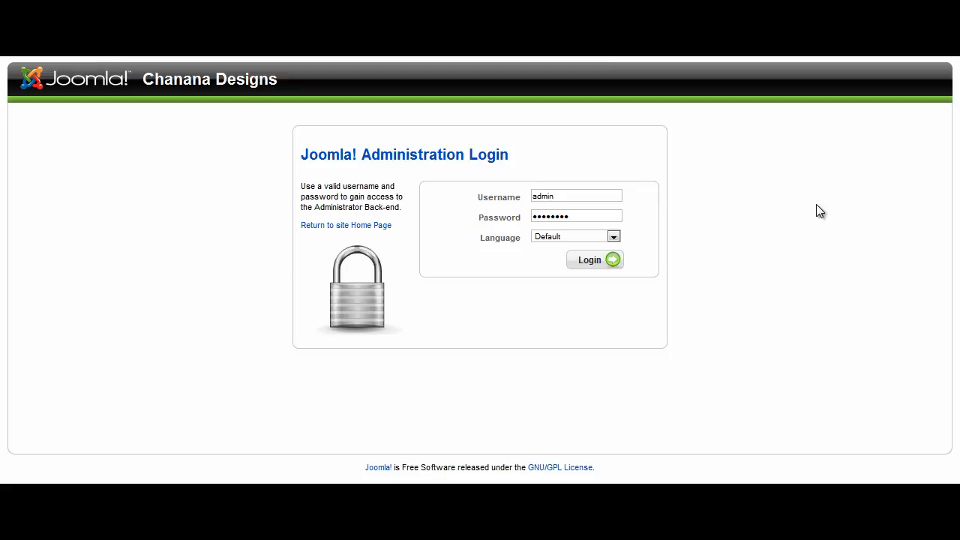
mouse_move(786, 233)
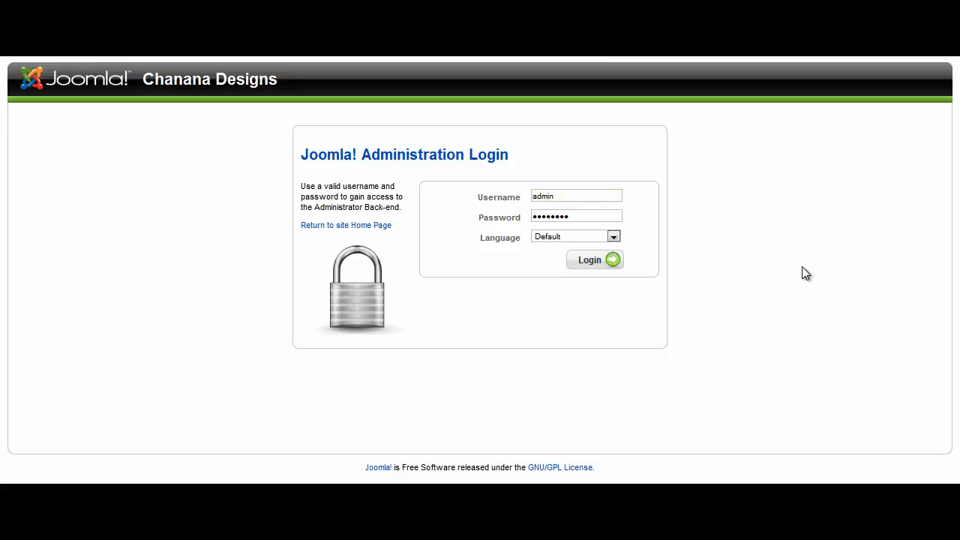
Step: Log in, go to Components > VirtueMart and expand the Orders section
left_click(594, 260)
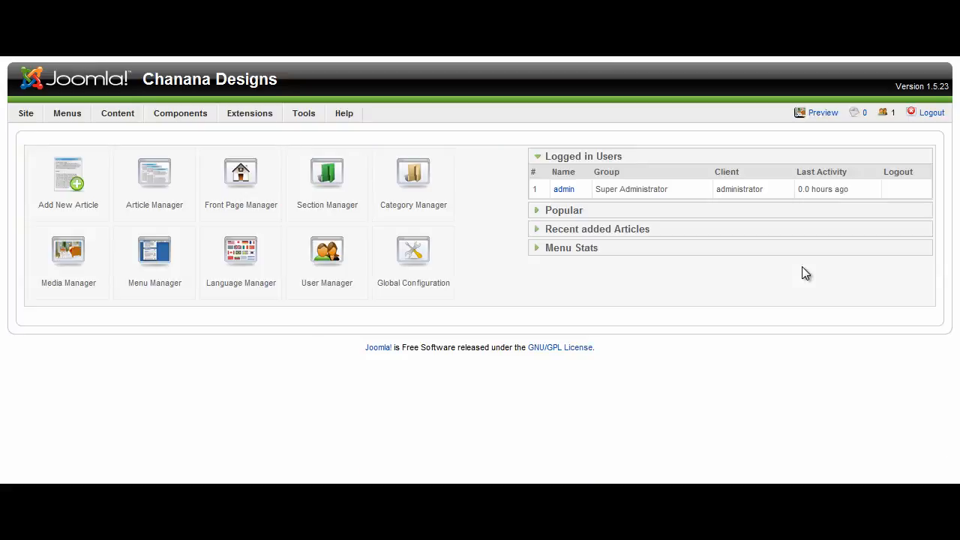
mouse_move(222, 158)
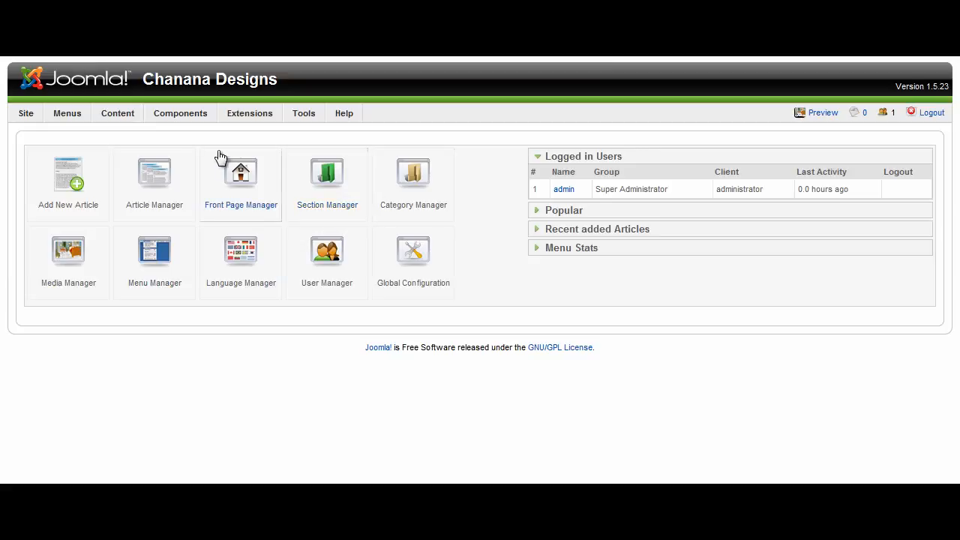
left_click(180, 112)
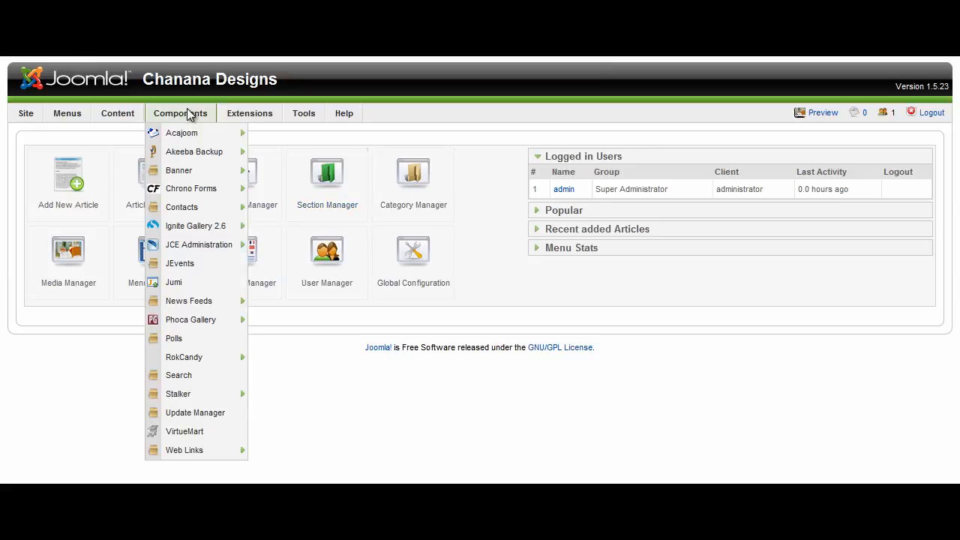
mouse_move(192, 189)
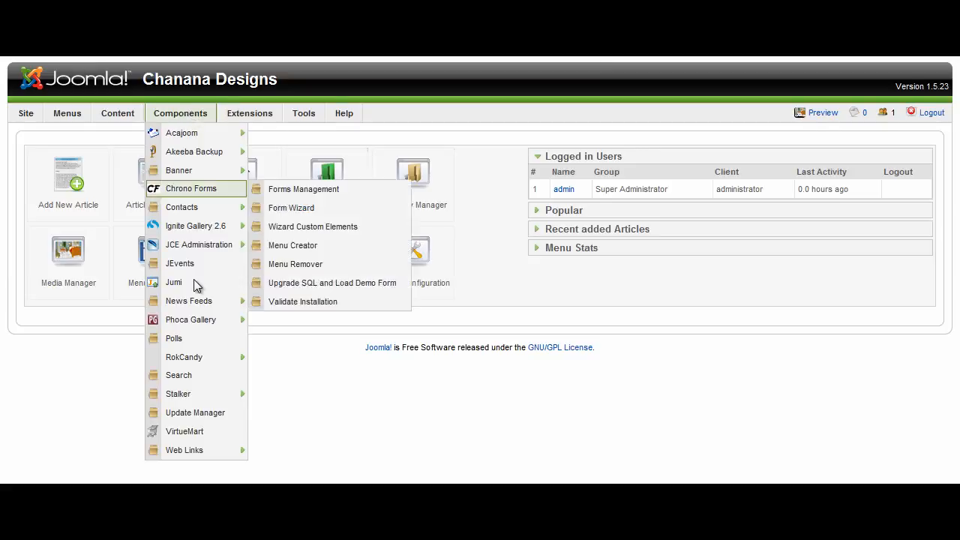
mouse_move(183, 432)
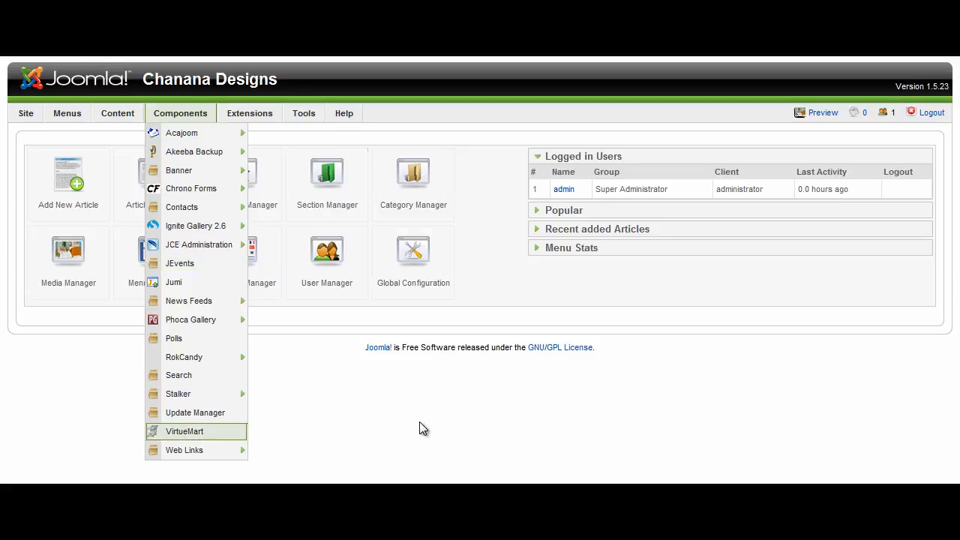
left_click(185, 432)
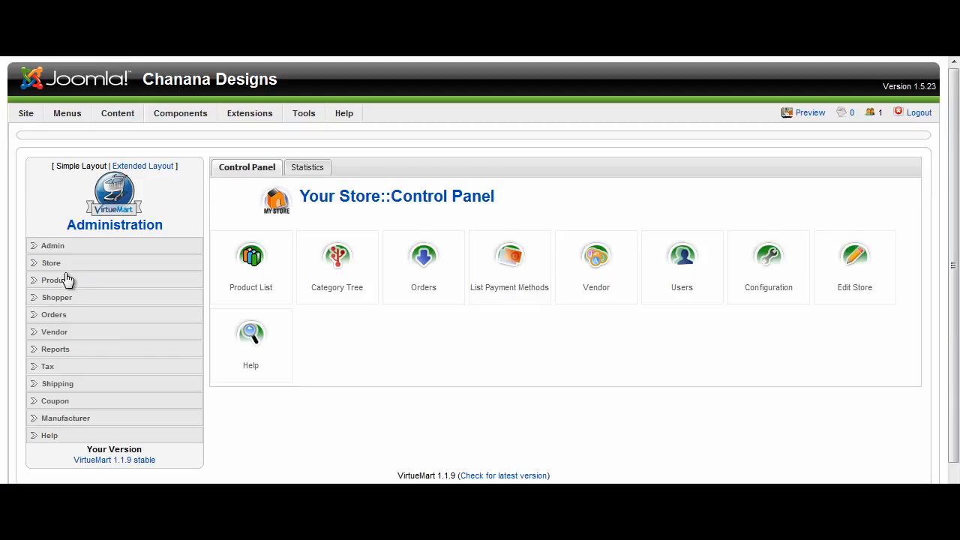
mouse_move(54, 315)
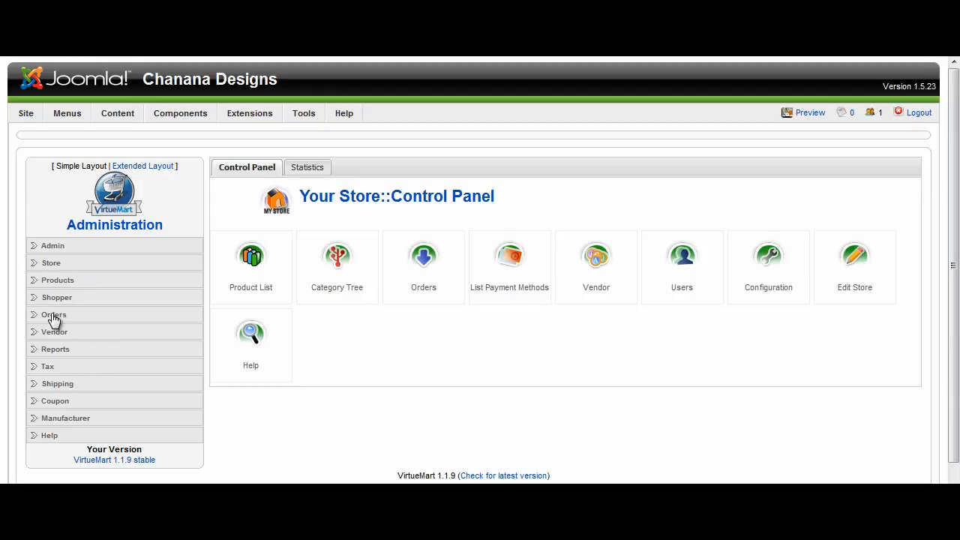
left_click(54, 316)
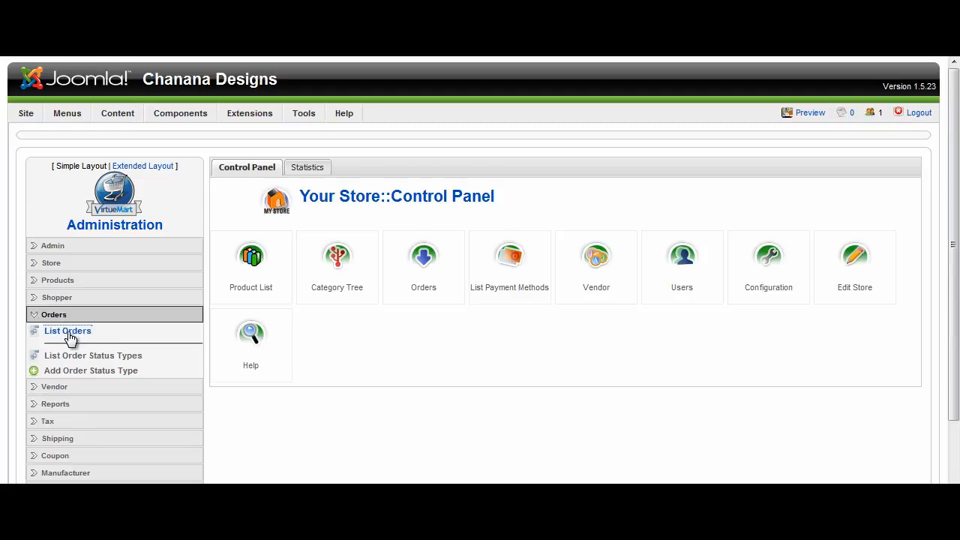
Step: Show the Order List with its Confirmed and Pending orders
left_click(67, 332)
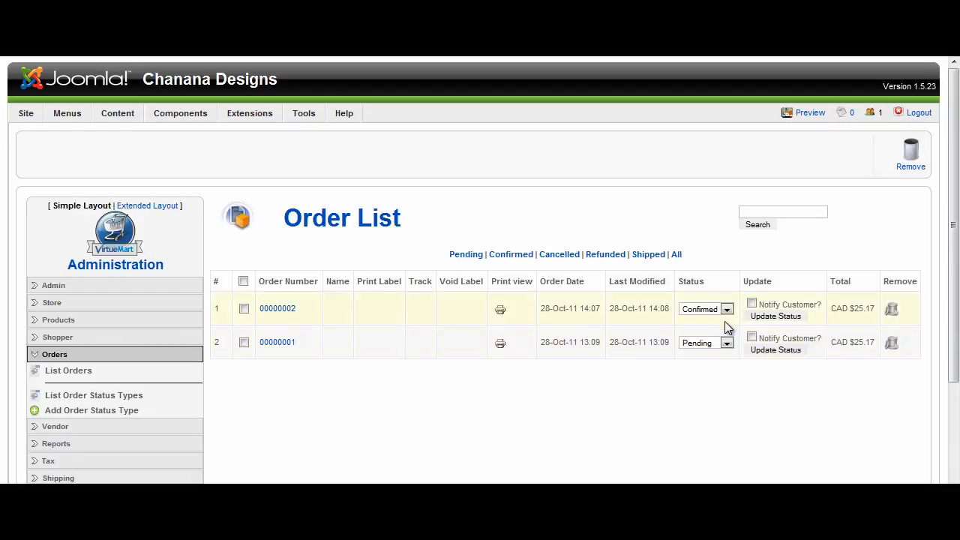
left_click(726, 342)
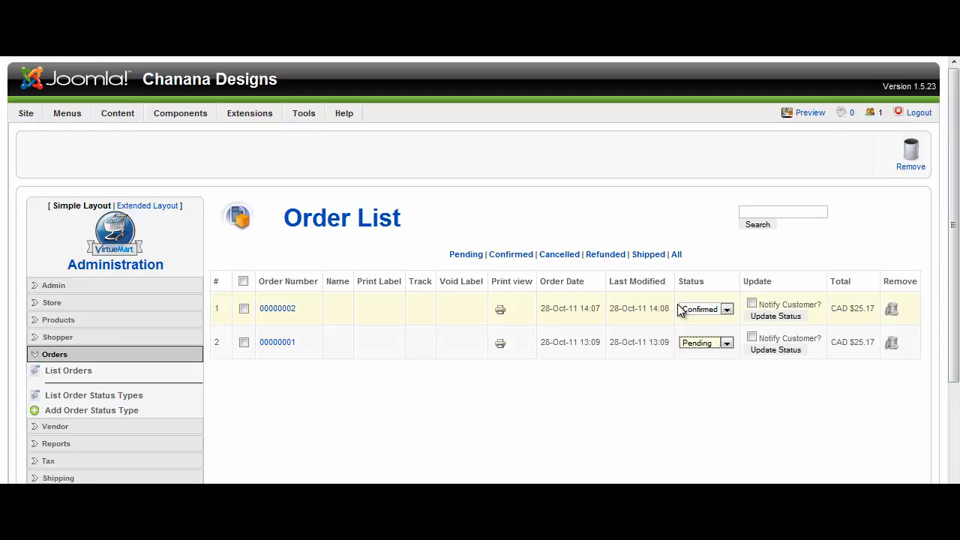
mouse_move(621, 309)
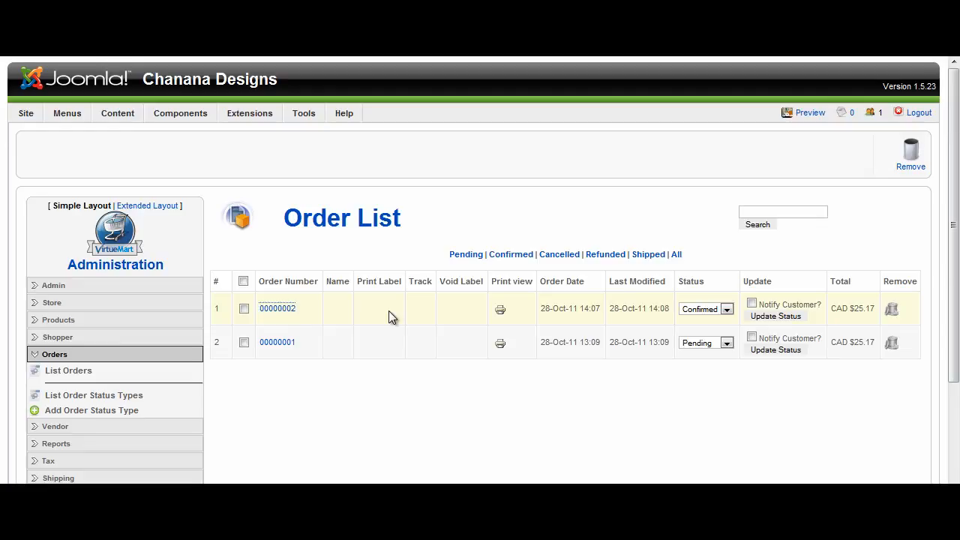
Step: View order 00000002's billing, shipping, shirt item and CAD 25.17 total, then collapse Orders
left_click(276, 310)
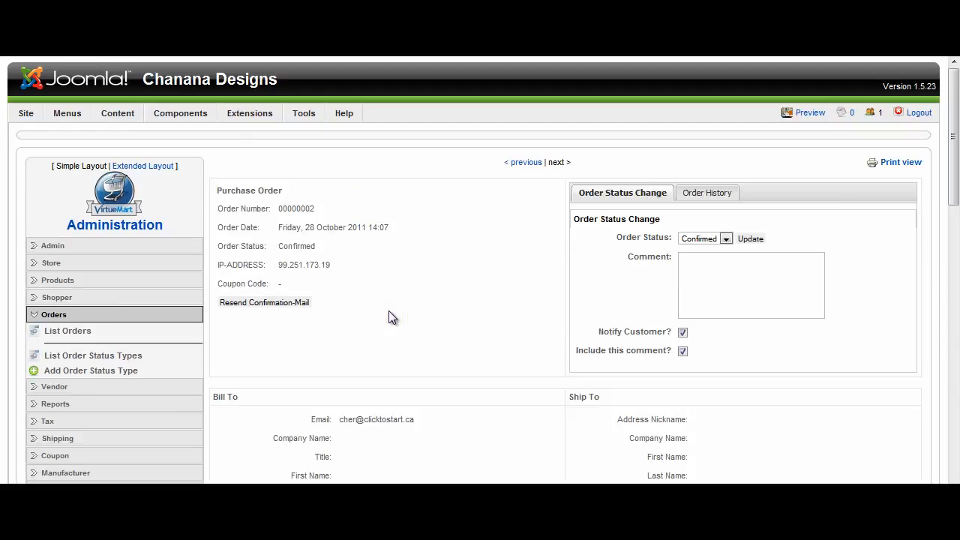
scroll("down", 3)
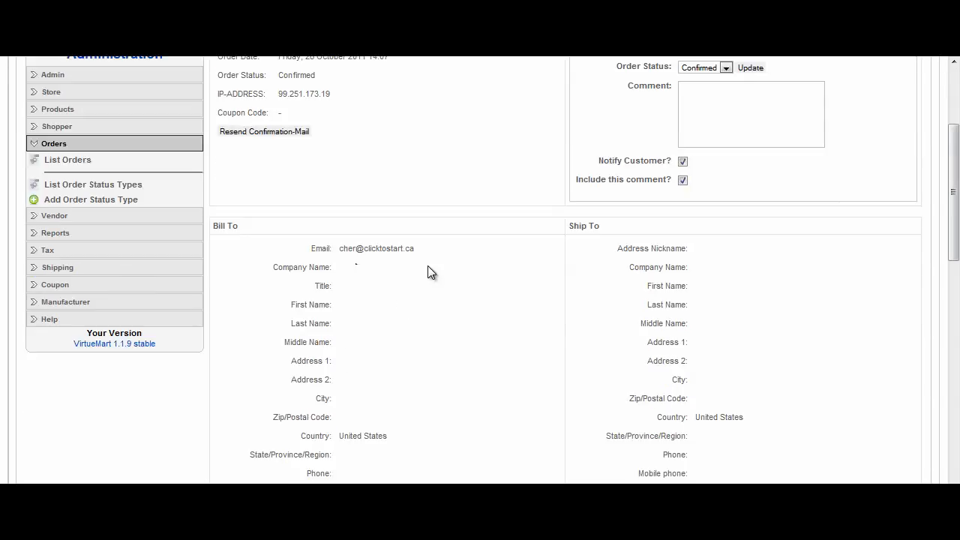
scroll("down", 3)
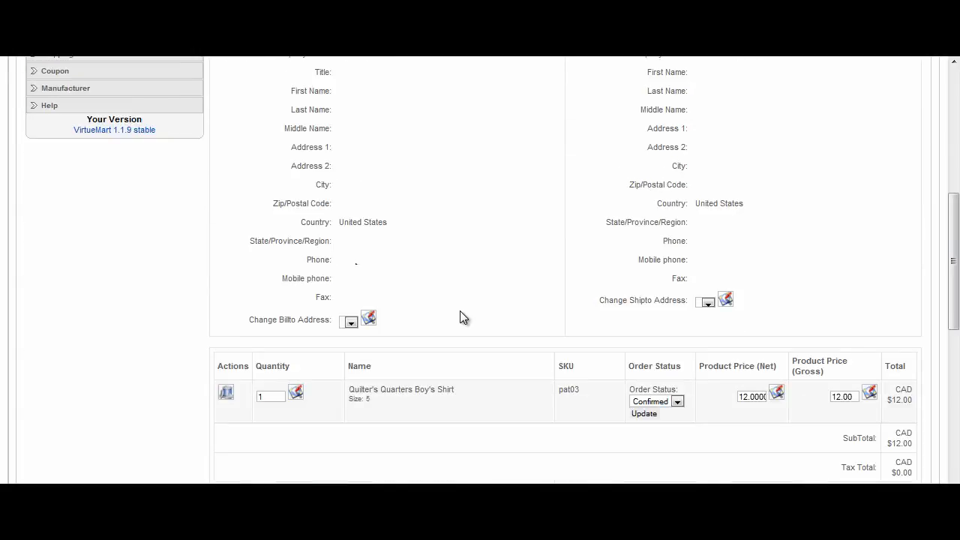
scroll("down", 3)
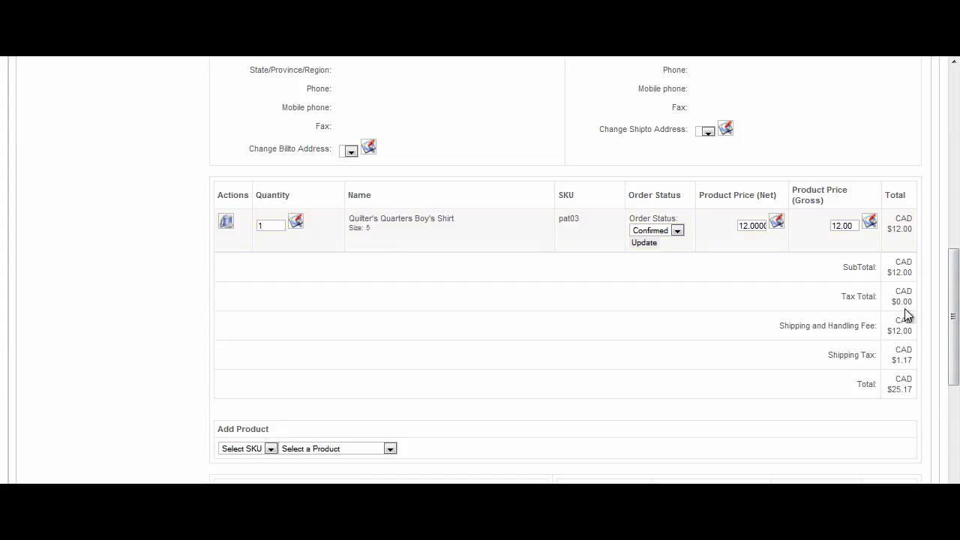
mouse_move(908, 375)
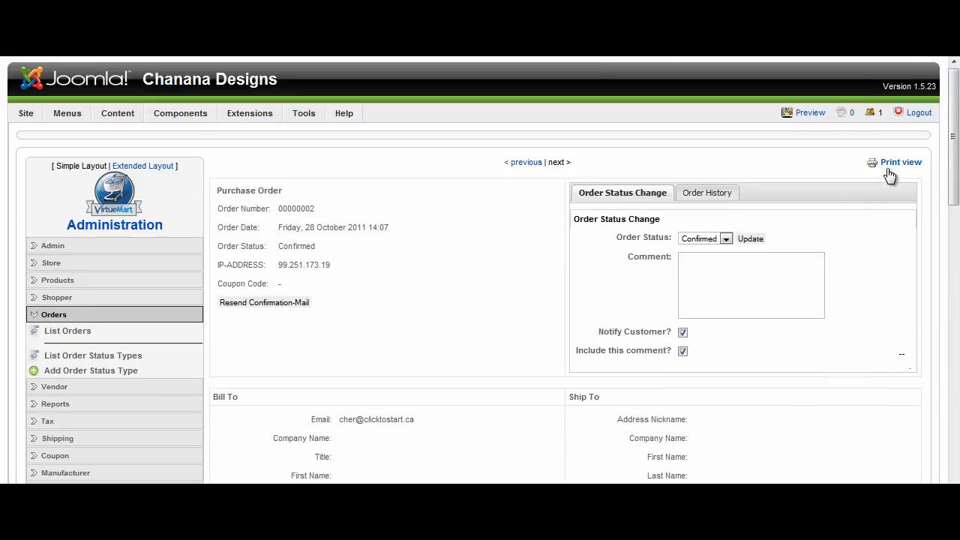
mouse_move(117, 332)
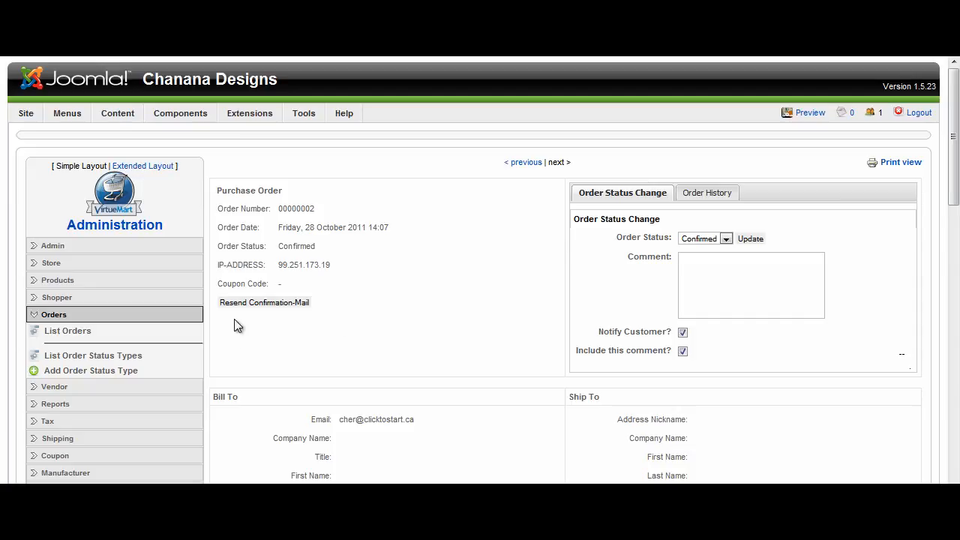
left_click(705, 238)
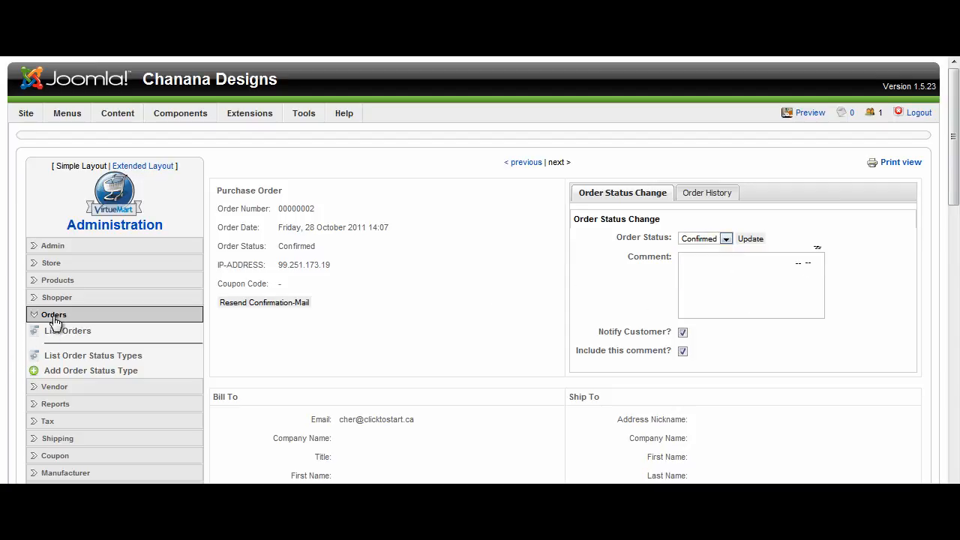
left_click(54, 316)
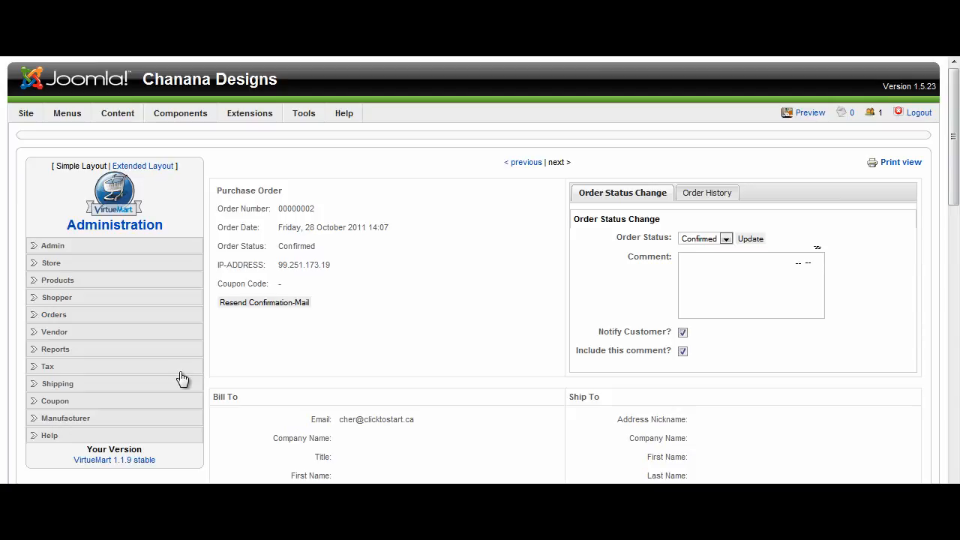
mouse_move(54, 287)
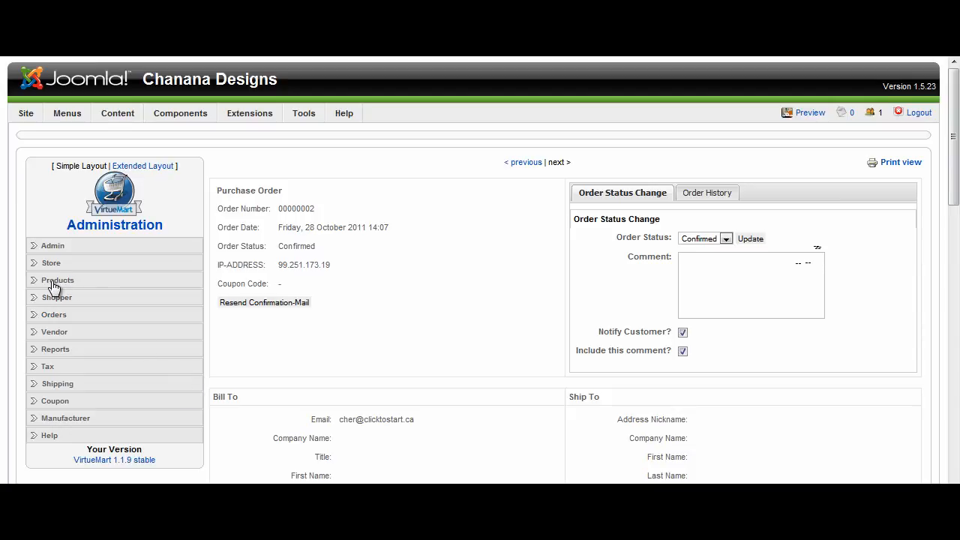
Step: From the Product List, open Quilter's Quarters Skirt for editing
left_click(57, 280)
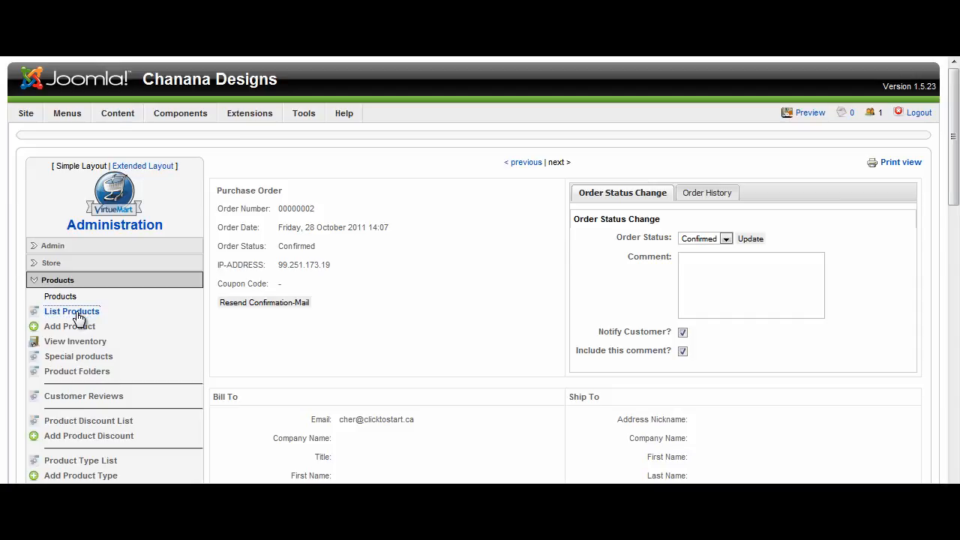
left_click(72, 311)
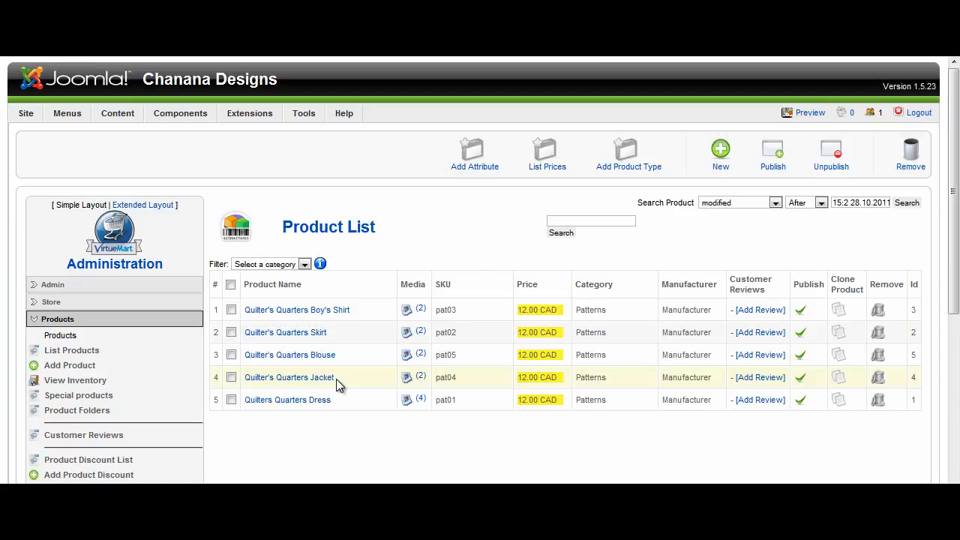
left_click(285, 333)
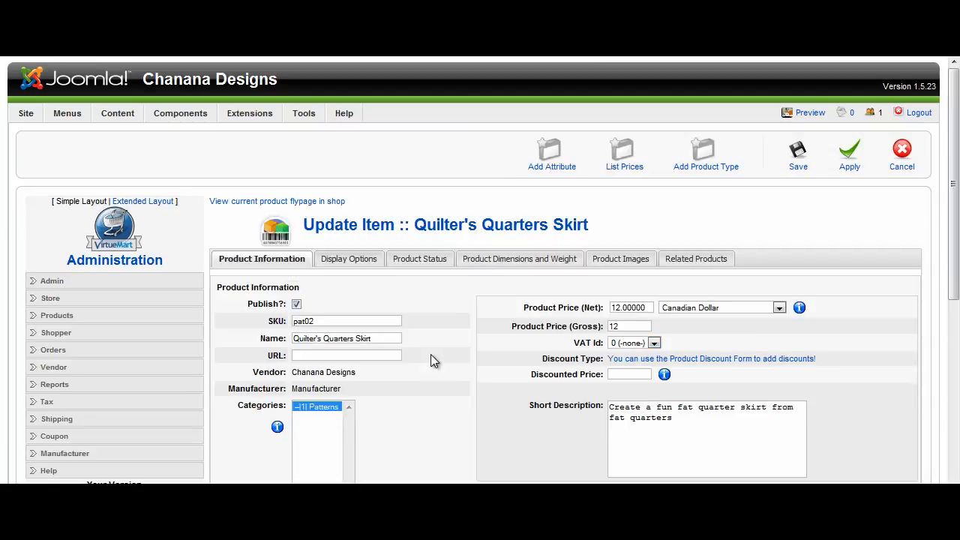
Step: Add a period at the end of the skirt's short description and check the full description
left_click(57, 315)
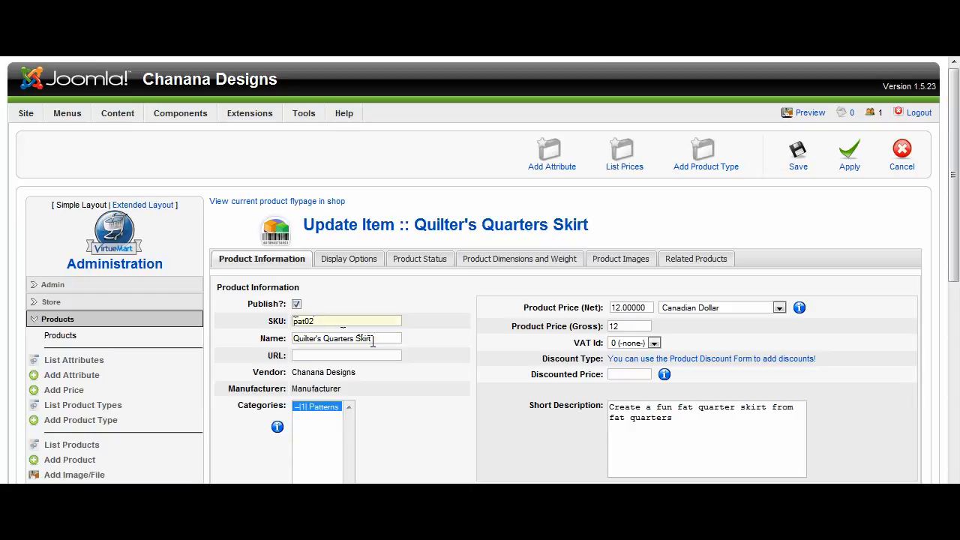
left_click(705, 417)
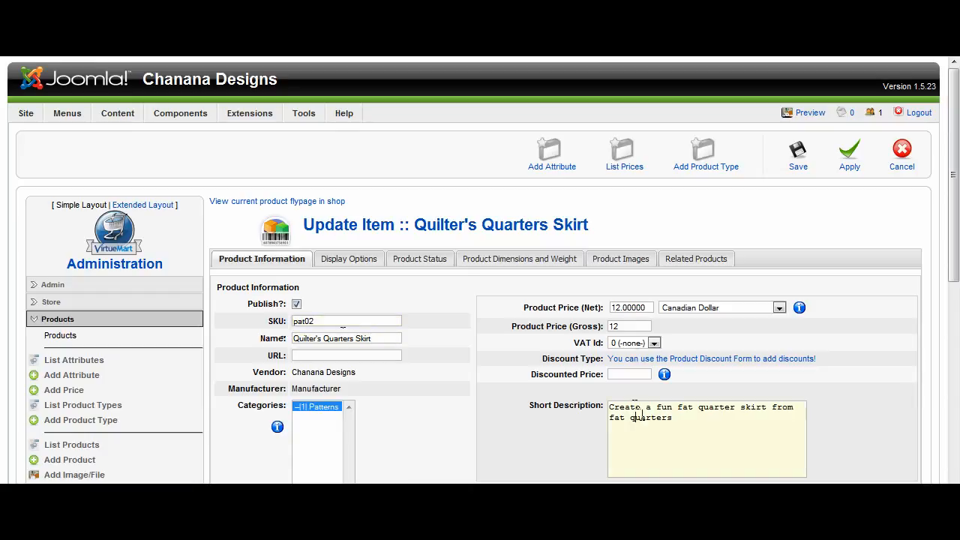
scroll("down", 3)
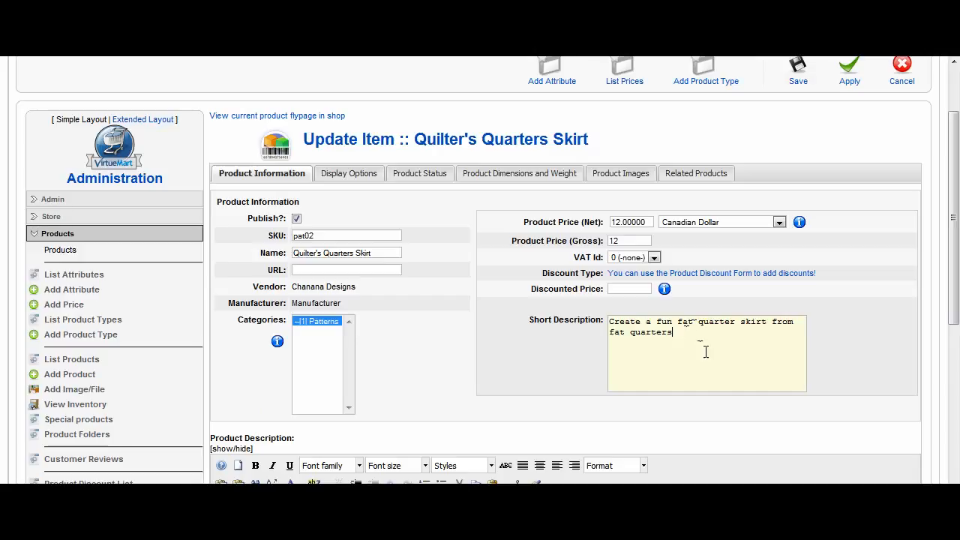
type(".")
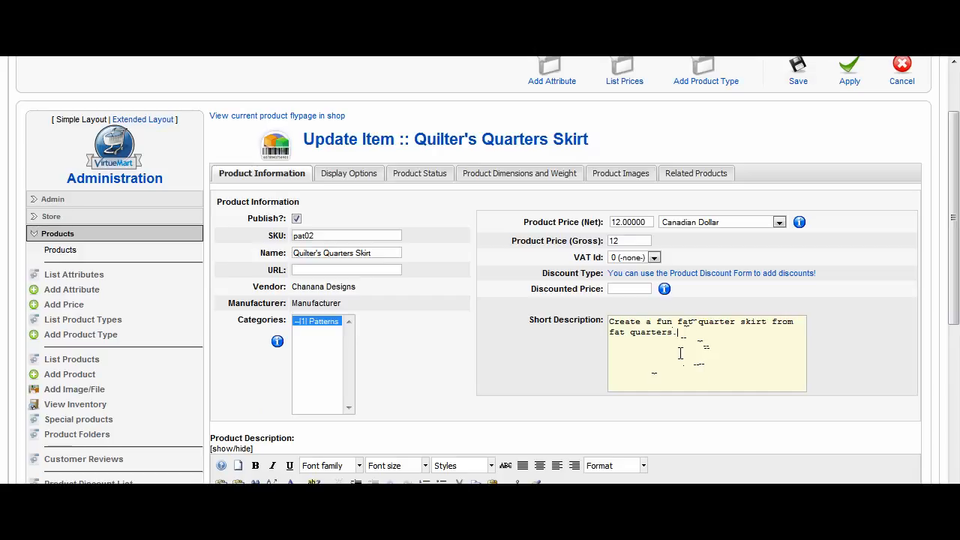
scroll("down", 3)
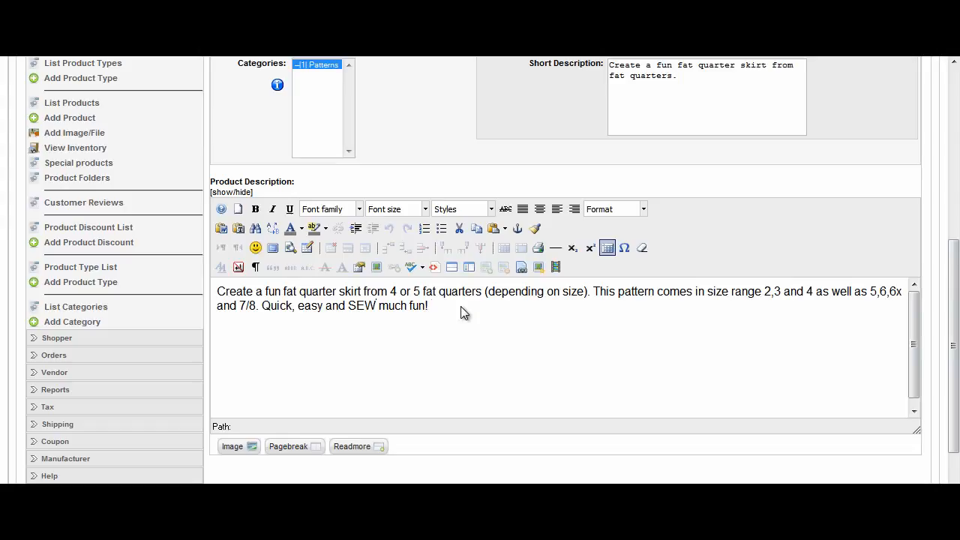
mouse_move(592, 344)
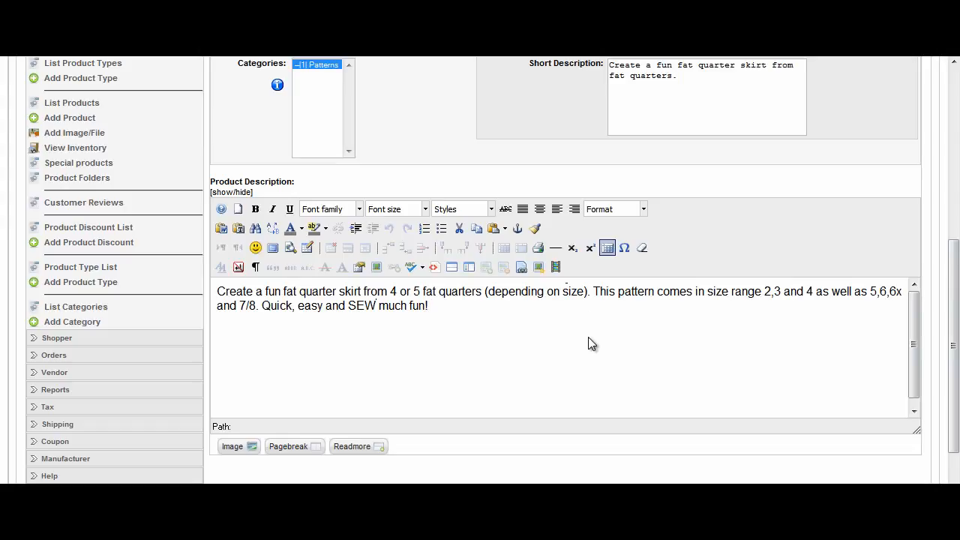
mouse_move(526, 326)
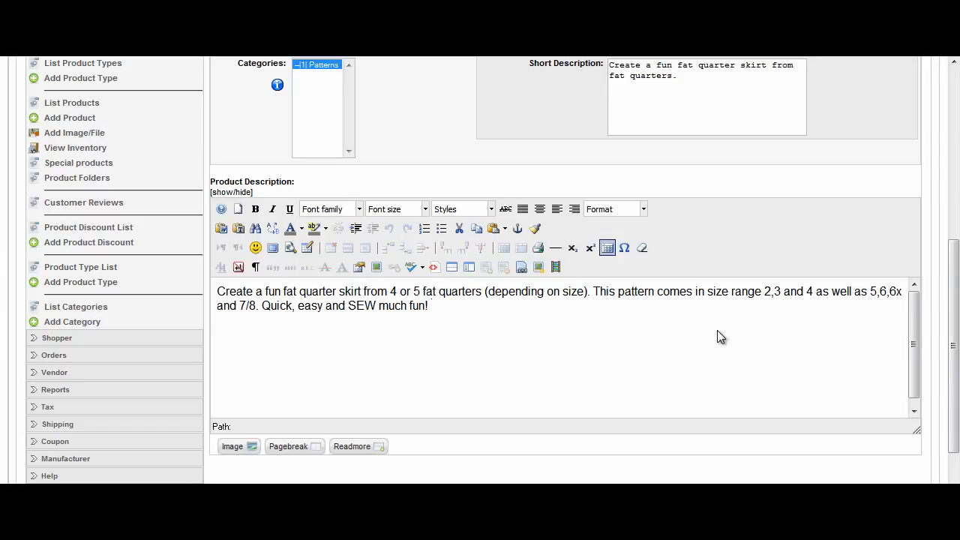
scroll("up", 3)
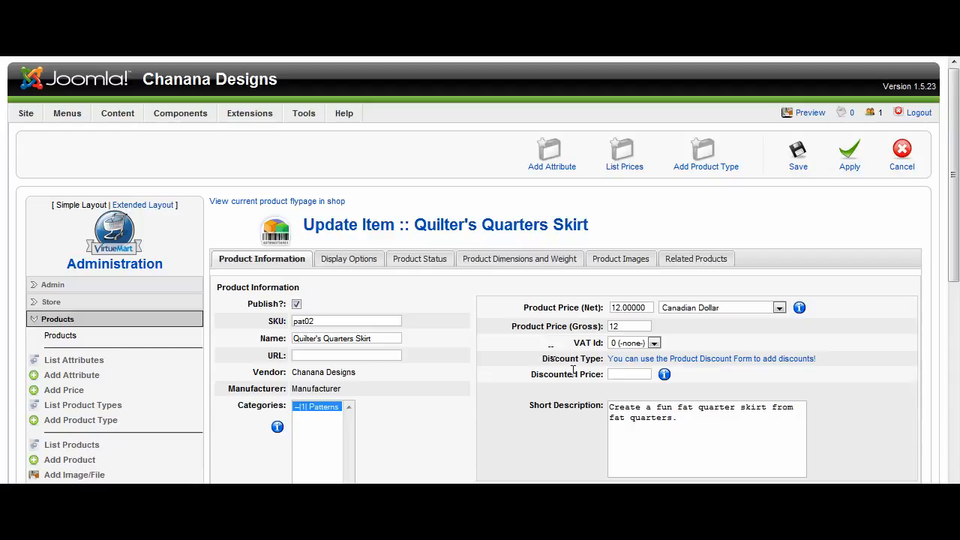
mouse_move(477, 365)
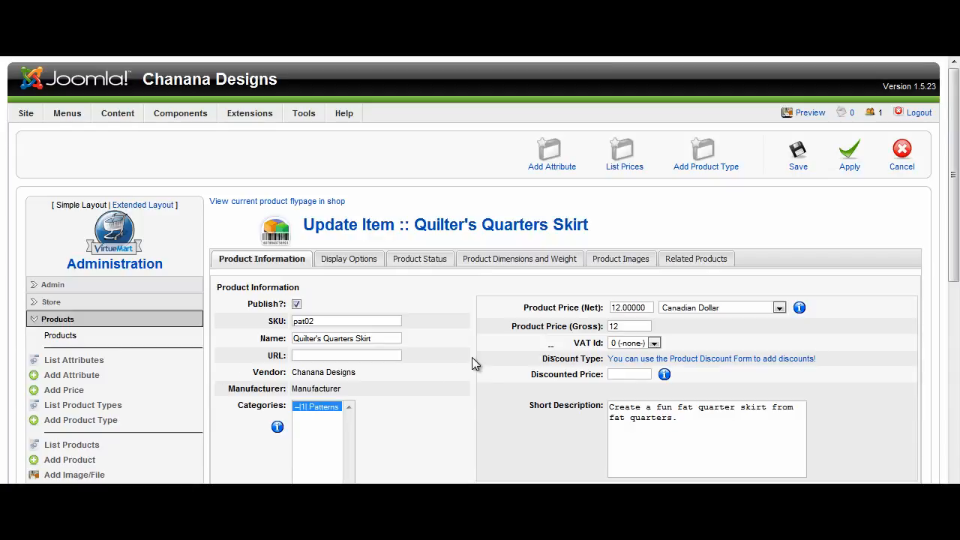
mouse_move(784, 166)
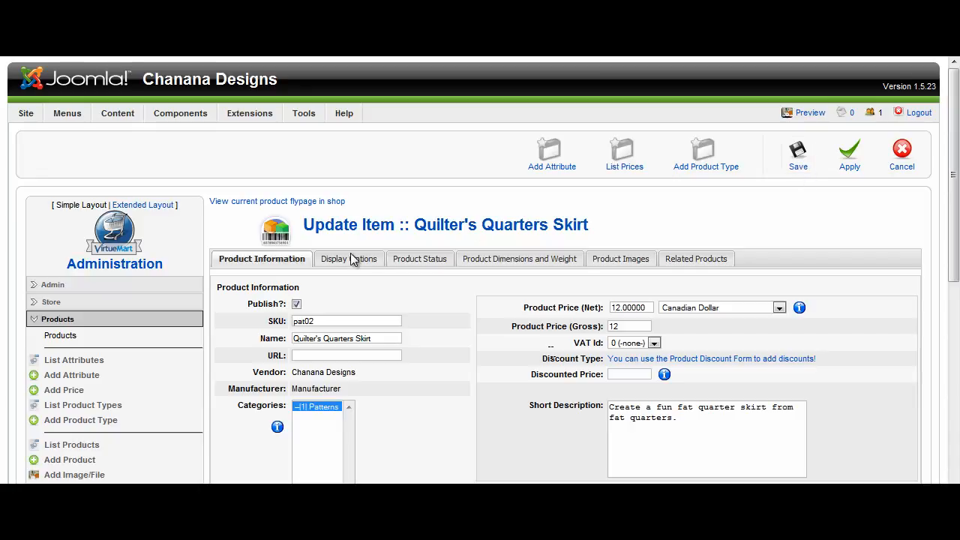
Step: Review the Size attribute under Product Status and save the skirt product
left_click(420, 258)
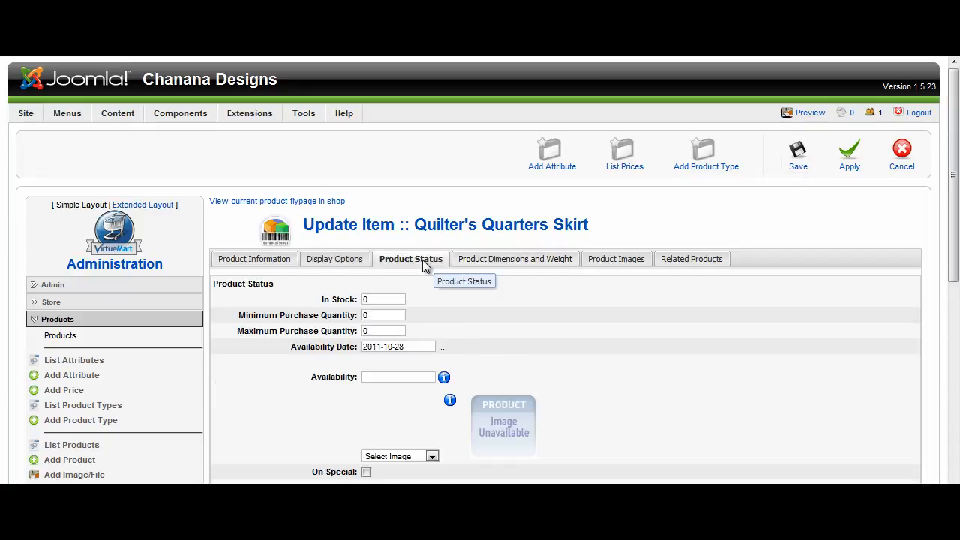
scroll("down", 3)
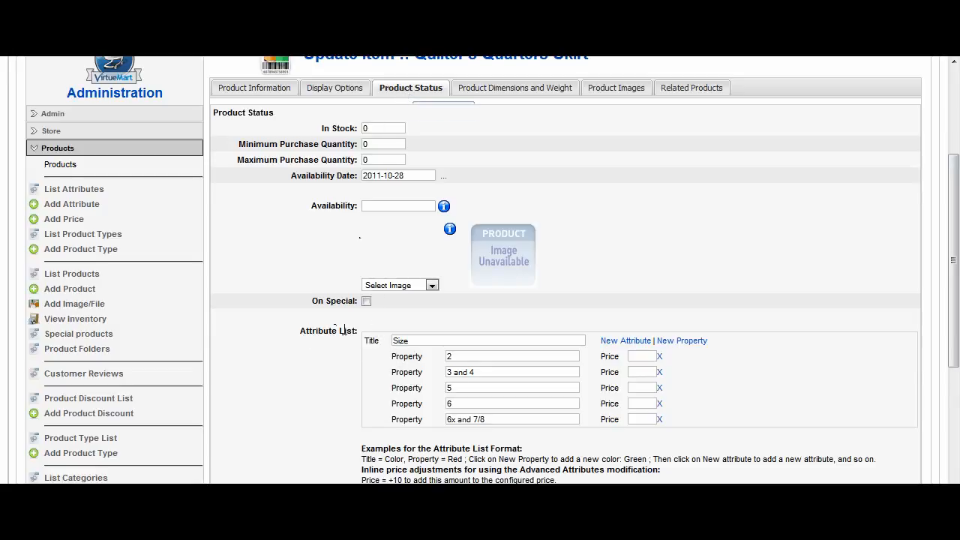
triple_click(487, 339)
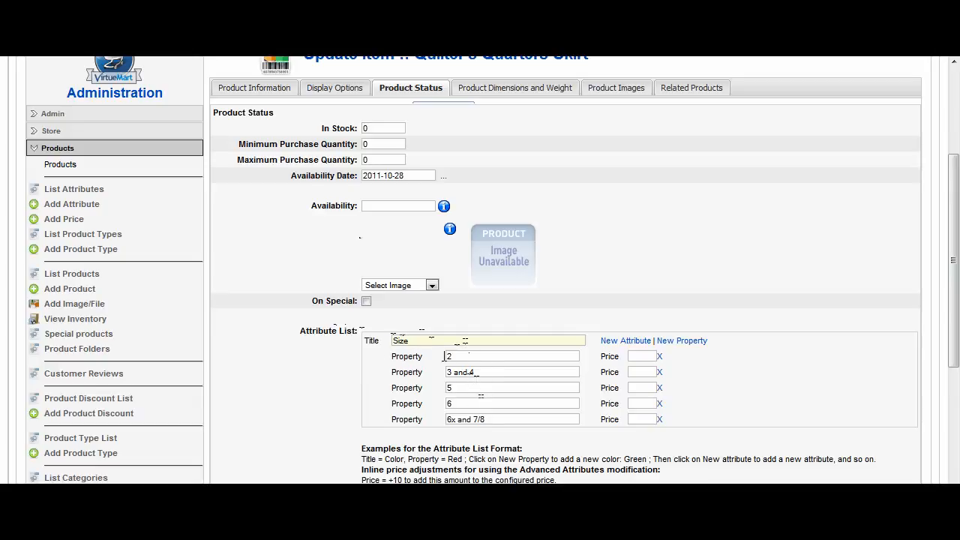
scroll("up", 3)
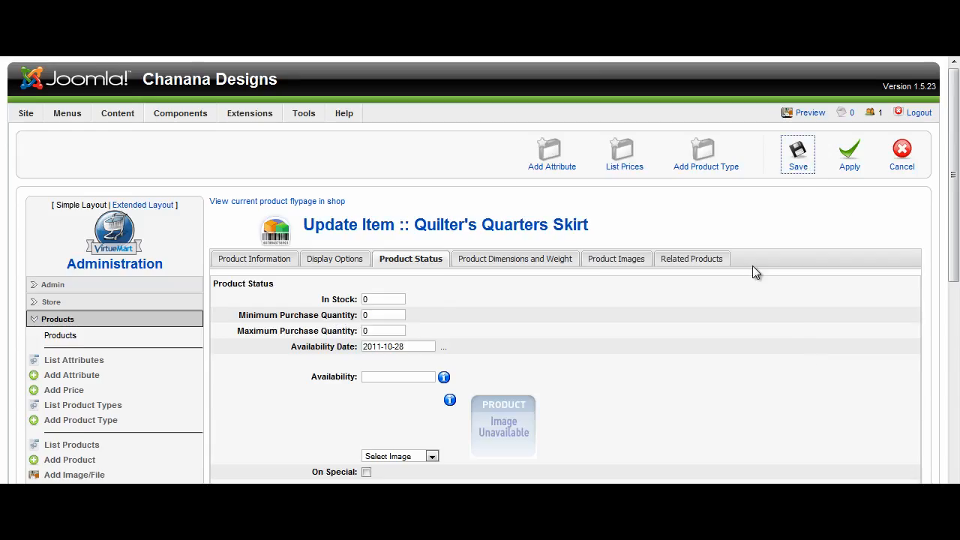
left_click(799, 150)
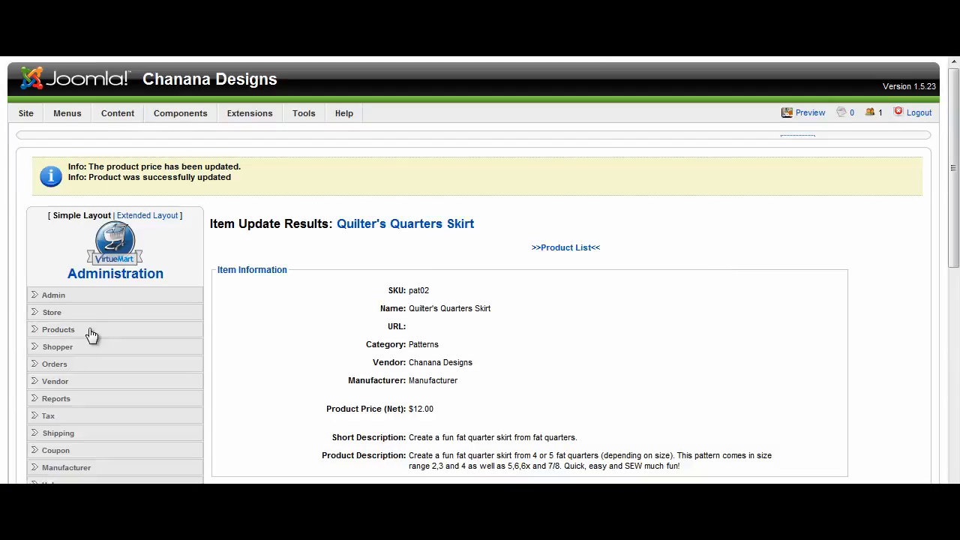
Step: Return to the full Product List via the Products menu
left_click(180, 112)
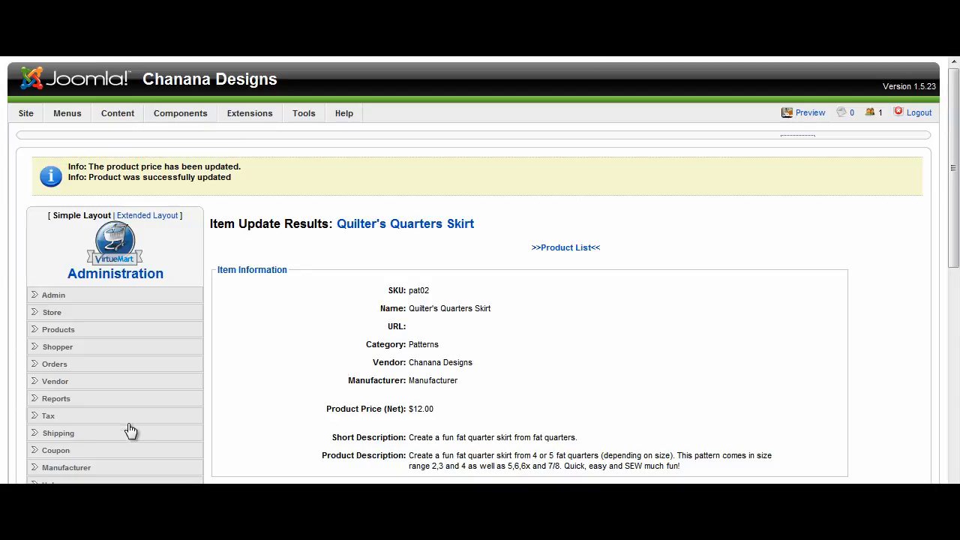
mouse_move(66, 449)
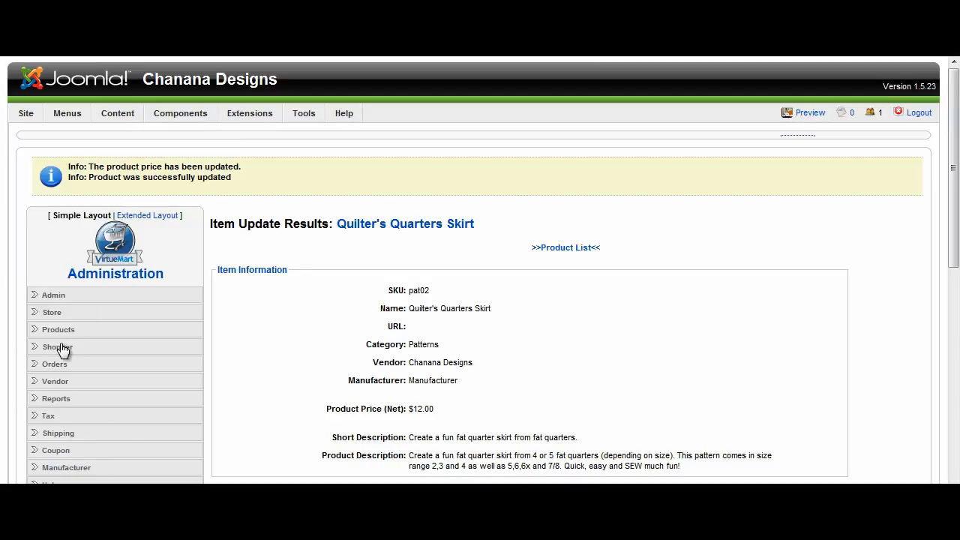
left_click(57, 330)
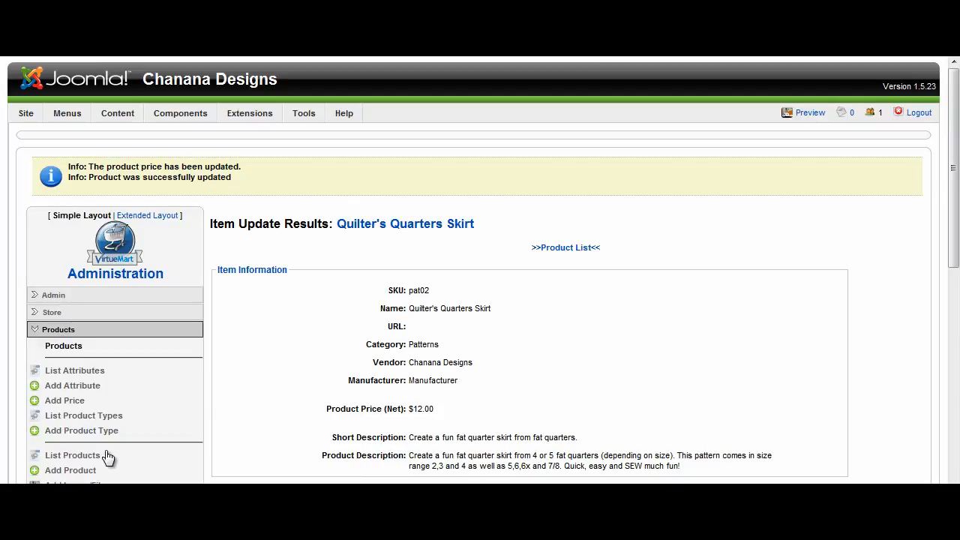
scroll("down", 3)
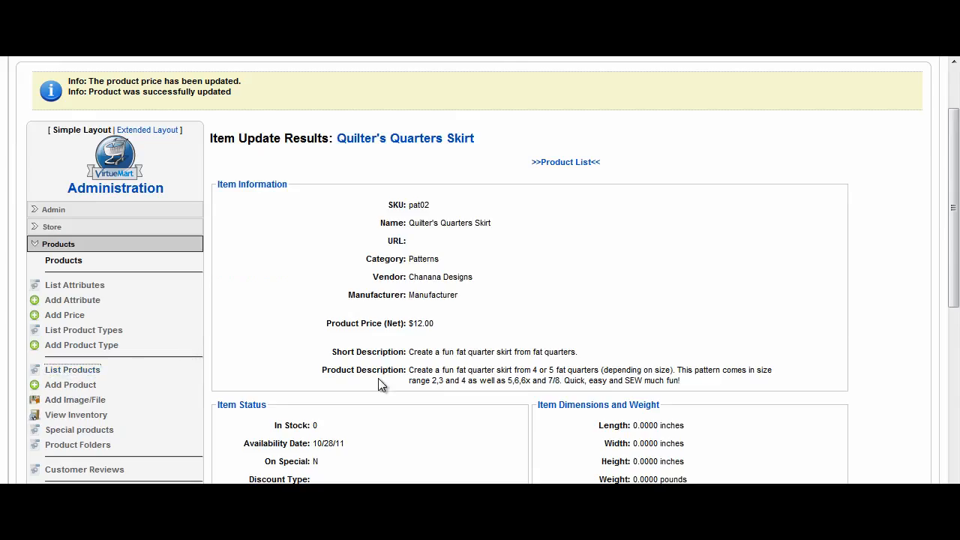
left_click(564, 163)
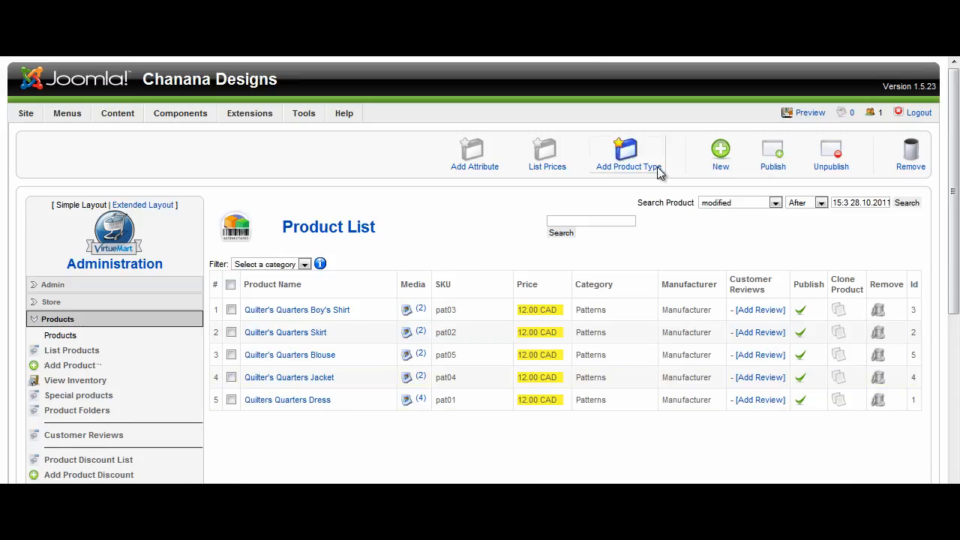
mouse_move(773, 157)
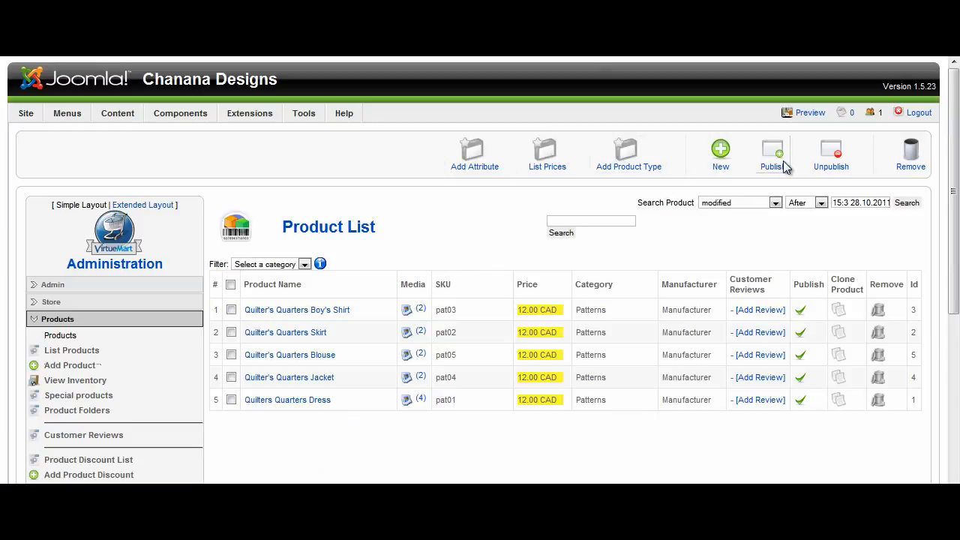
mouse_move(721, 153)
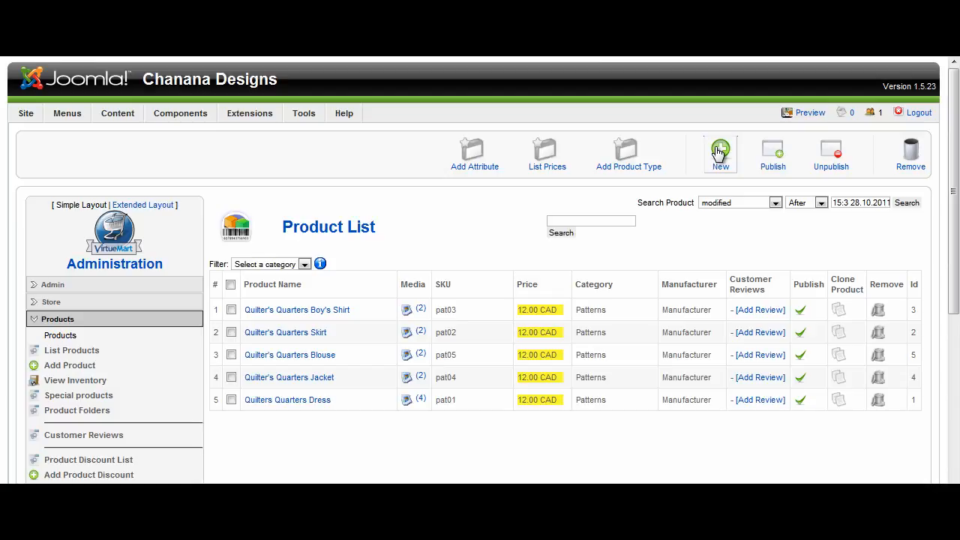
Step: Start a new product from the Product List toolbar
left_click(721, 150)
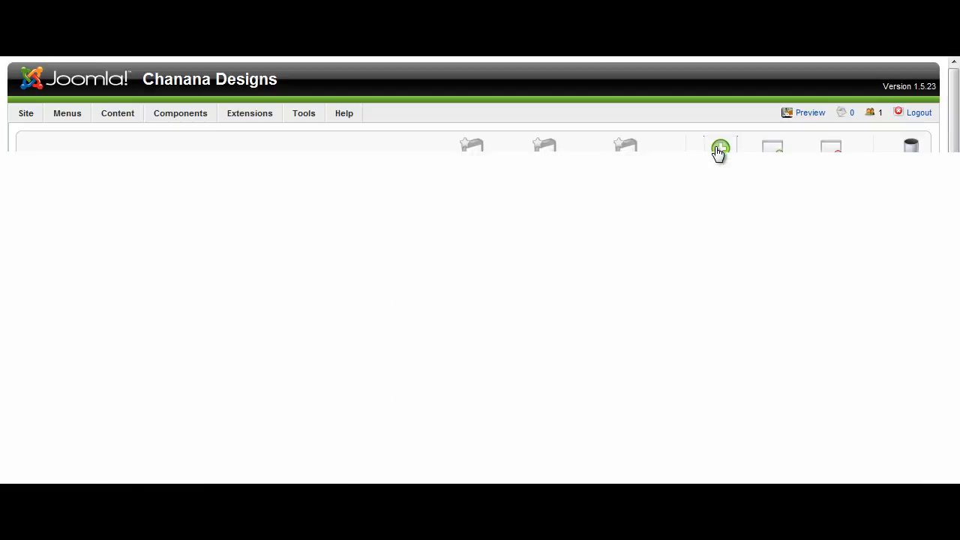
Step: Enter SKU pat0, name Sample Pattern, price 12 and 'Short Description'
left_click(721, 149)
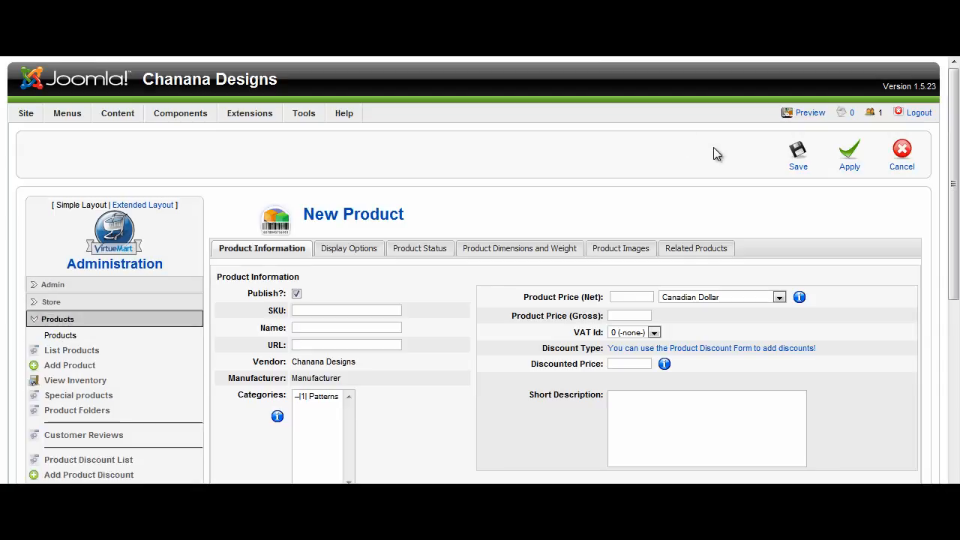
left_click(345, 309)
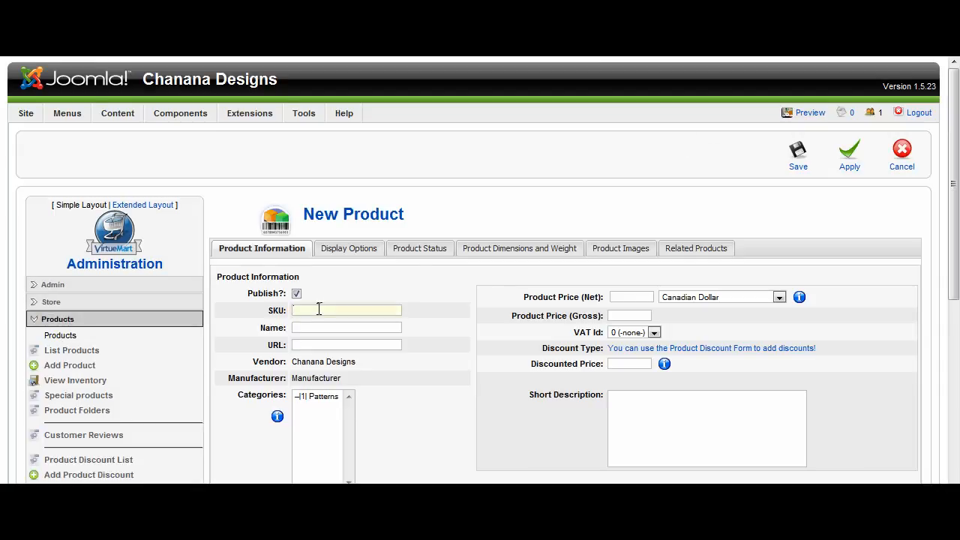
type("pat08")
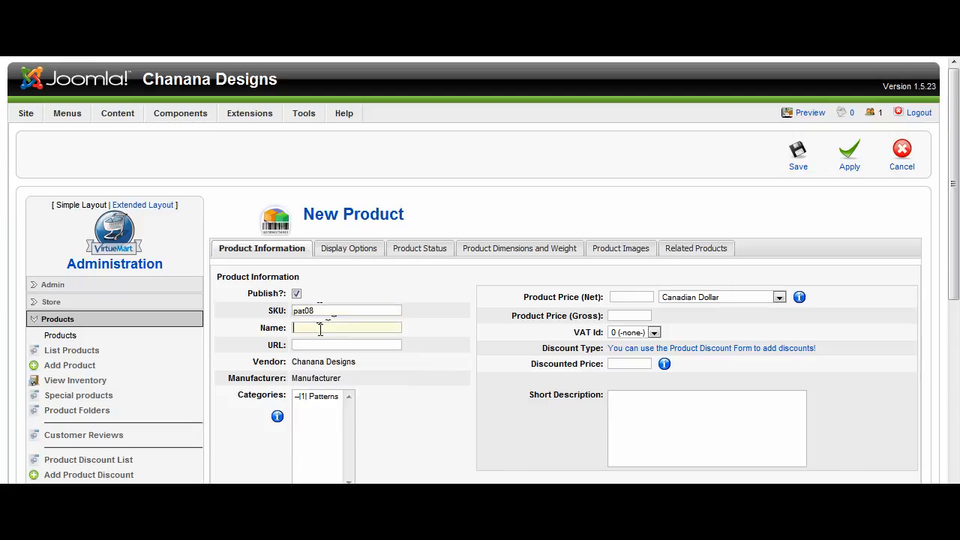
type("Sample Pattern")
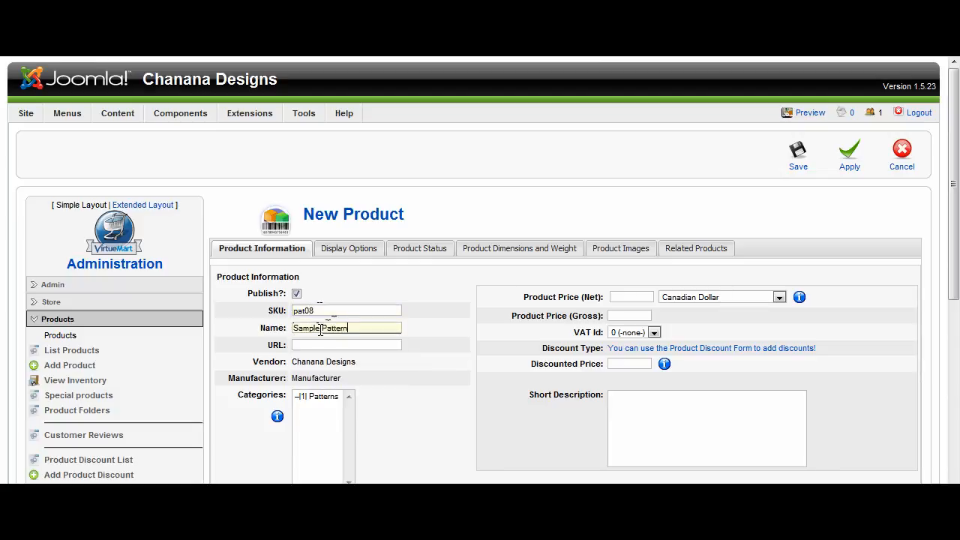
type("12")
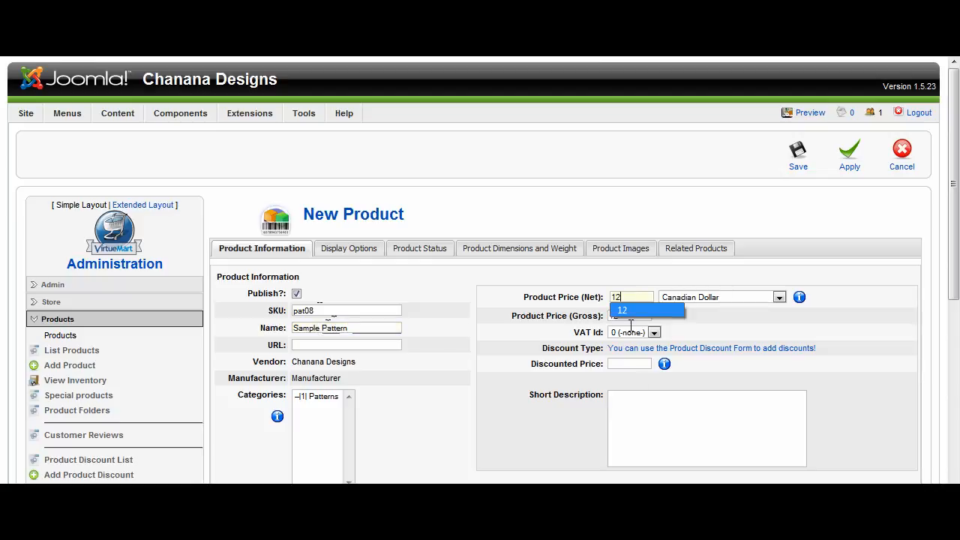
type("Sho")
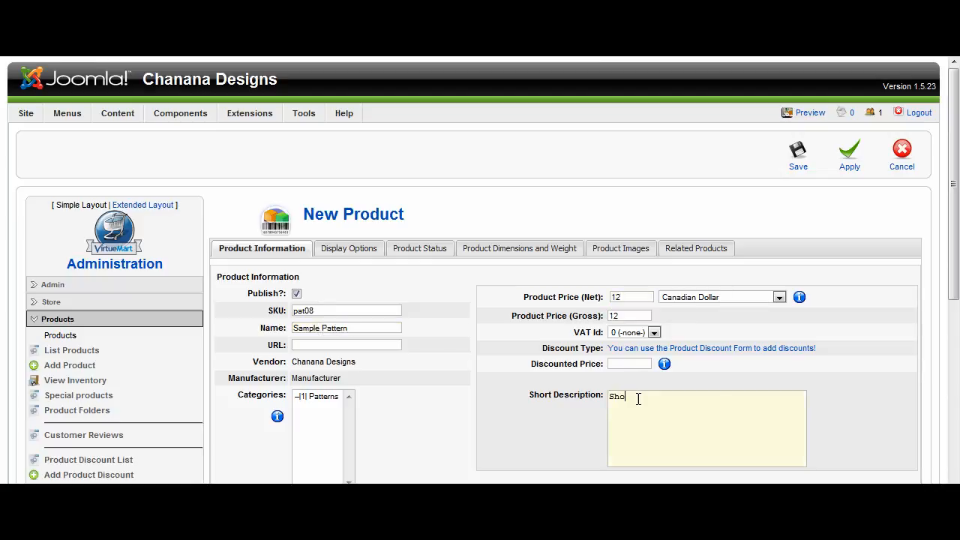
type("Short Descrip")
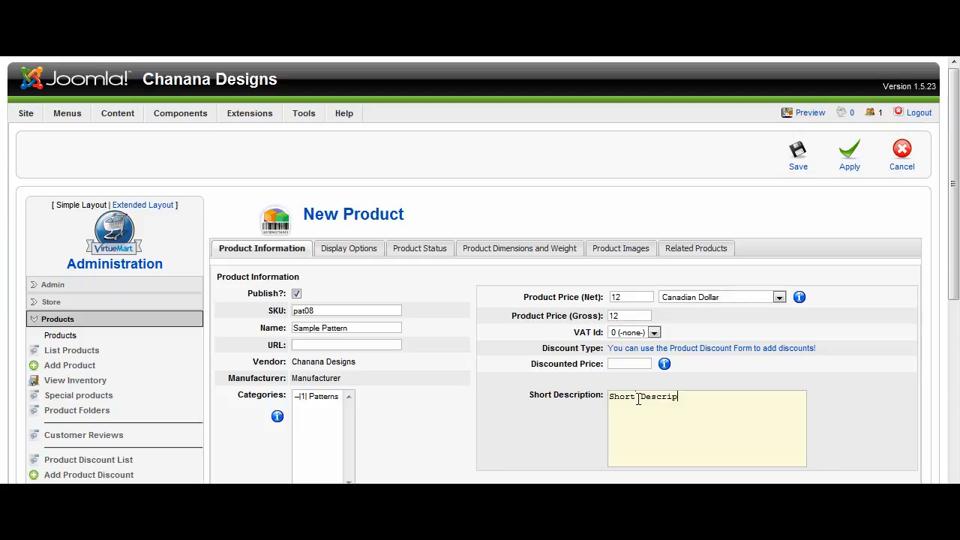
Step: Enter 'Longer Description' in the Product Description editor
scroll("down", 3)
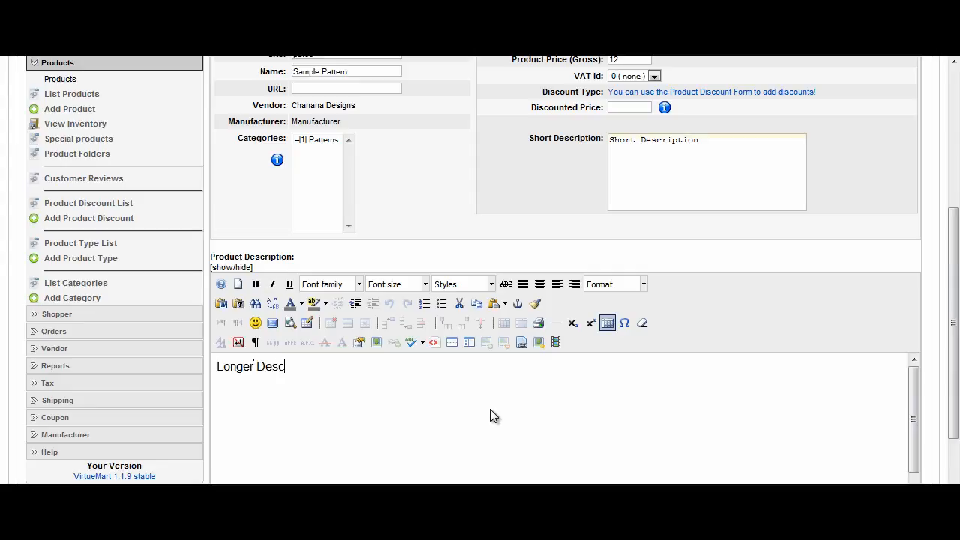
type("ription")
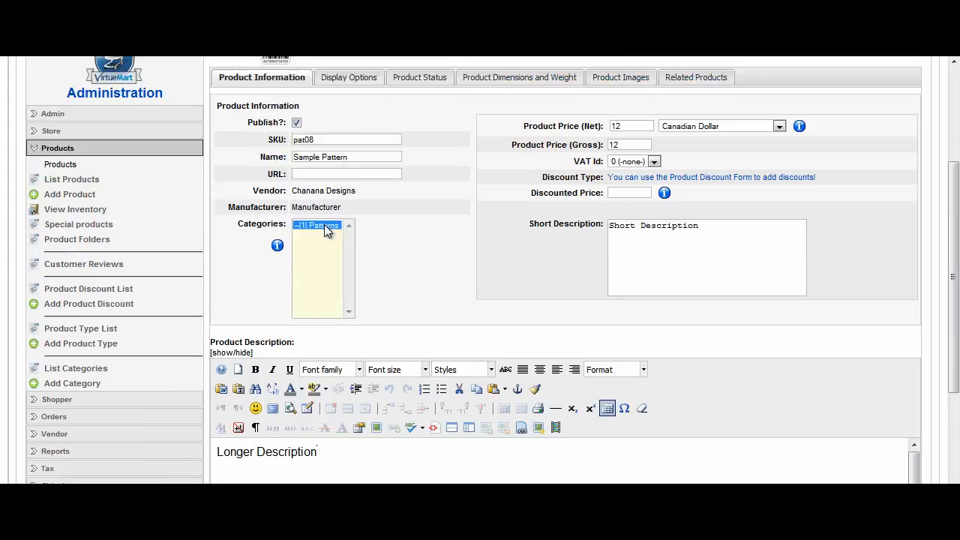
mouse_move(441, 276)
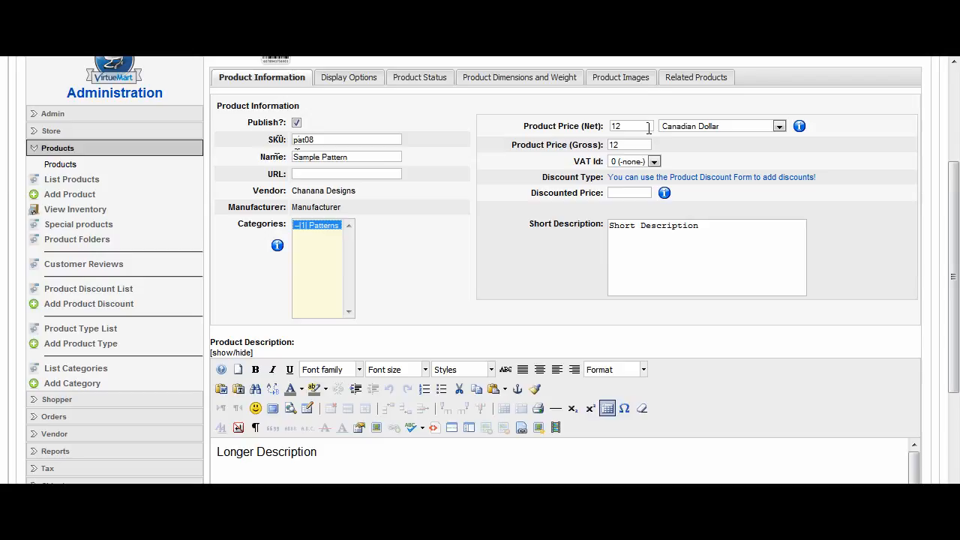
mouse_move(334, 339)
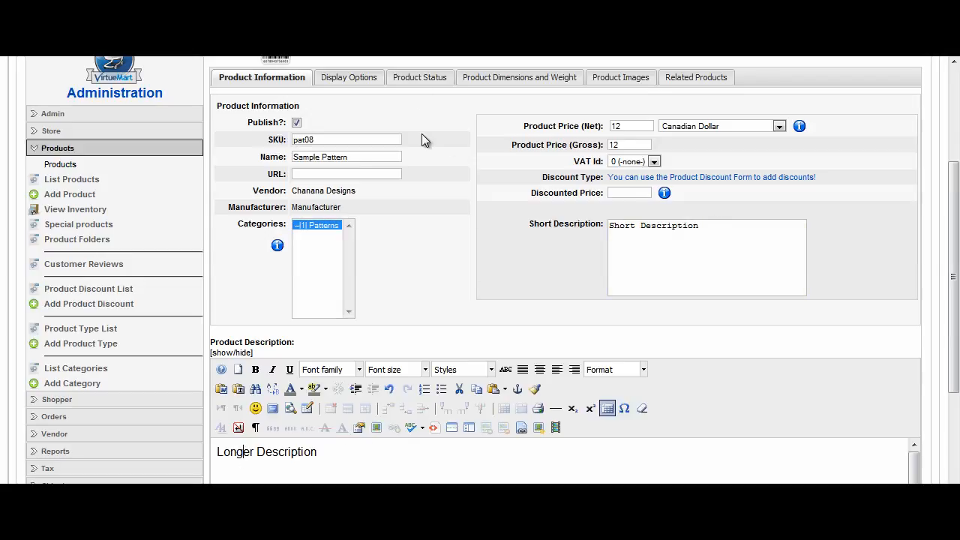
left_click(339, 78)
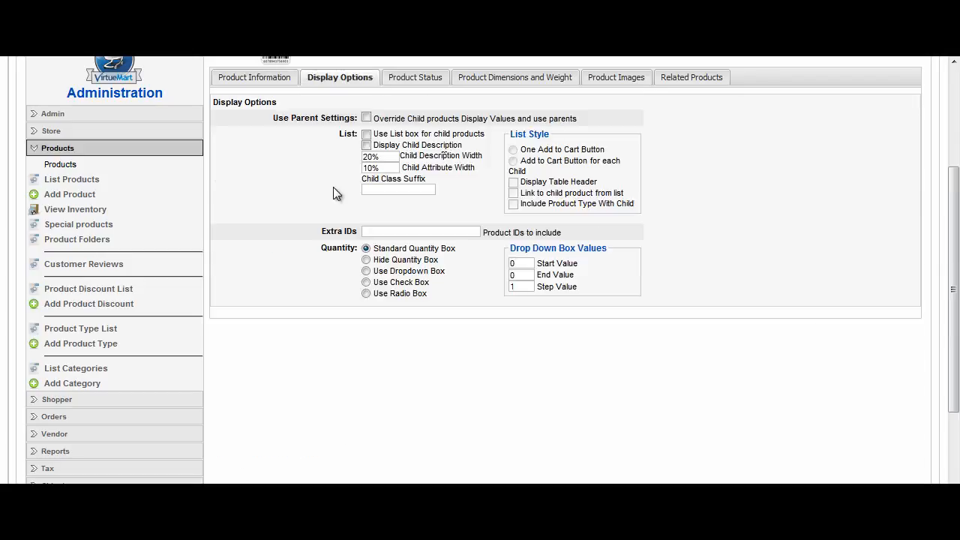
mouse_move(414, 78)
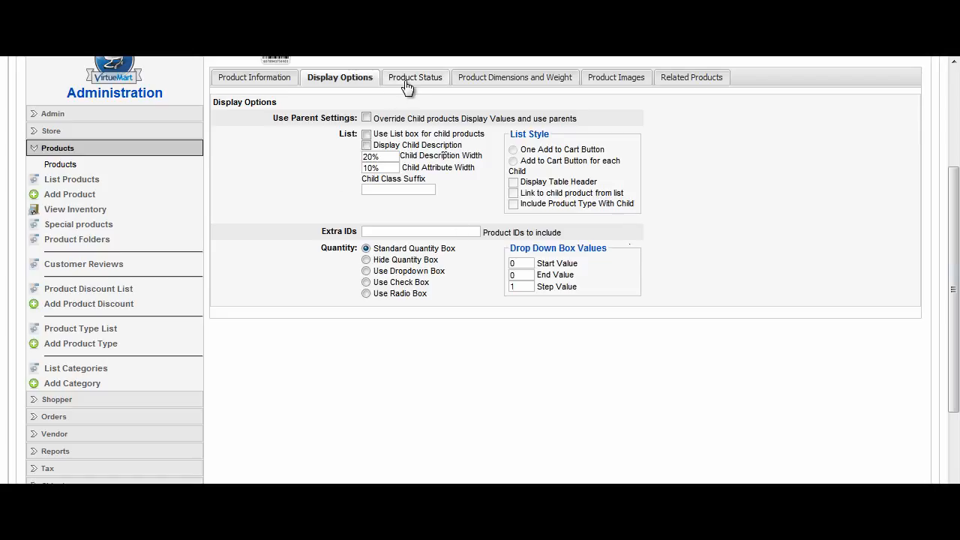
Step: Under Product Status, add a Size attribute with extra property rows
left_click(414, 78)
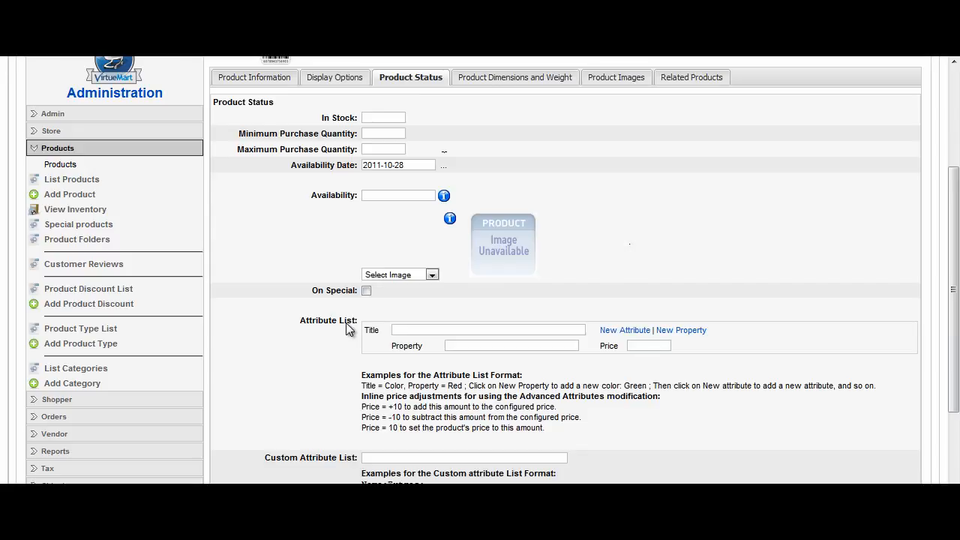
type("S")
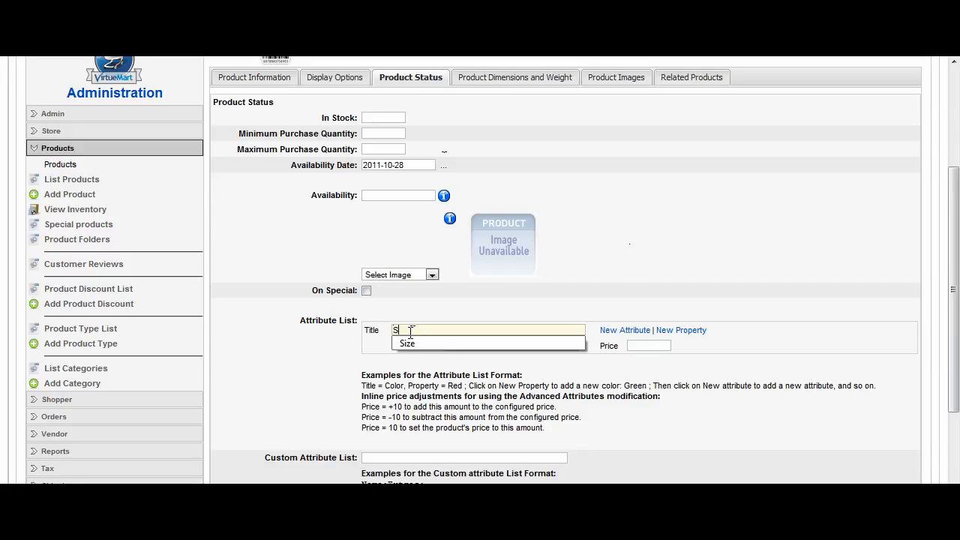
left_click(408, 342)
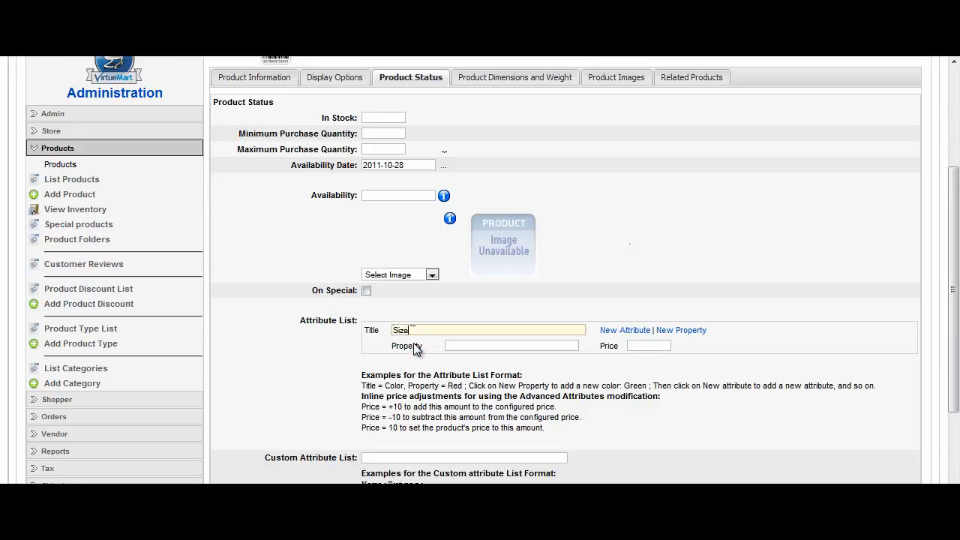
left_click(513, 345)
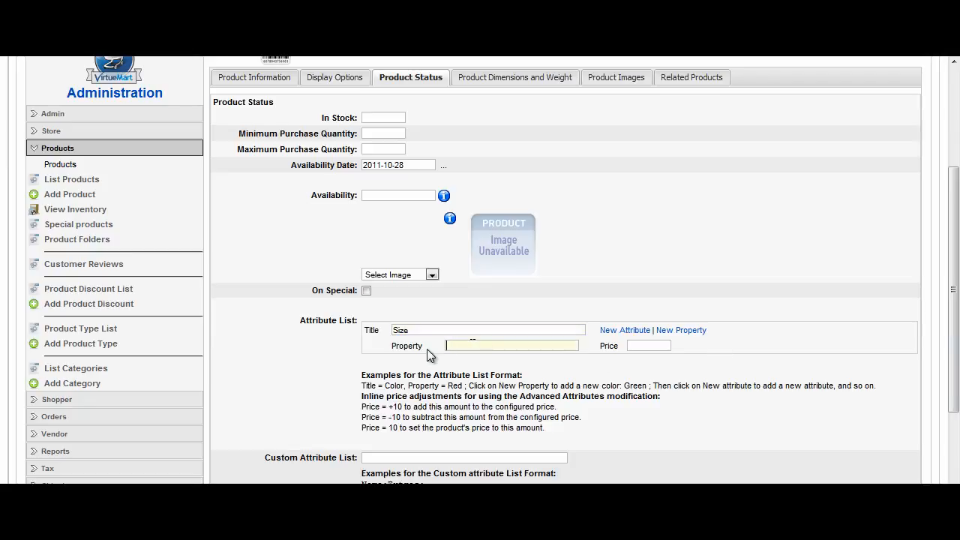
left_click(681, 330)
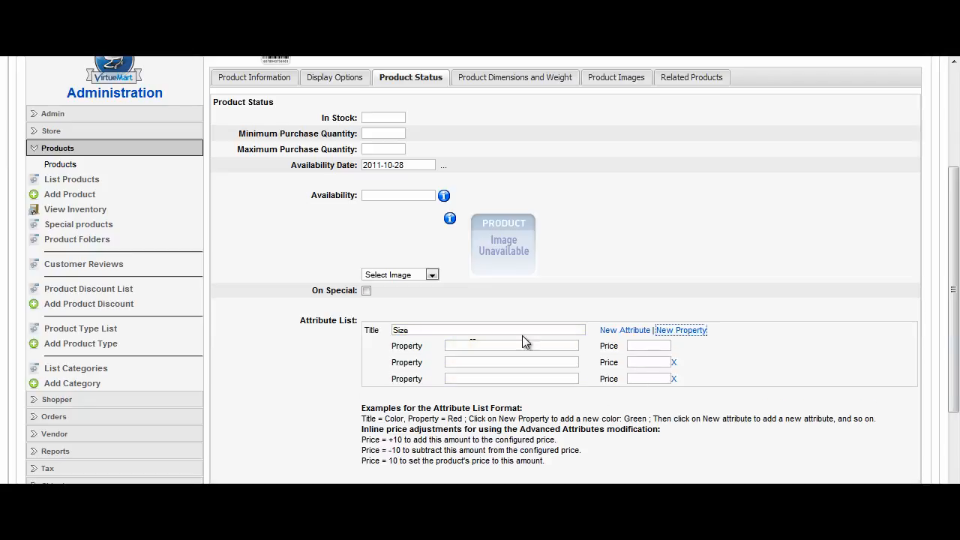
Step: Enter size properties 3, 4 and 5 with their prices
type("3")
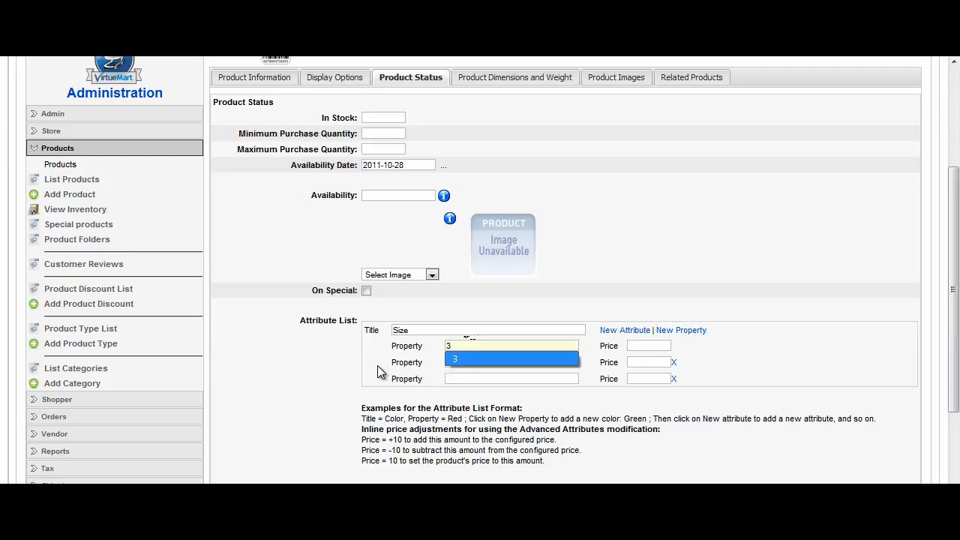
type("4")
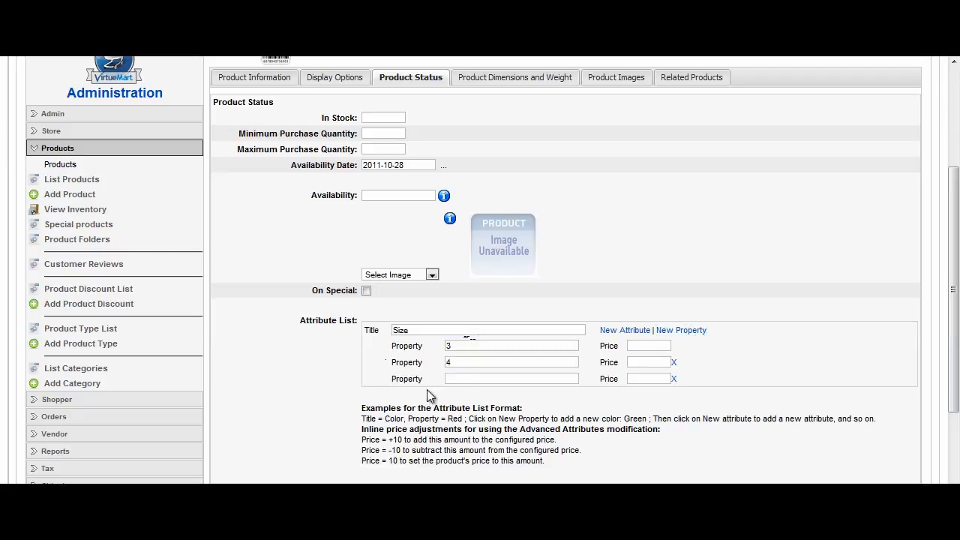
type("5")
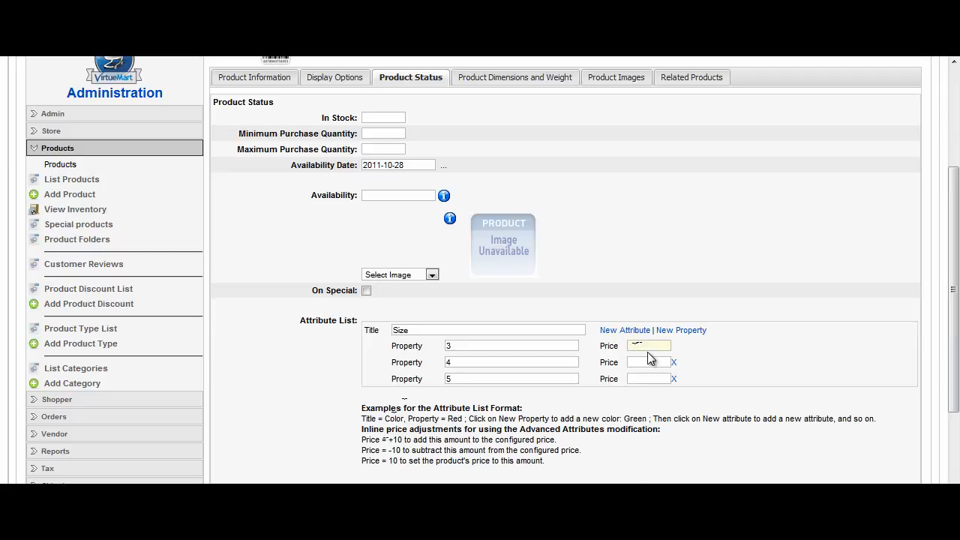
type("12")
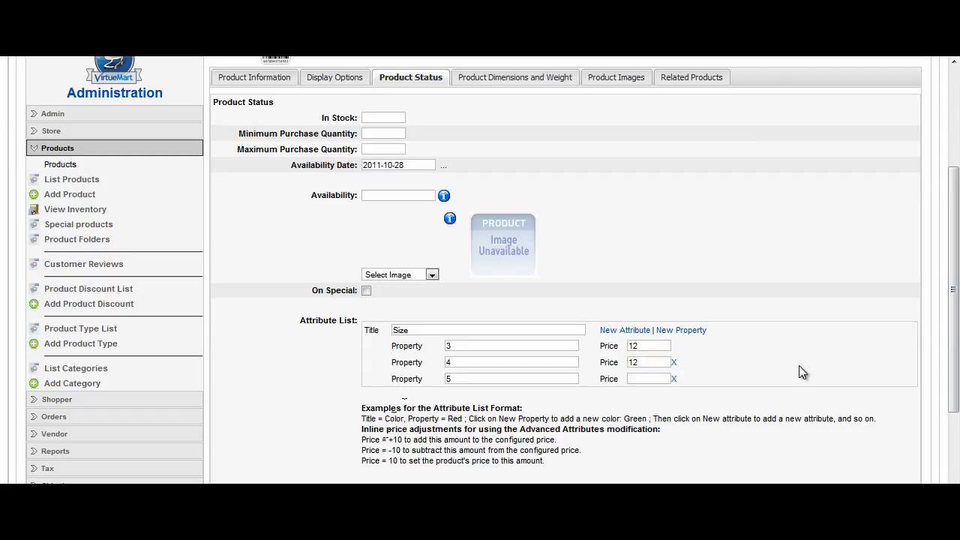
mouse_move(679, 362)
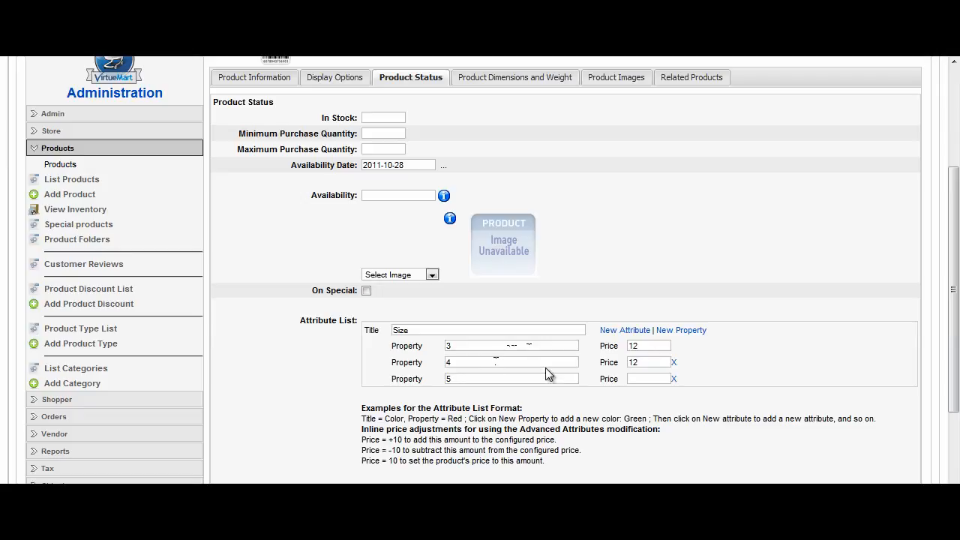
left_click(648, 378)
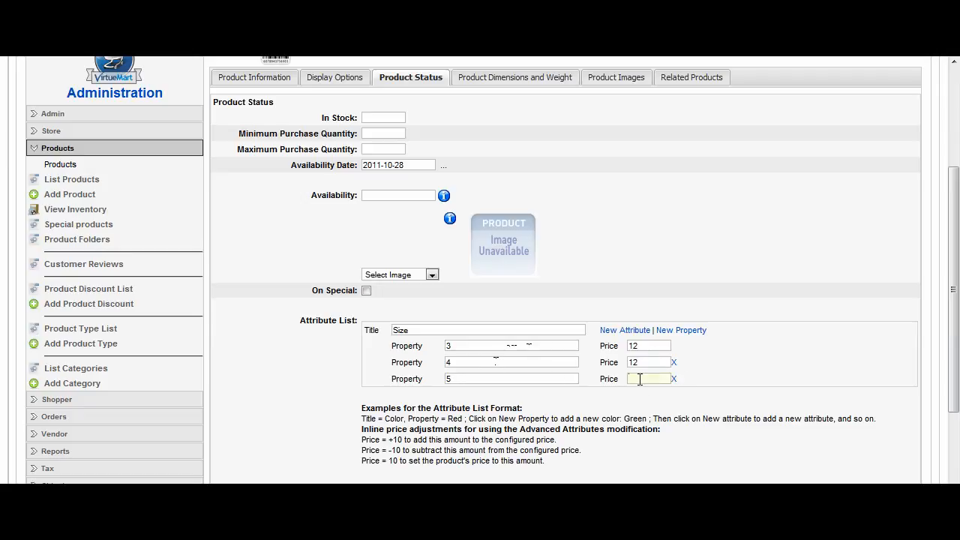
type("14")
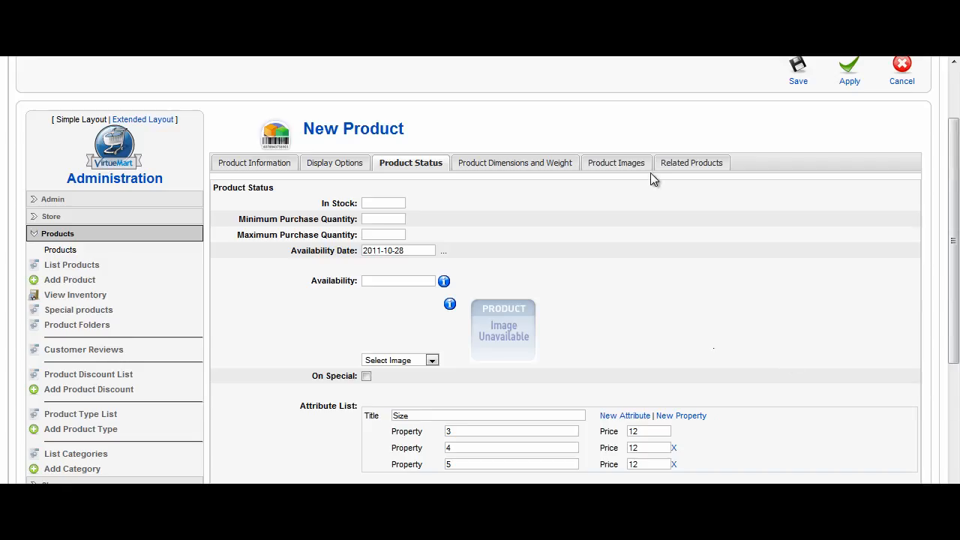
Step: Choose the blouse image file as the product's full image
left_click(615, 162)
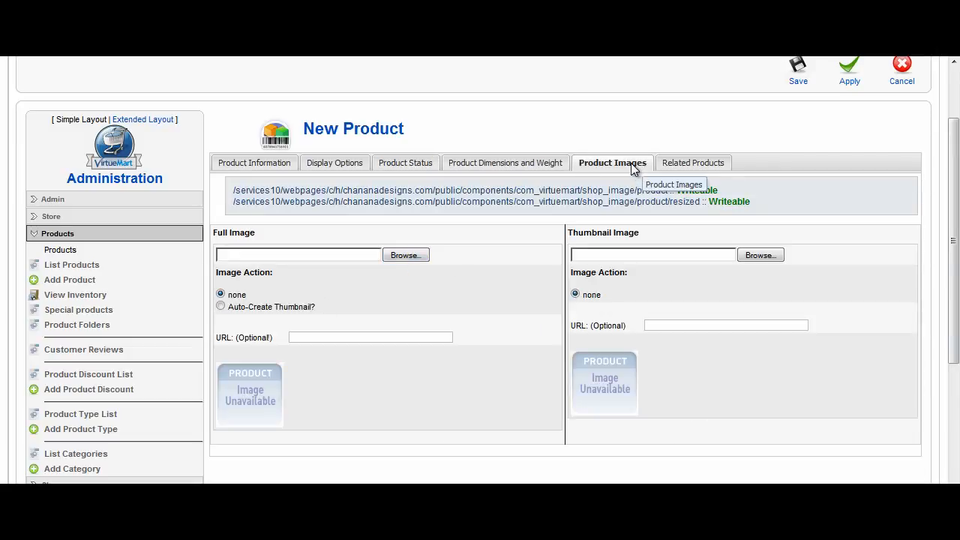
left_click(405, 255)
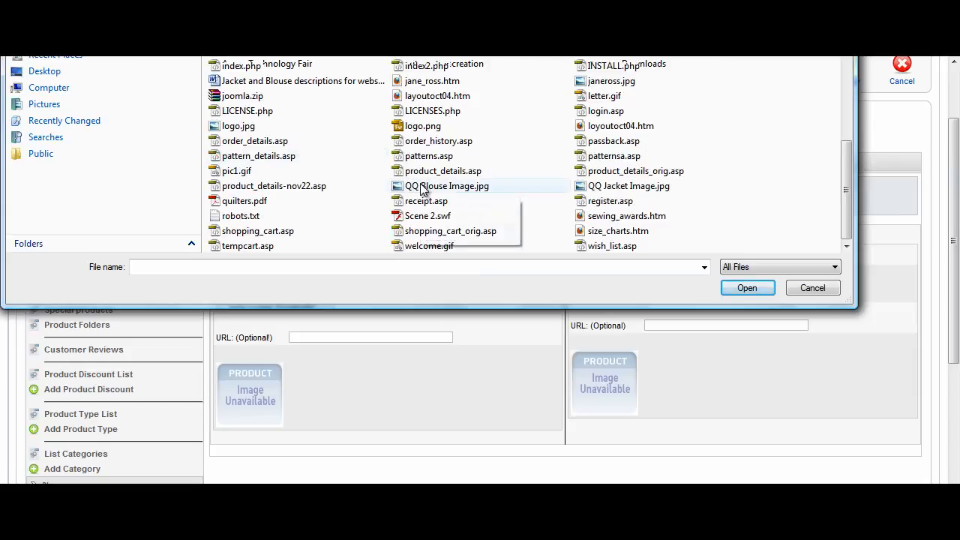
left_click(747, 288)
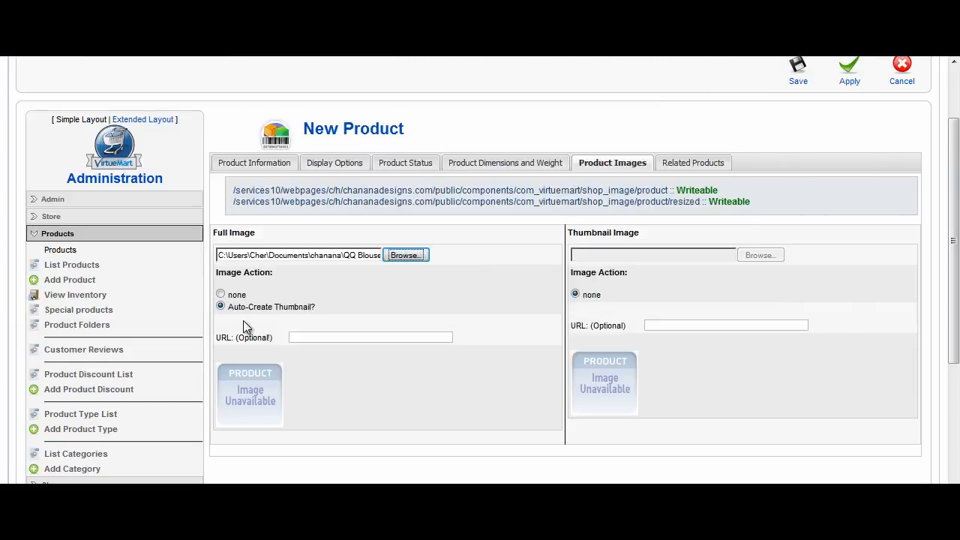
mouse_move(342, 315)
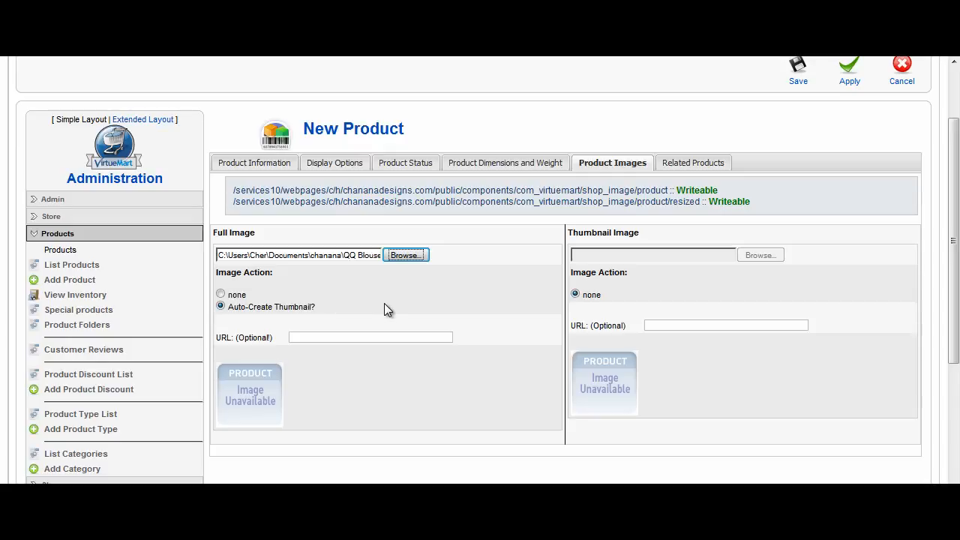
mouse_move(273, 387)
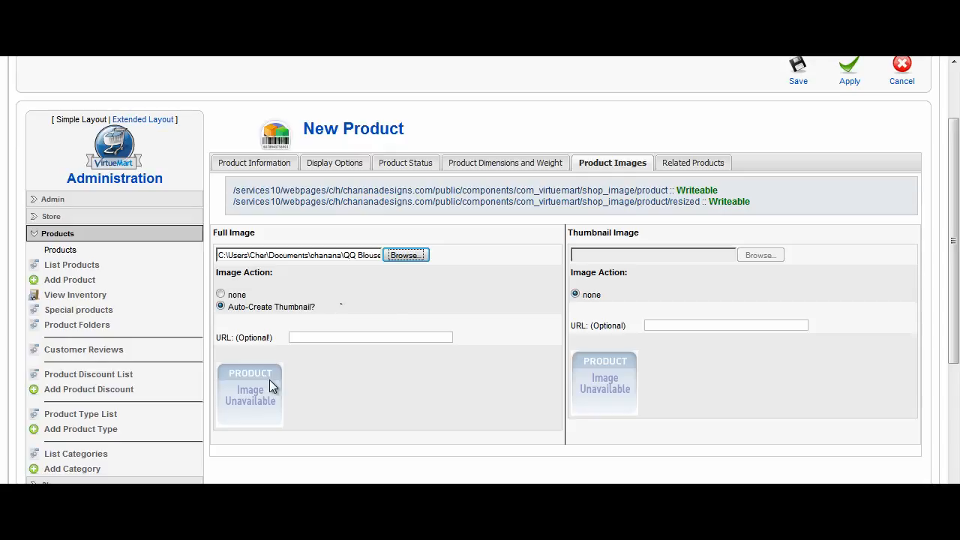
mouse_move(780, 127)
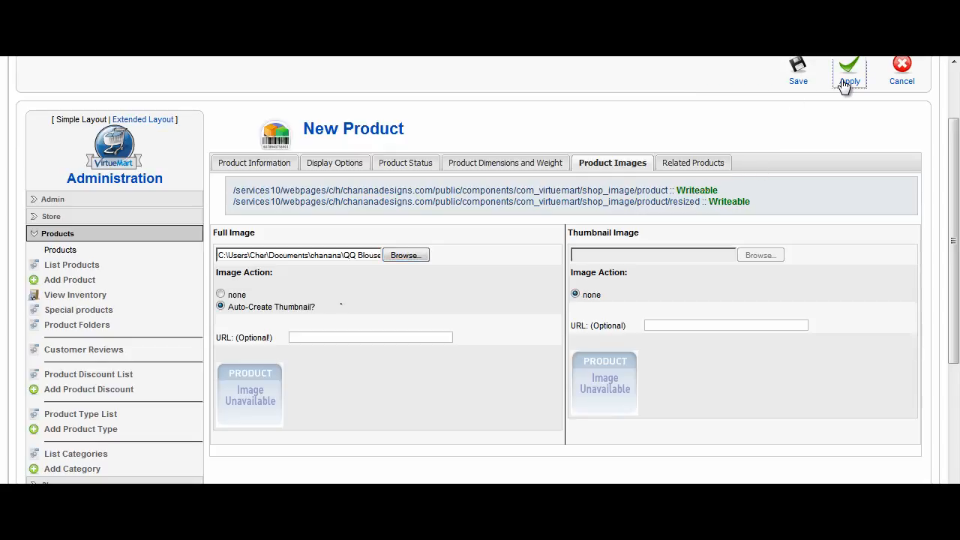
mouse_move(841, 162)
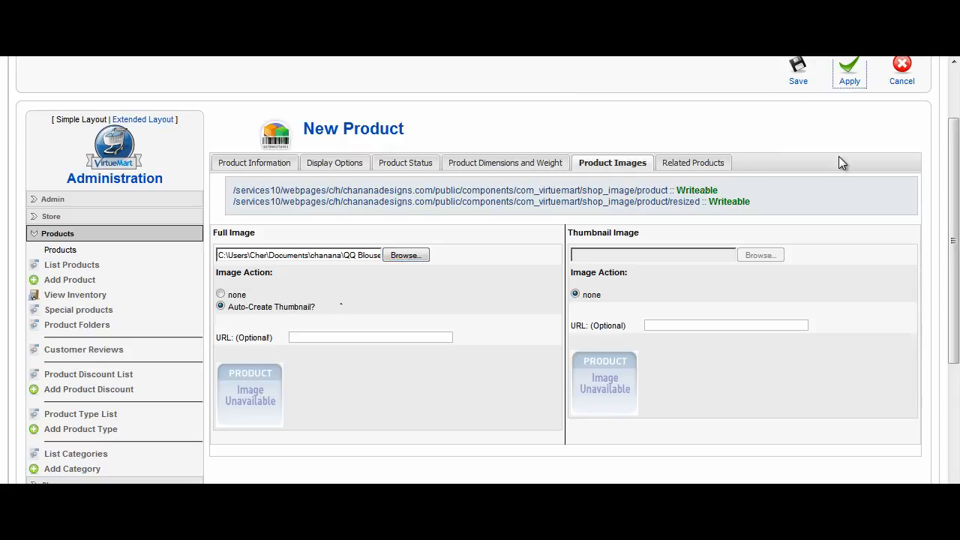
mouse_move(757, 131)
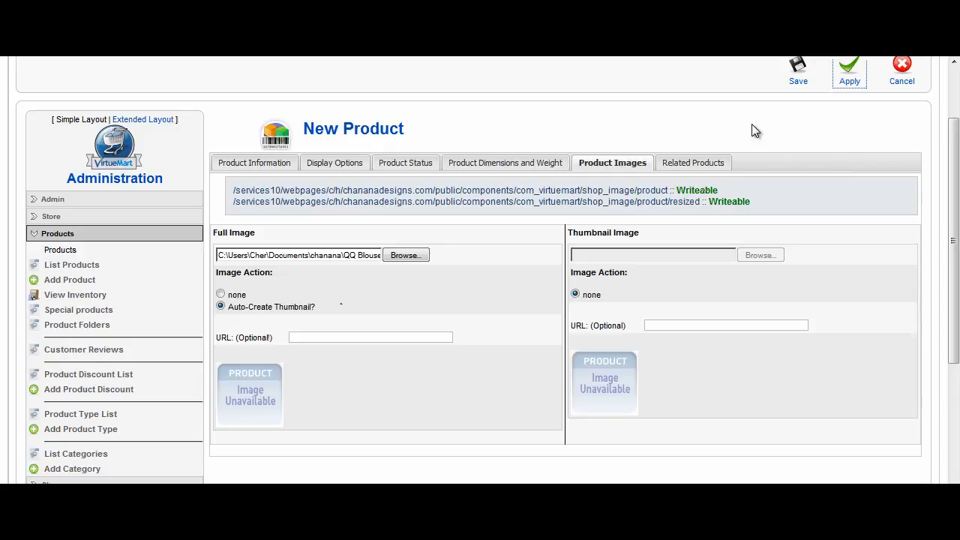
mouse_move(804, 177)
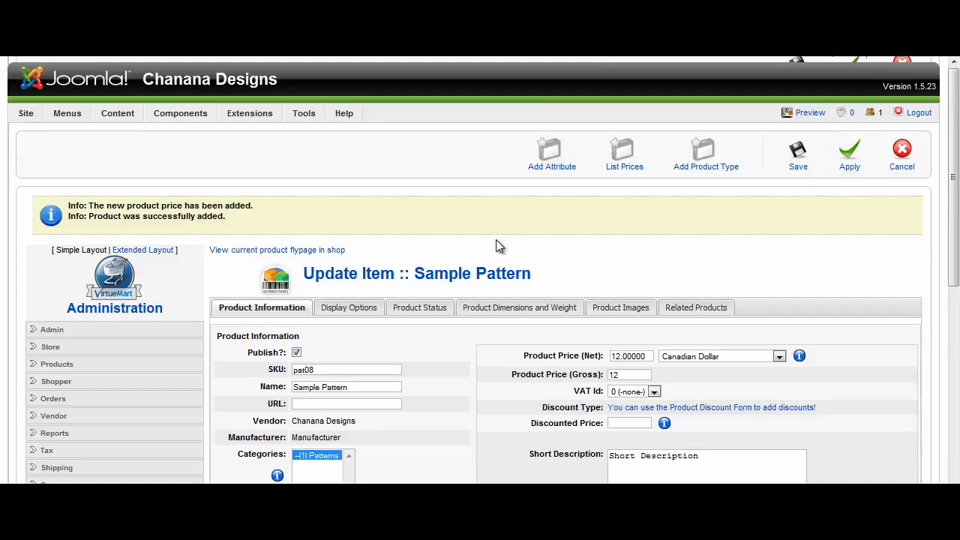
Step: View the Sample Pattern product's large photo
scroll("down", 3)
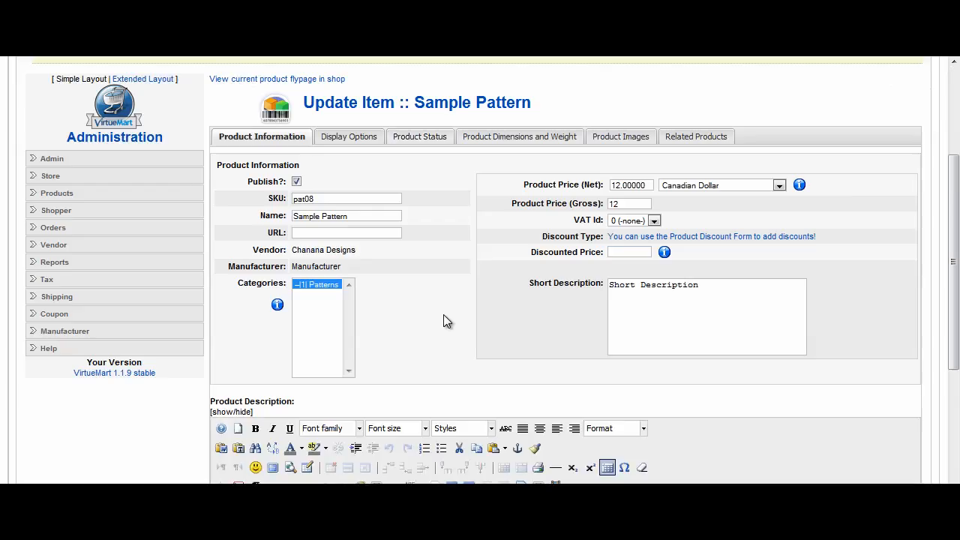
left_click(57, 192)
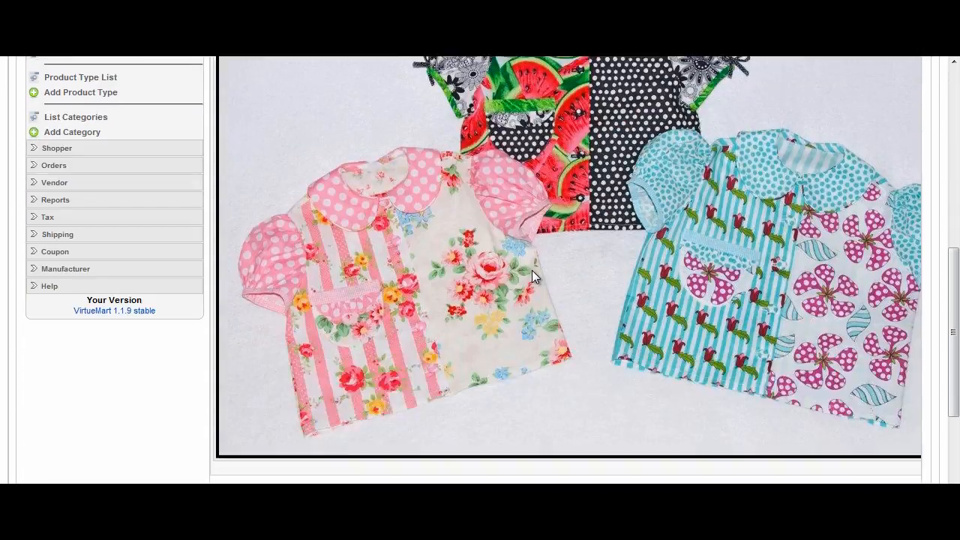
scroll("down", 3)
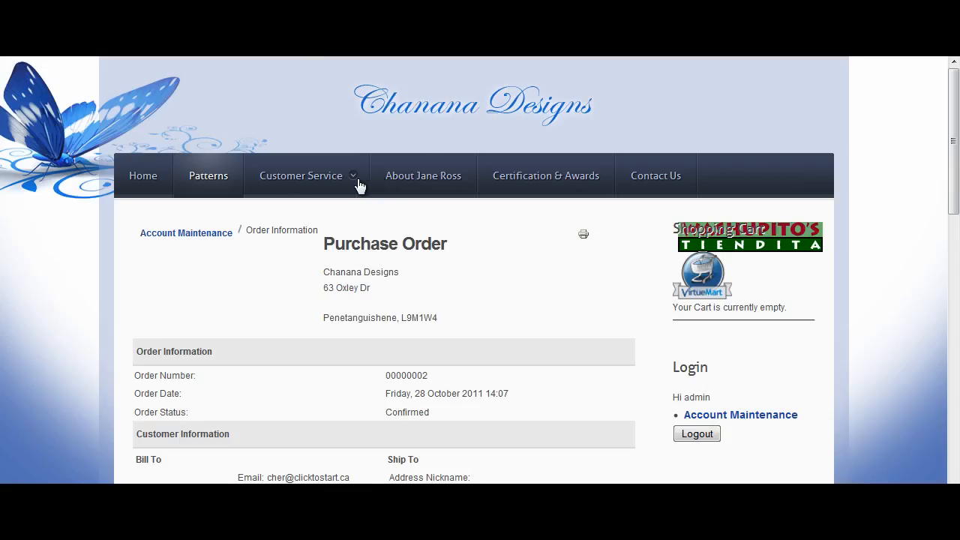
mouse_move(209, 176)
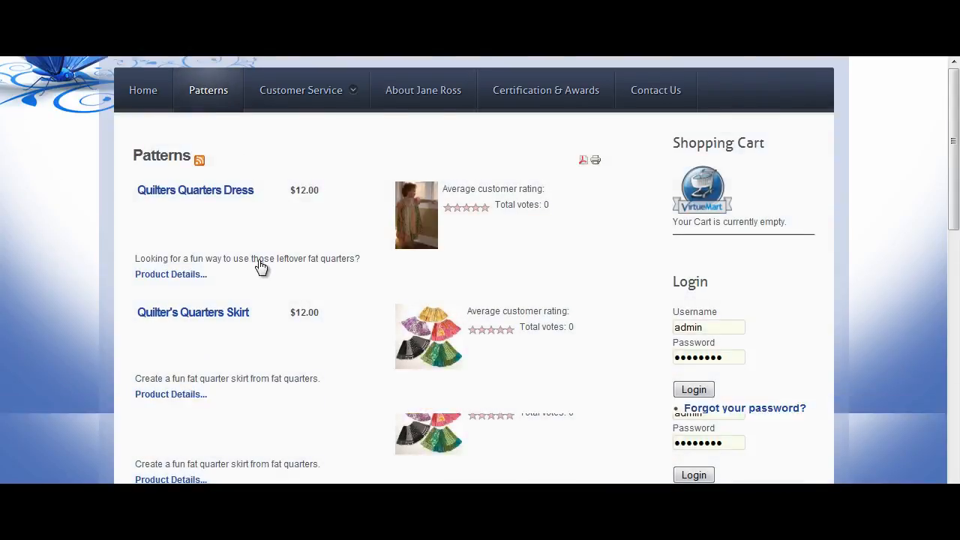
Step: Choose size 4 for the Sample Pattern and add it to the cart
scroll("down", 3)
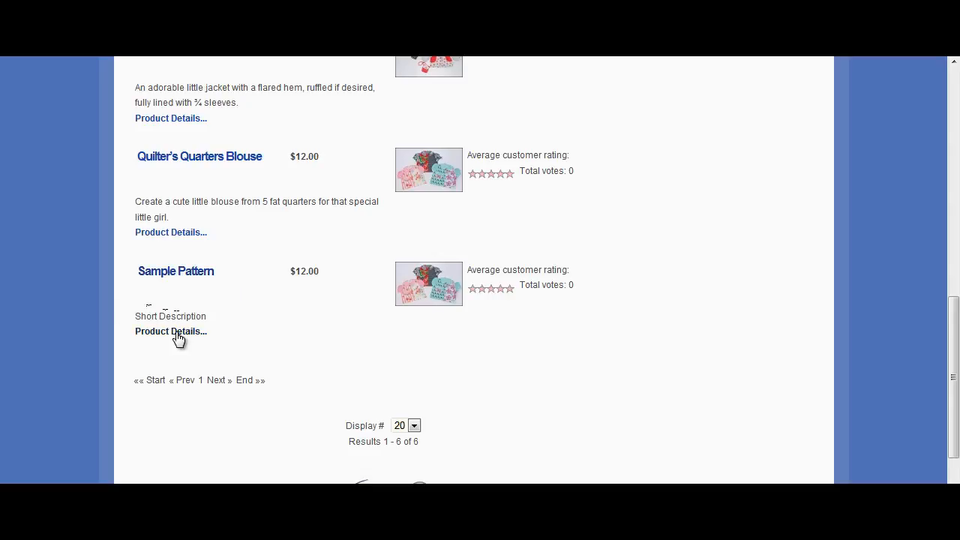
mouse_move(322, 336)
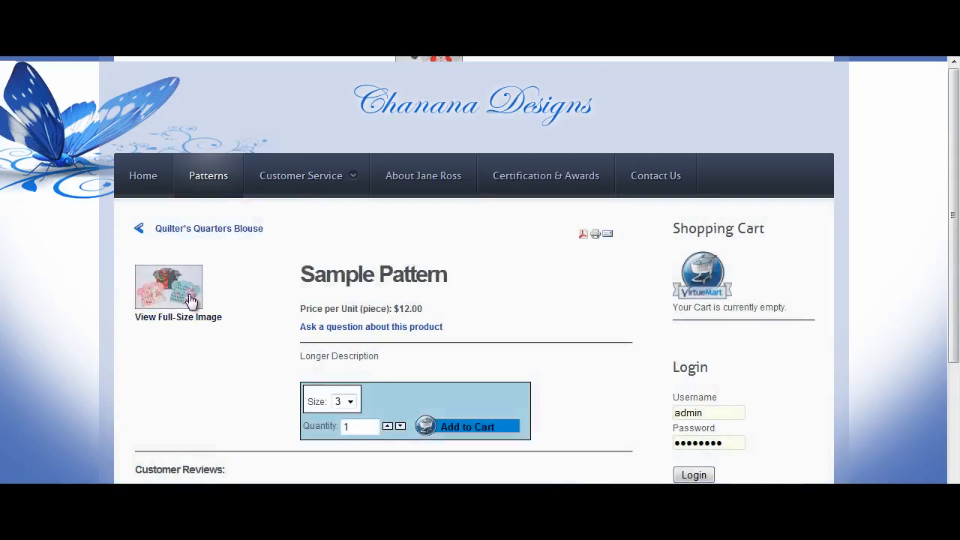
mouse_move(507, 270)
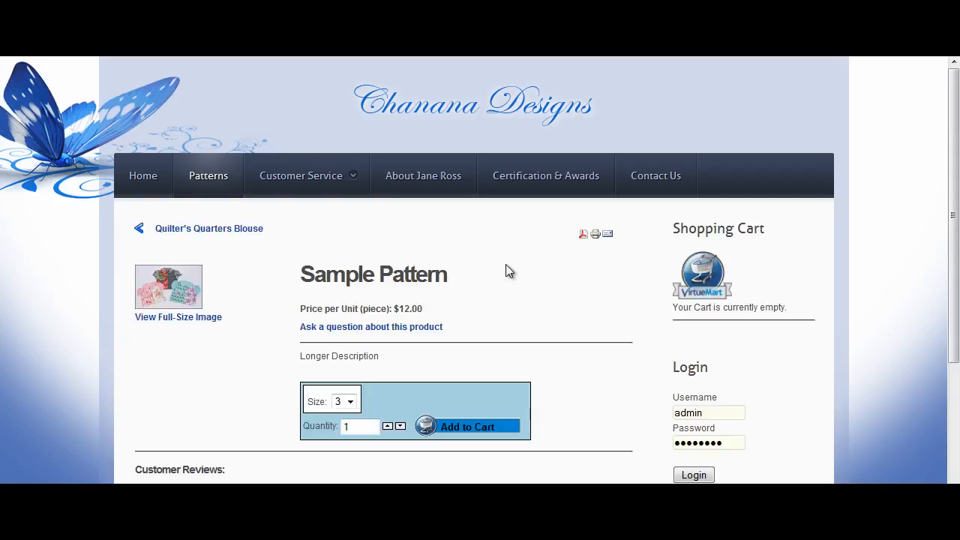
scroll("down", 3)
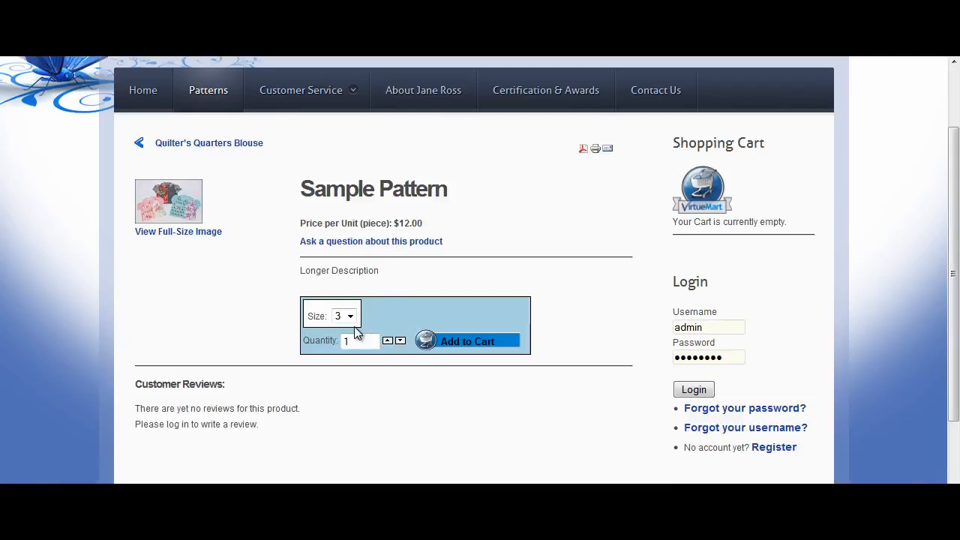
left_click(342, 315)
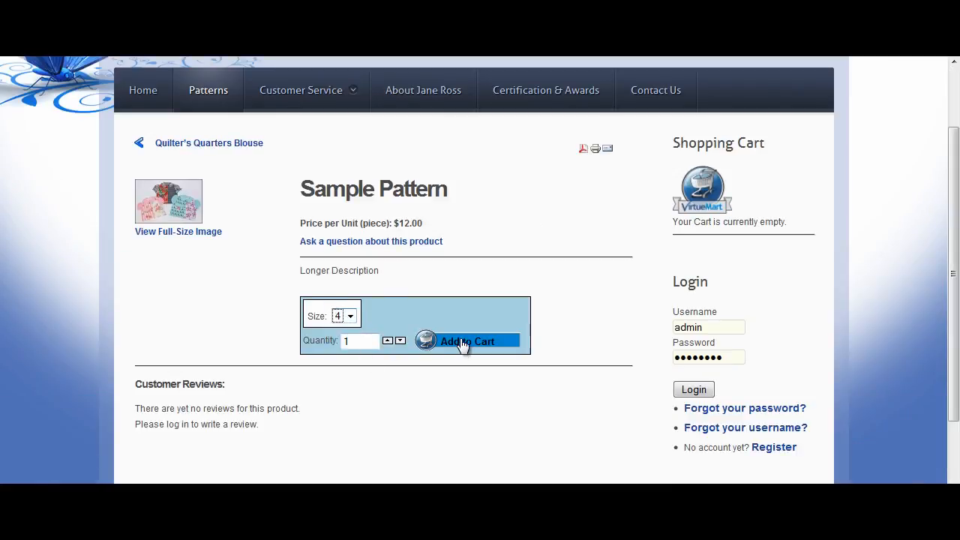
left_click(468, 342)
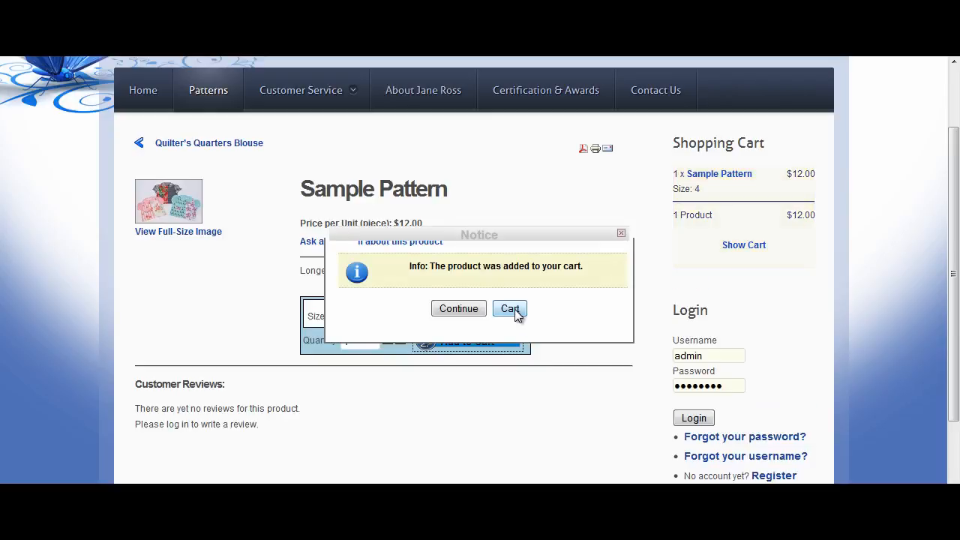
Step: Go to the cart page listing Sample Pattern size 4, quantity 1, $12.00
left_click(459, 310)
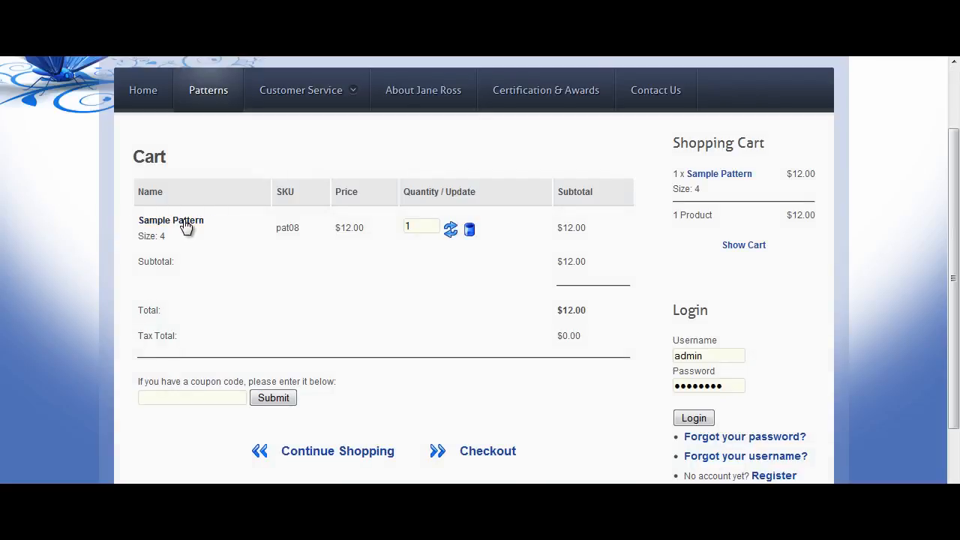
mouse_move(339, 231)
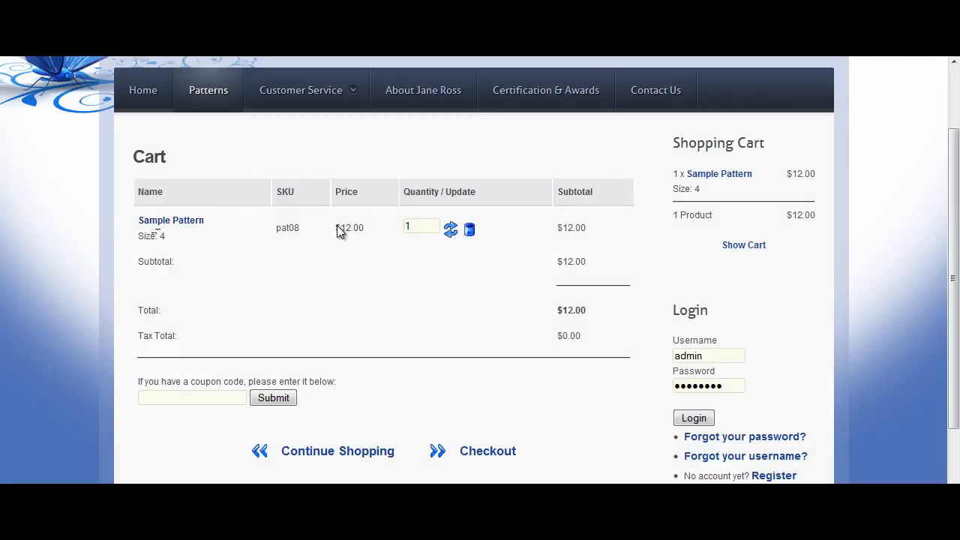
scroll("down", 3)
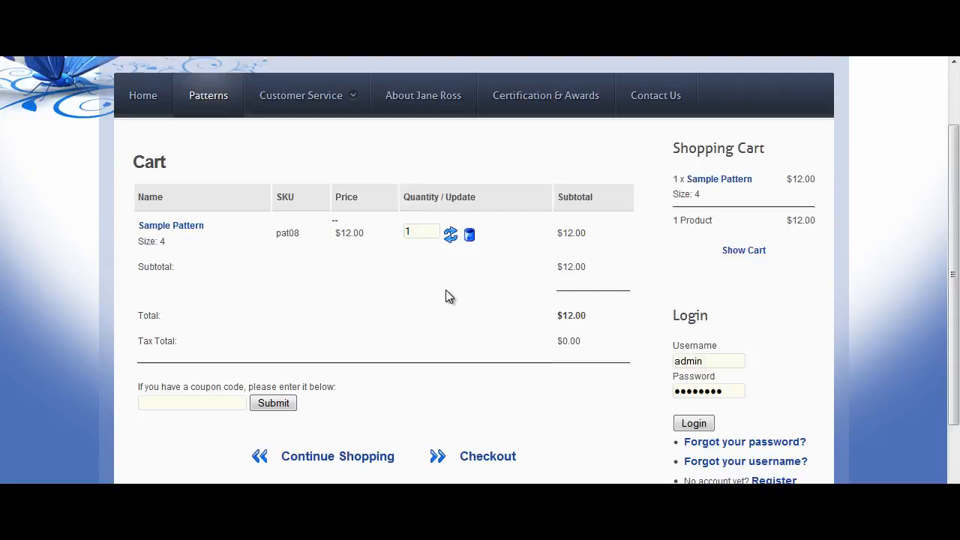
mouse_move(900, 102)
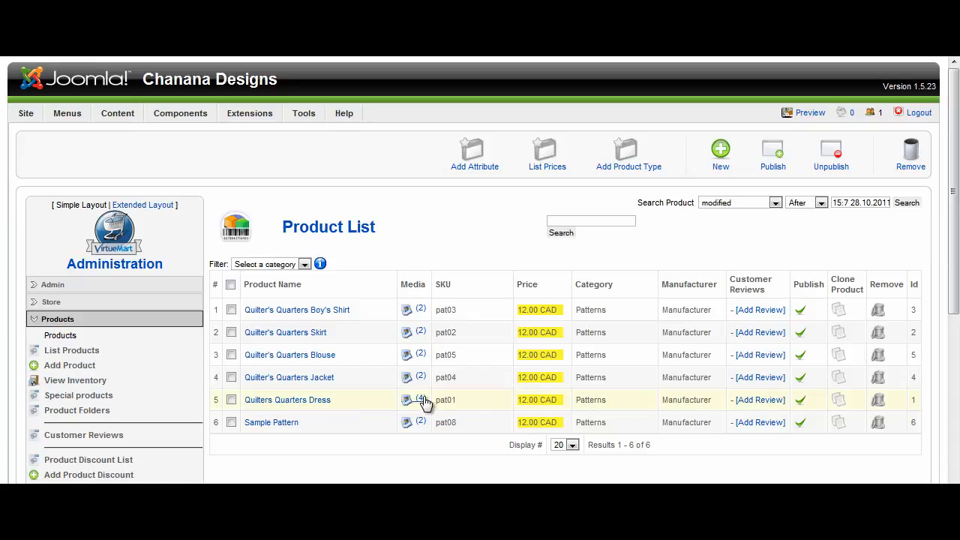
Step: View the Quilter's Quarters Boy's Shirt image files in FileManager, then close the window
left_click(420, 399)
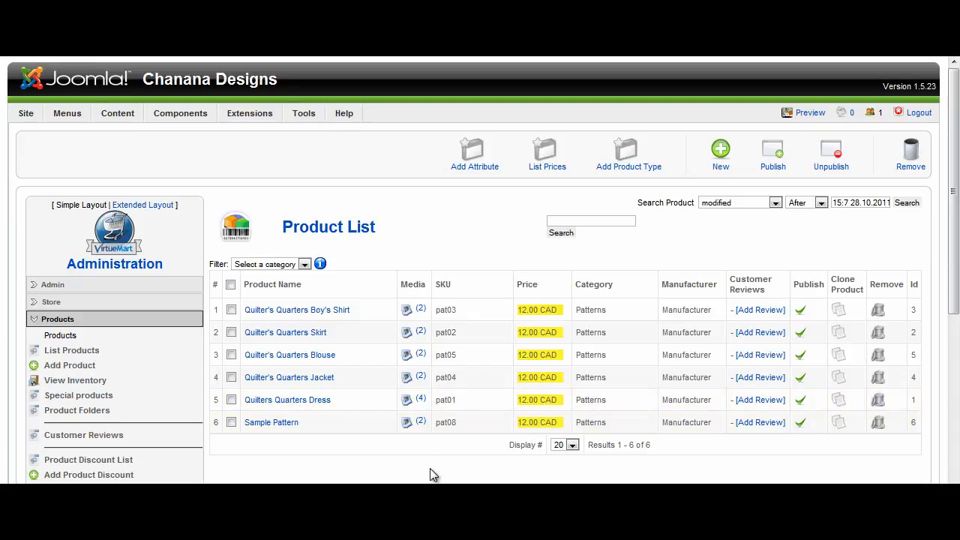
mouse_move(289, 379)
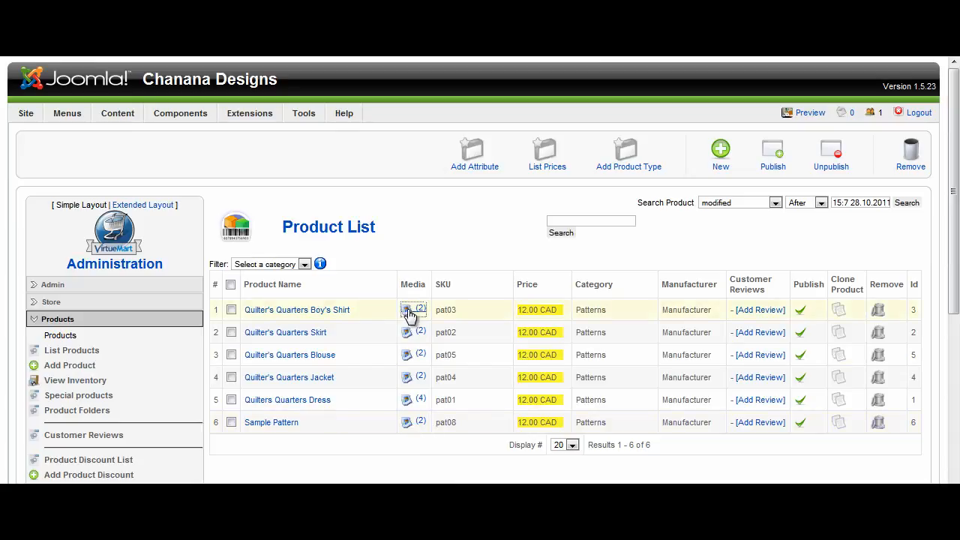
left_click(406, 309)
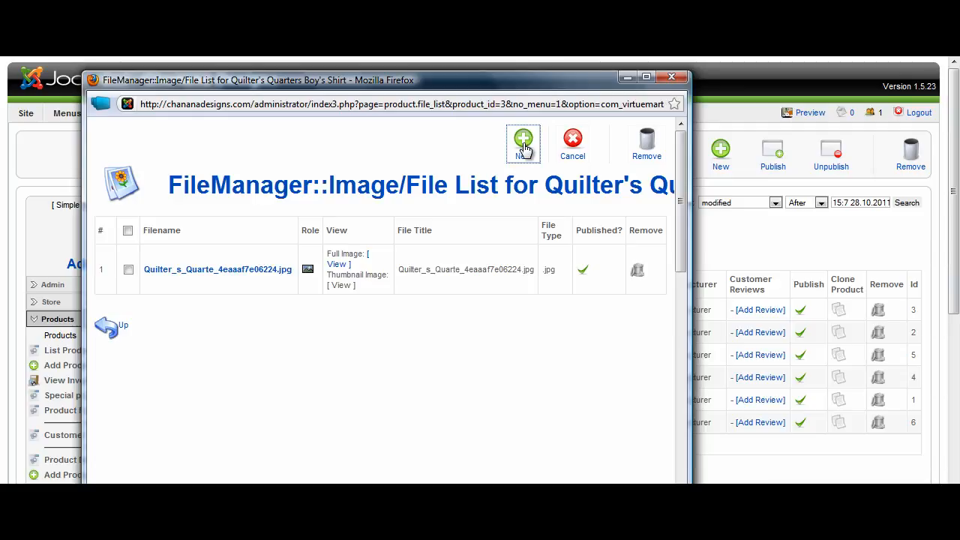
mouse_move(486, 144)
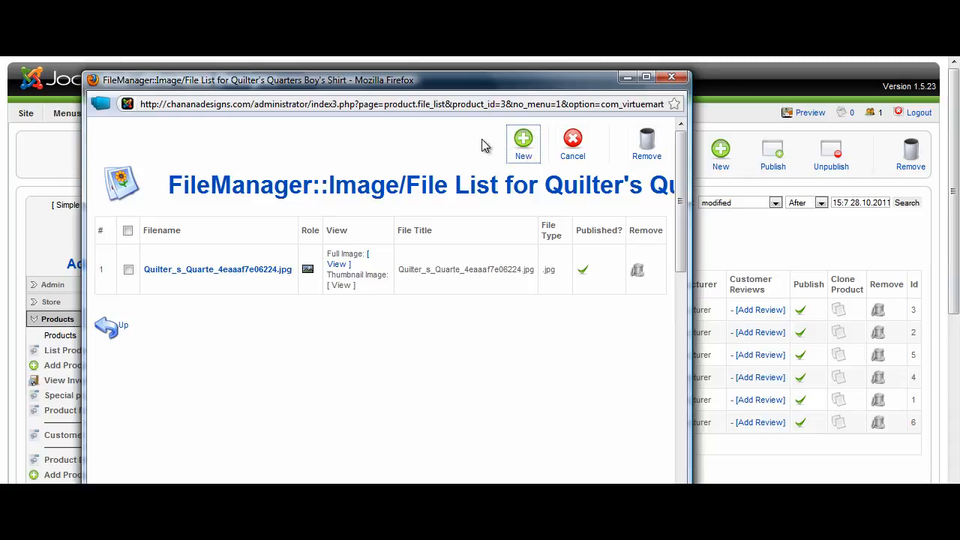
mouse_move(522, 143)
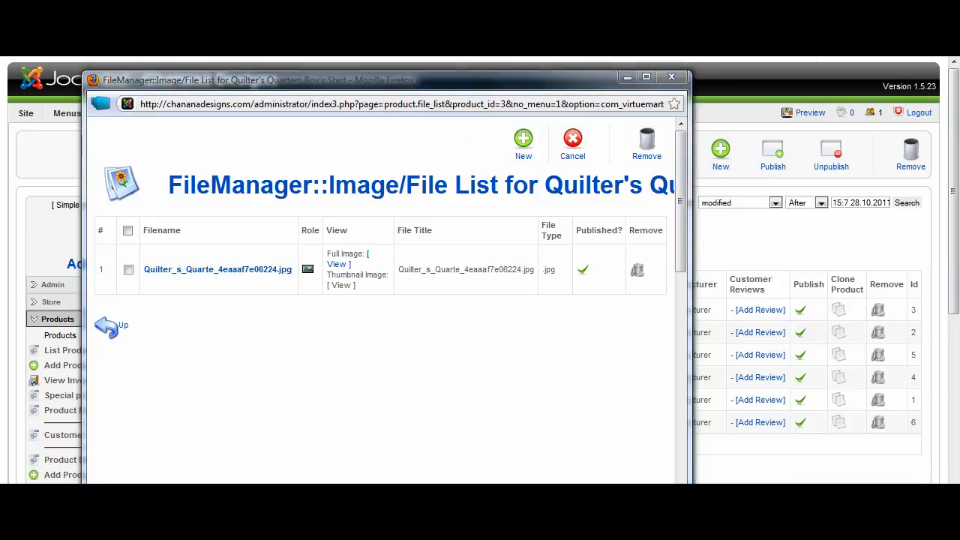
left_click(671, 77)
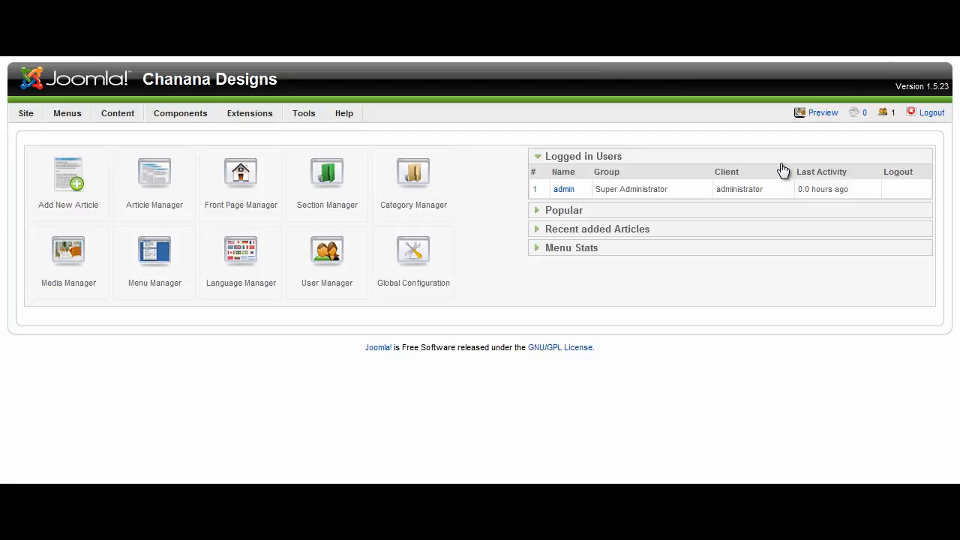
mouse_move(778, 199)
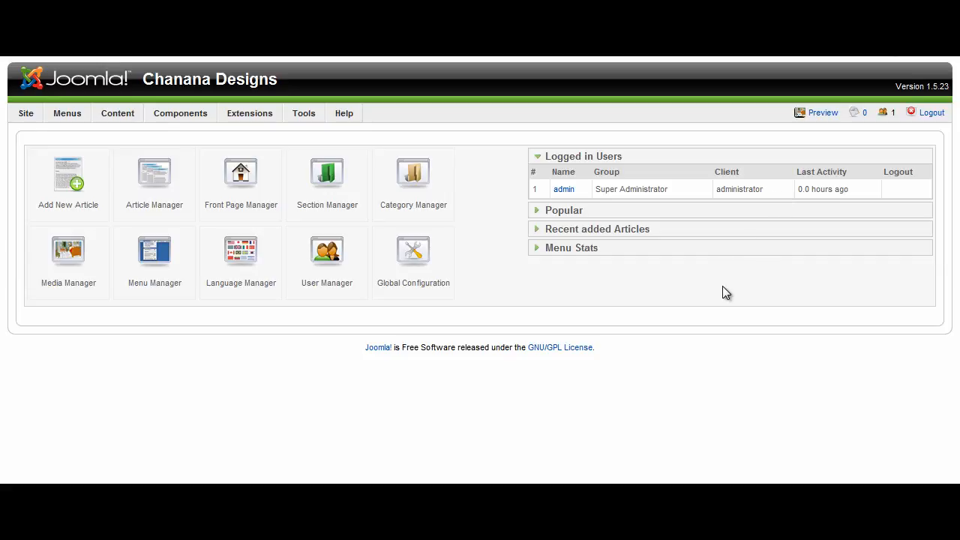
mouse_move(661, 289)
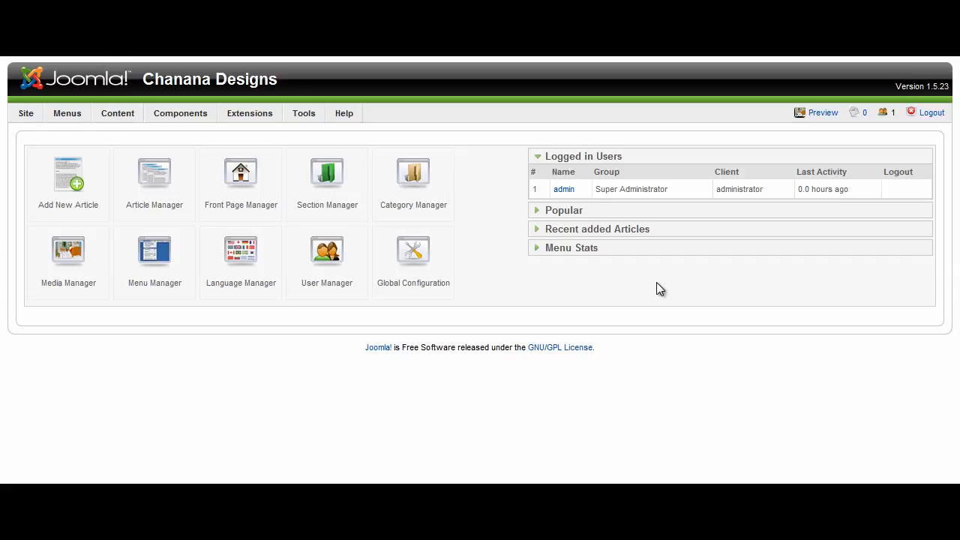
mouse_move(663, 282)
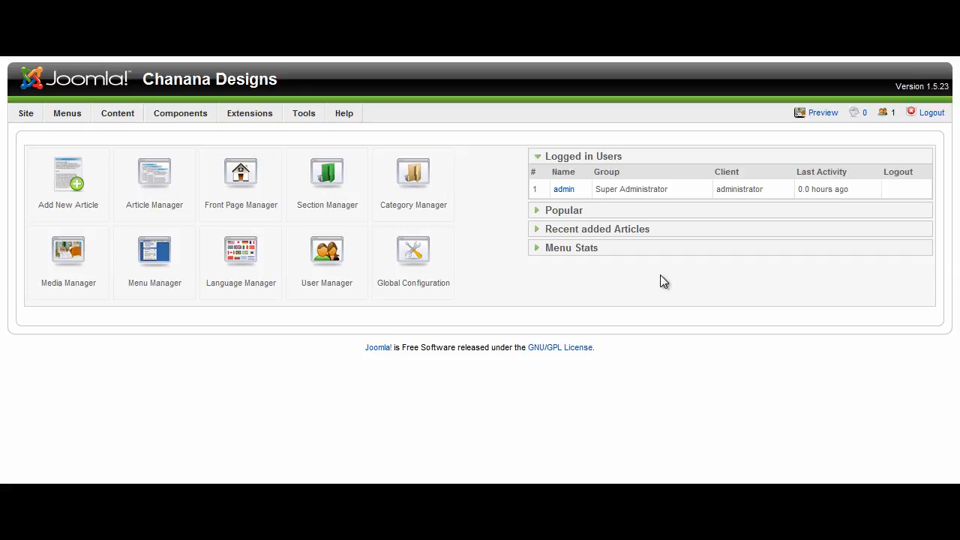
mouse_move(537, 304)
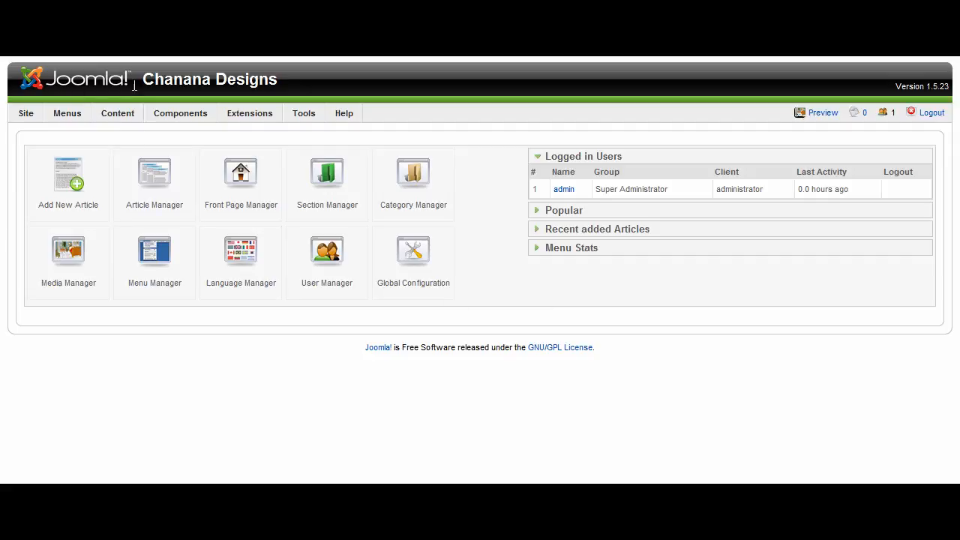
mouse_move(354, 86)
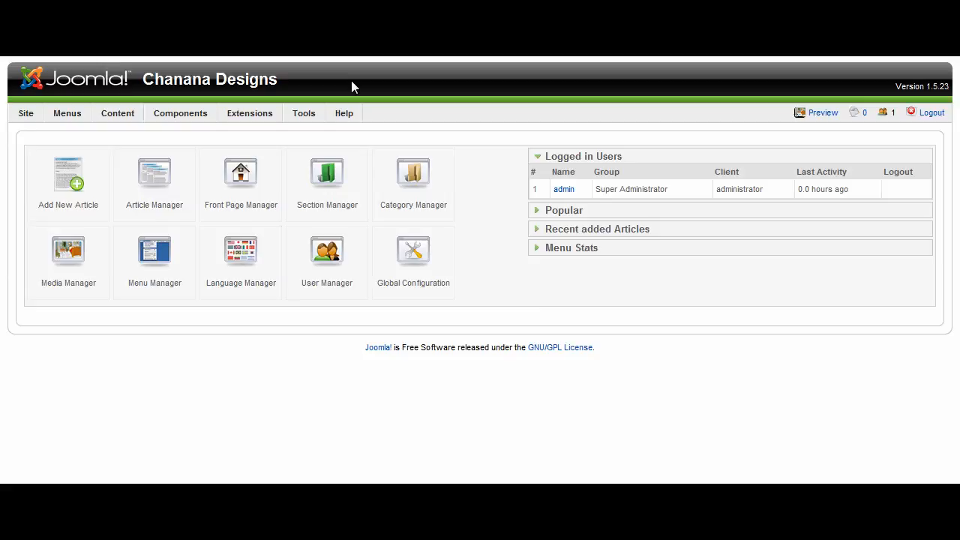
mouse_move(516, 222)
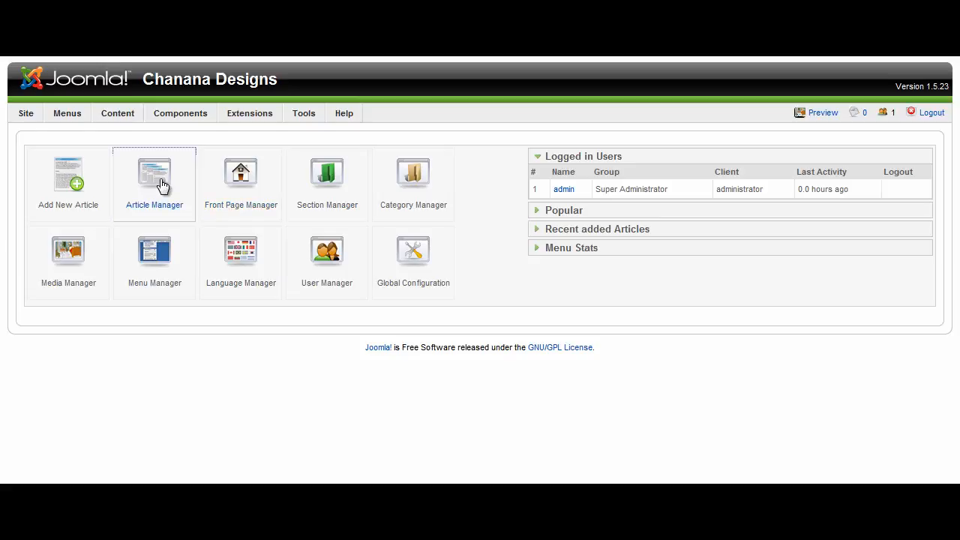
left_click(153, 173)
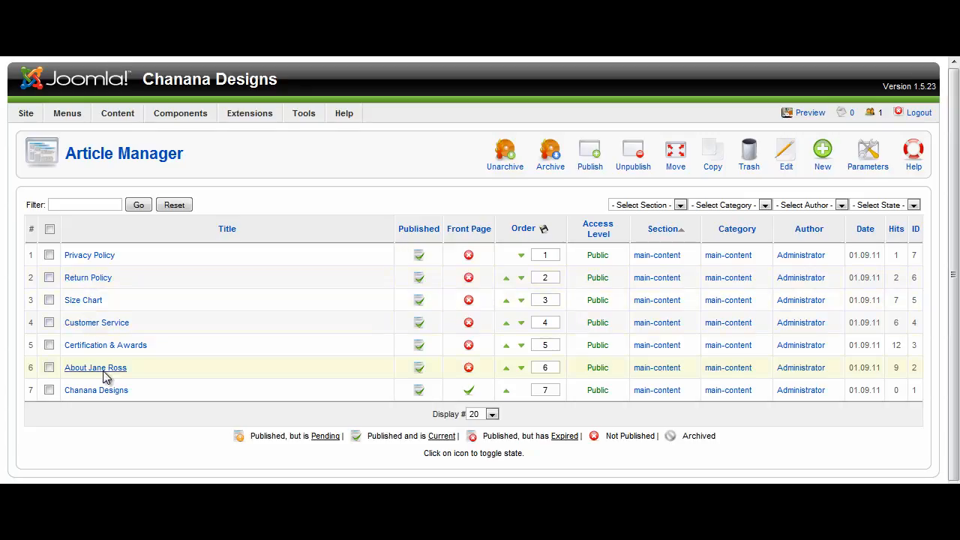
mouse_move(102, 375)
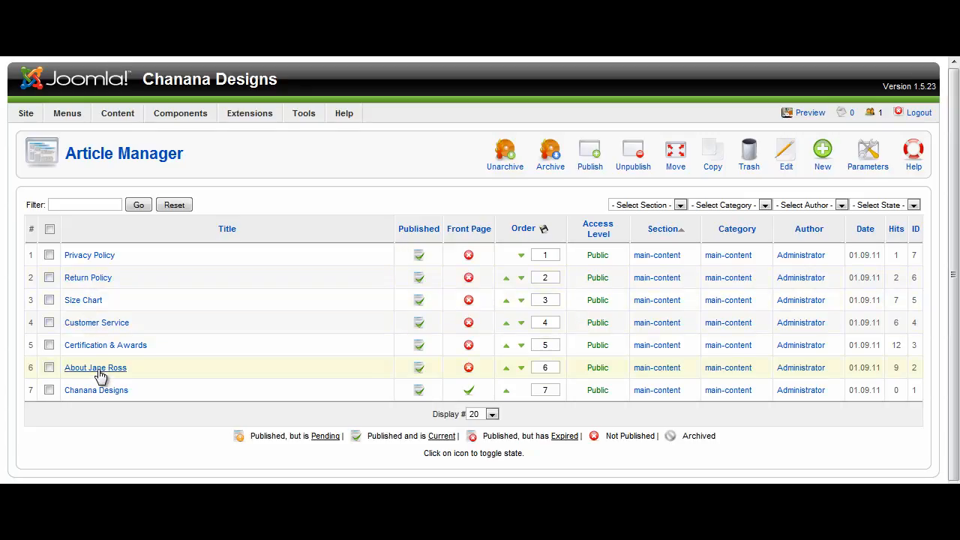
left_click(96, 368)
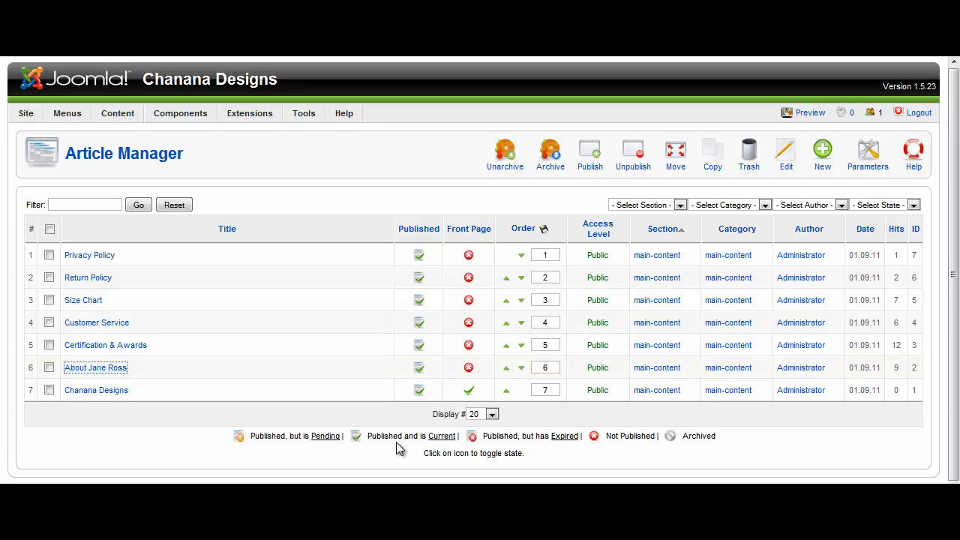
mouse_move(277, 396)
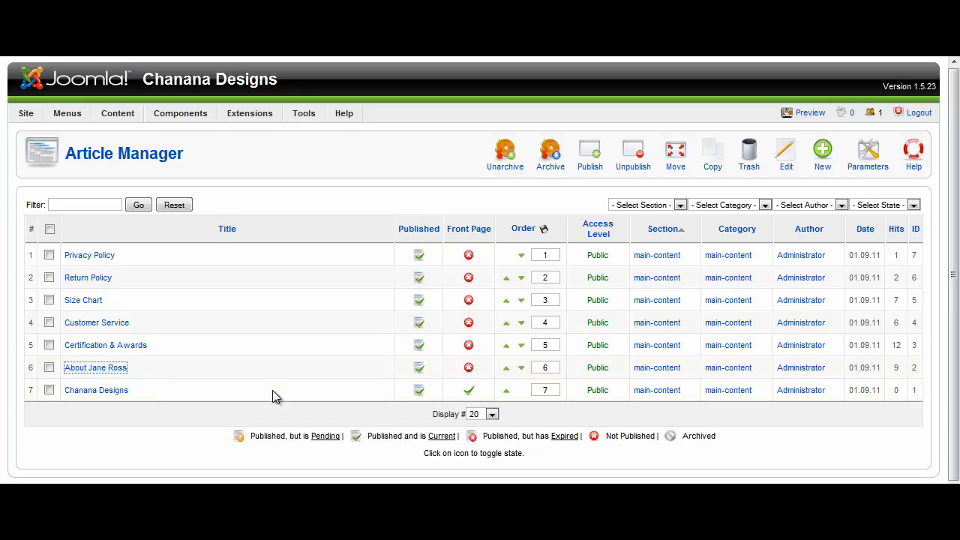
mouse_move(114, 372)
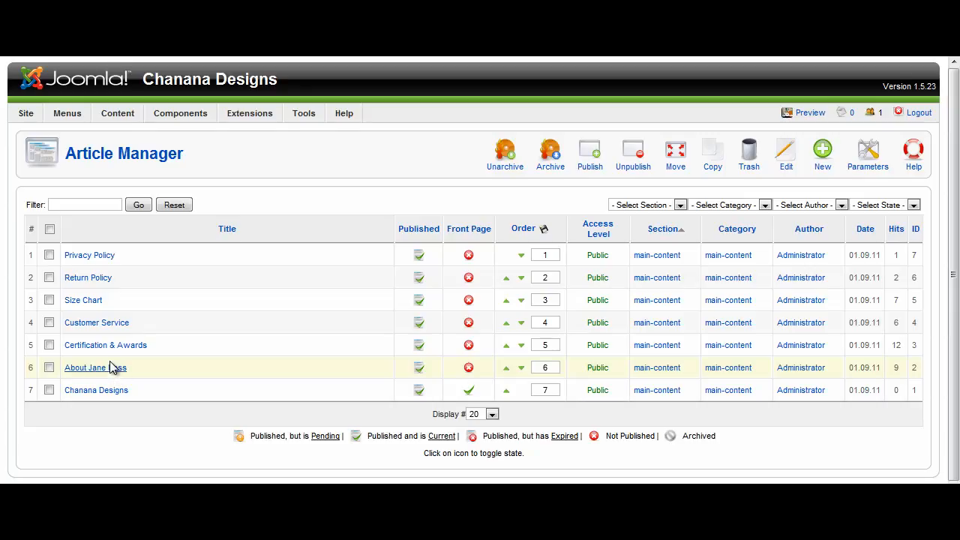
mouse_move(228, 378)
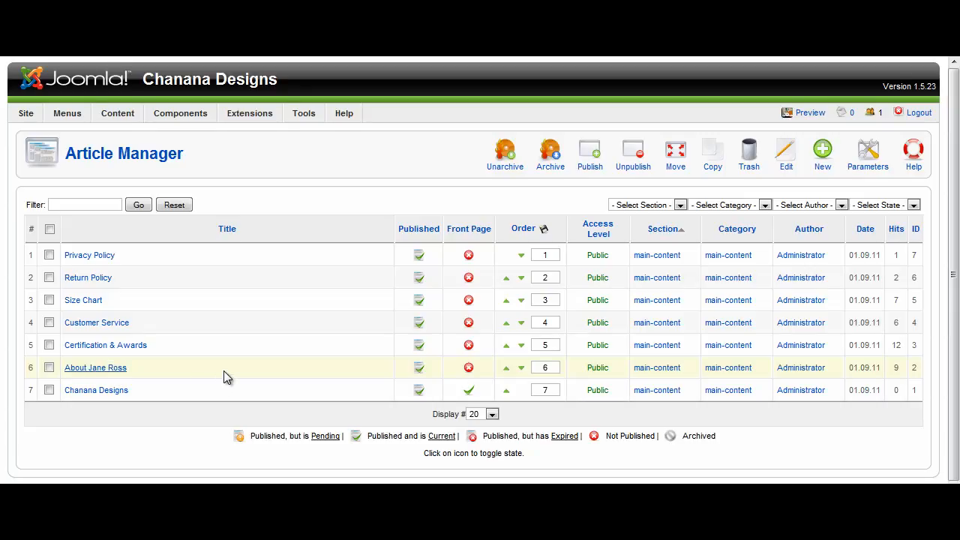
left_click(96, 367)
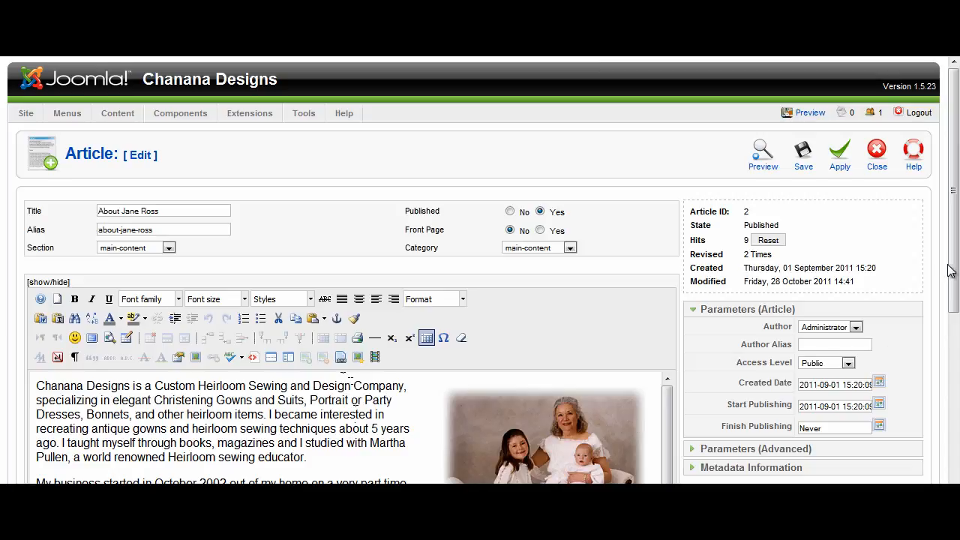
scroll("down", 3)
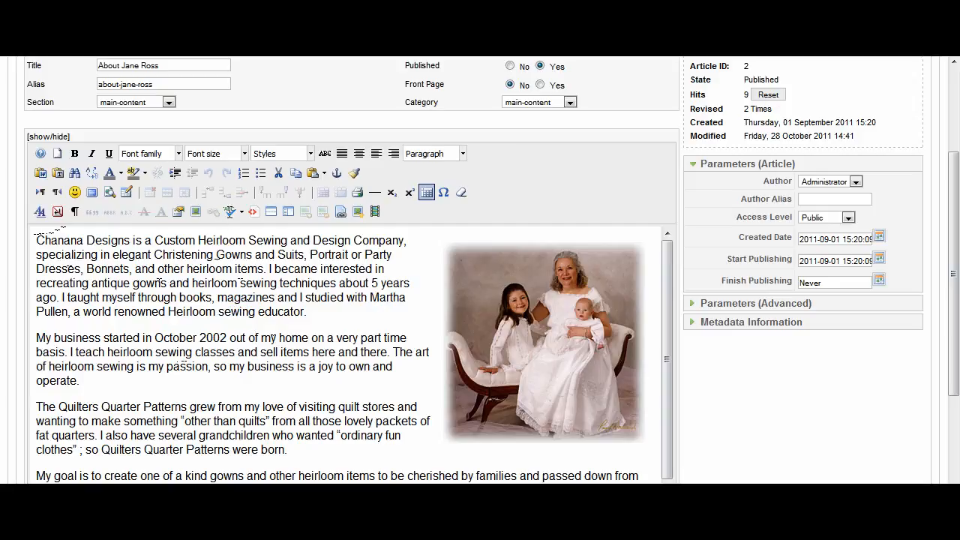
mouse_move(234, 210)
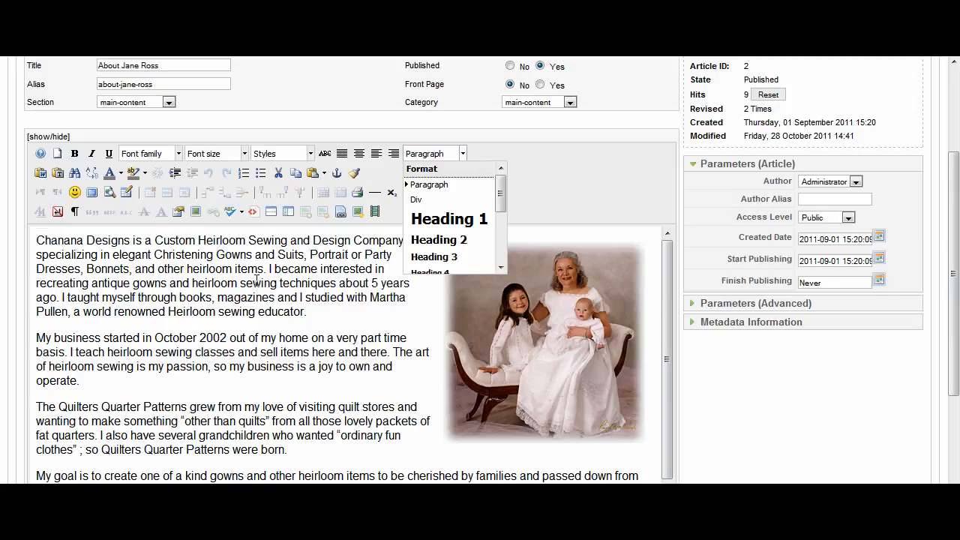
mouse_move(438, 240)
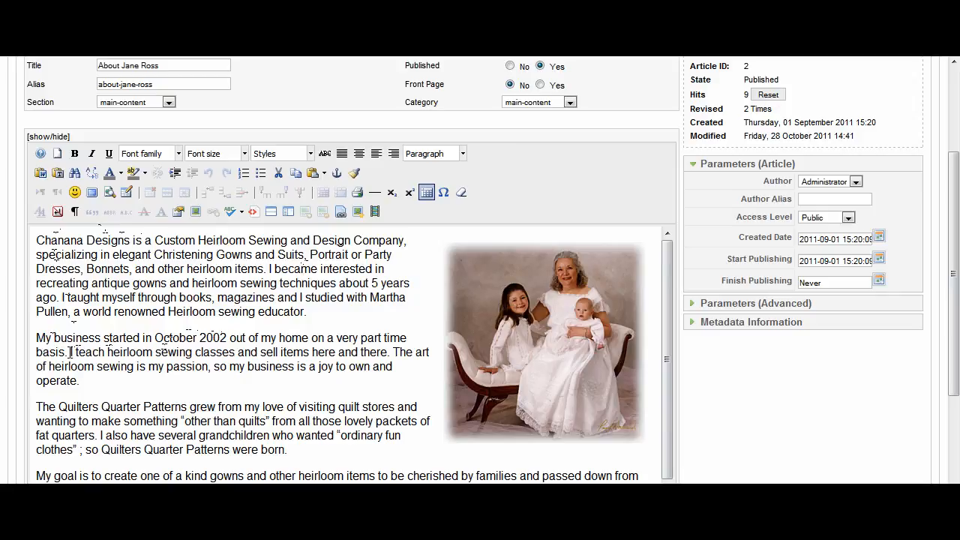
left_click_drag(72, 351, 235, 351)
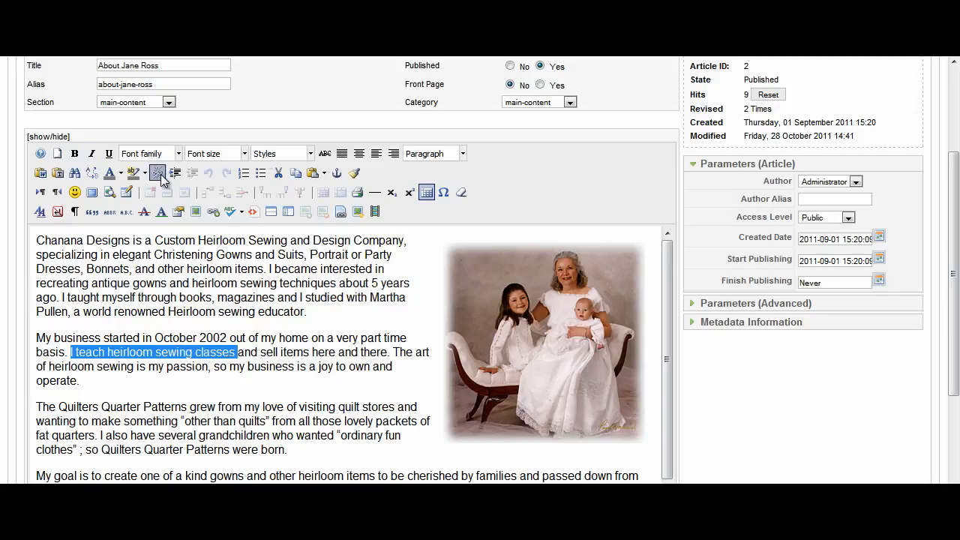
left_click(120, 173)
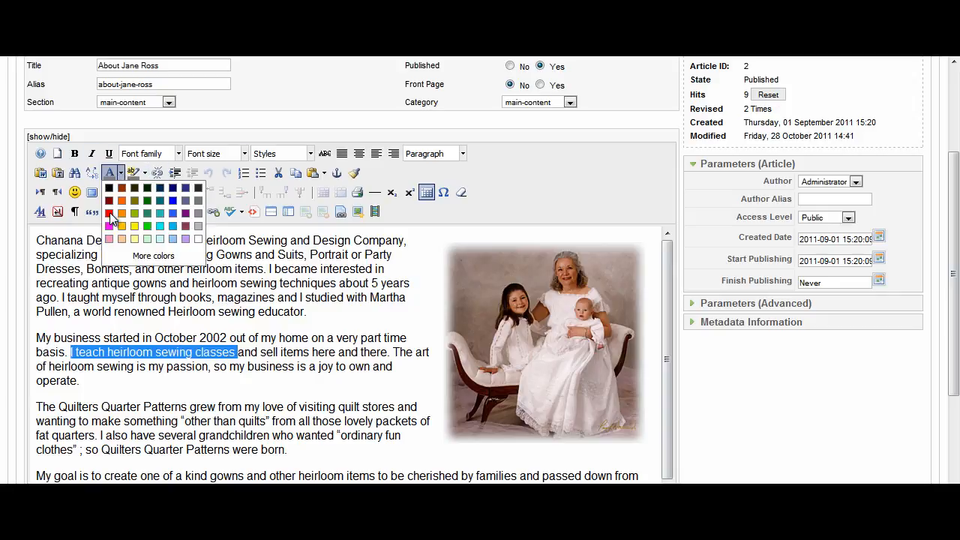
left_click(111, 219)
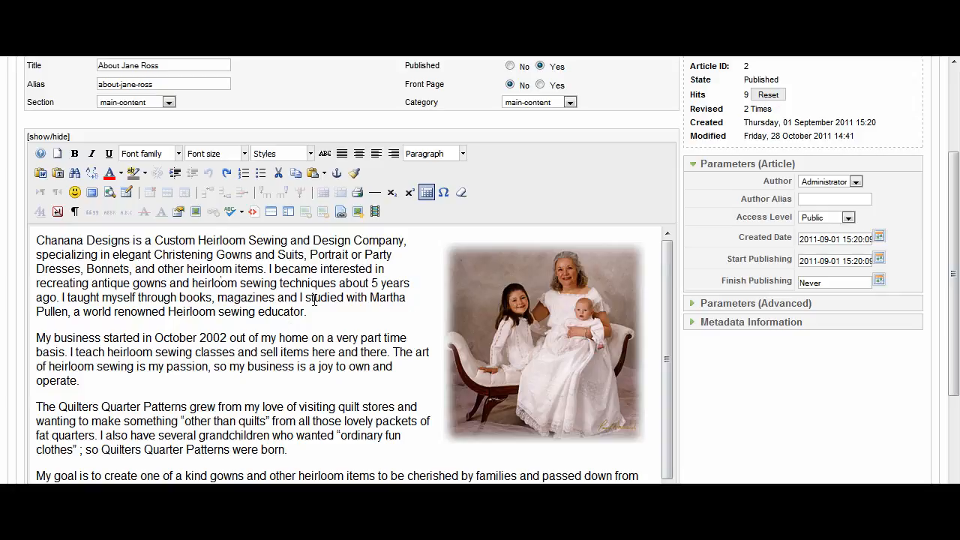
left_click(543, 342)
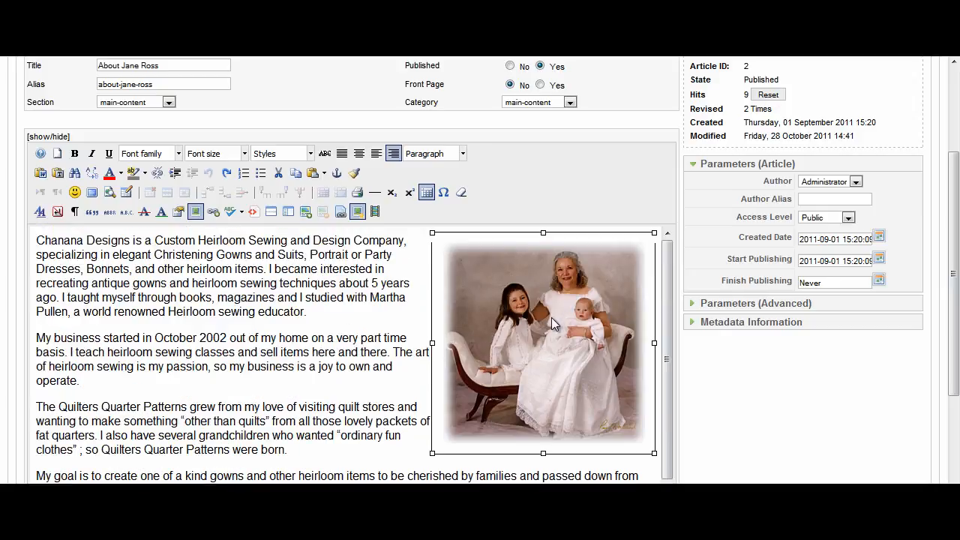
mouse_move(357, 211)
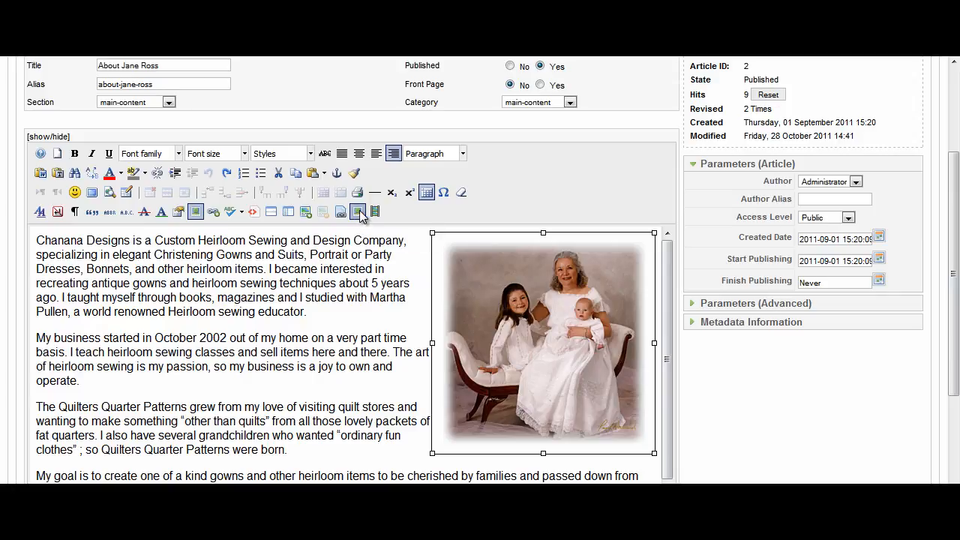
left_click(357, 212)
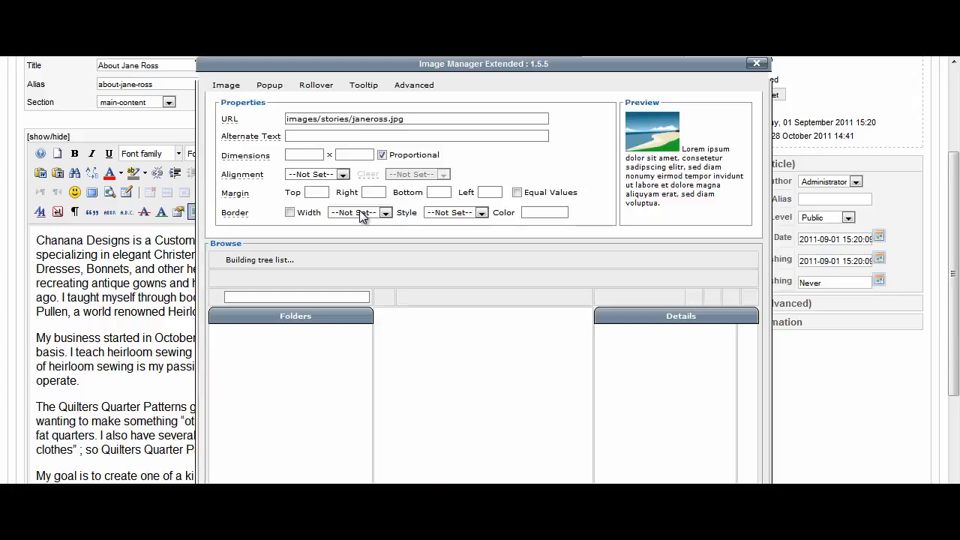
left_click(423, 408)
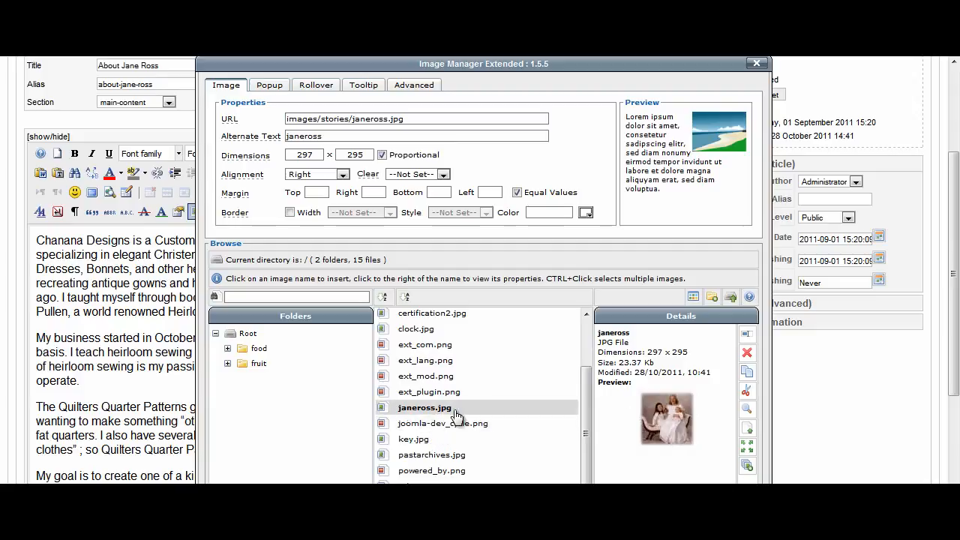
left_click(430, 392)
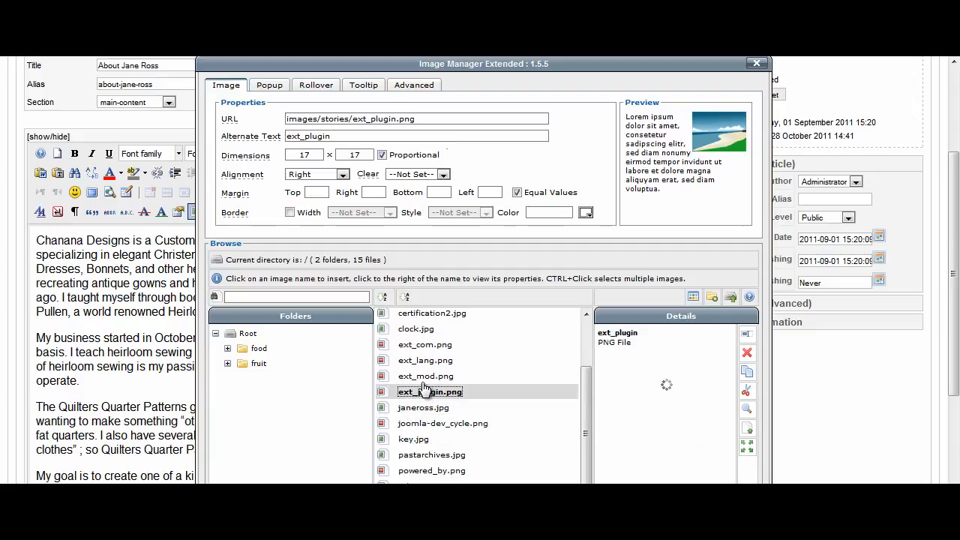
left_click(429, 392)
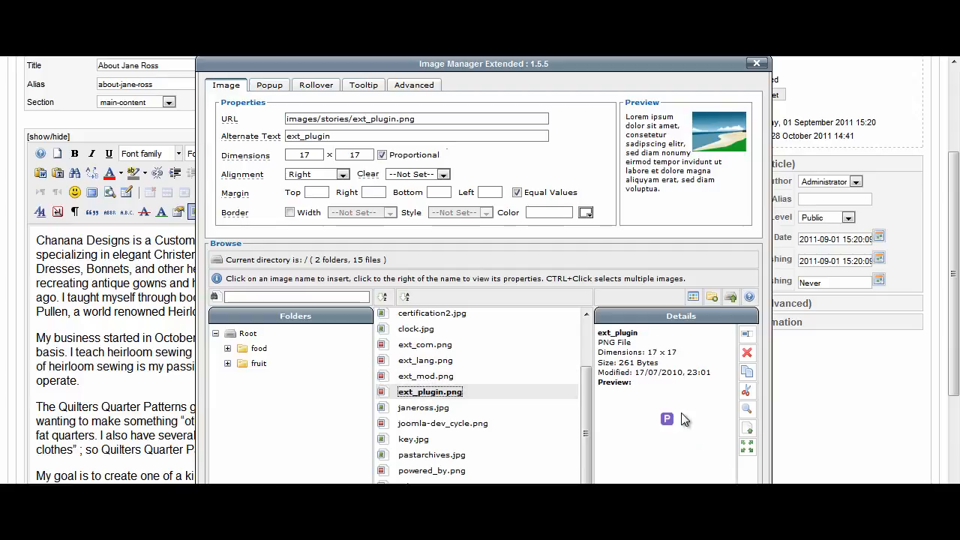
left_click(432, 455)
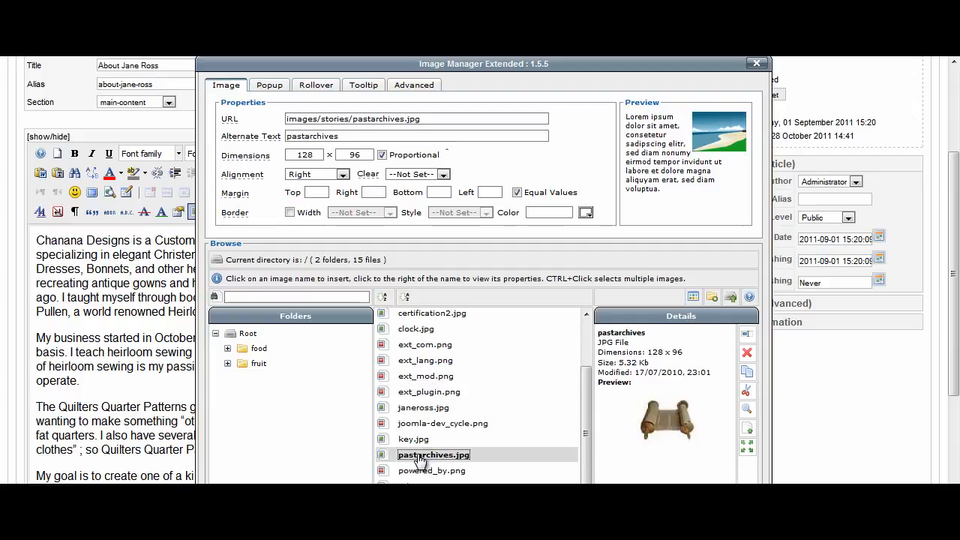
left_click(414, 438)
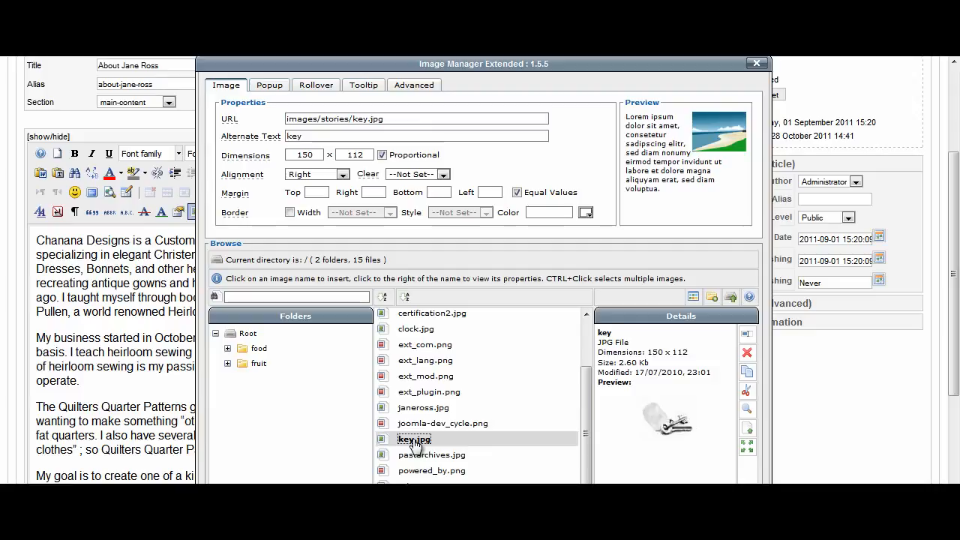
left_click(423, 408)
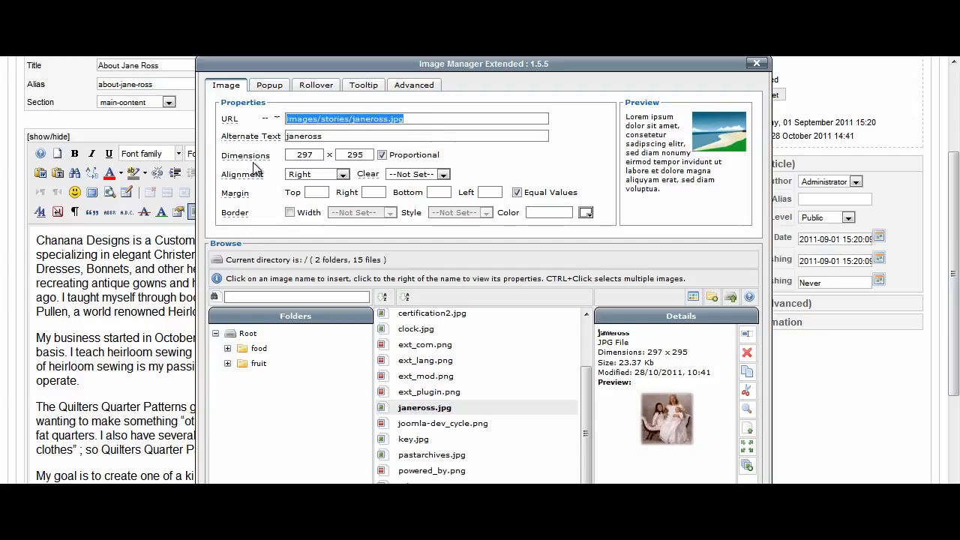
mouse_move(345, 120)
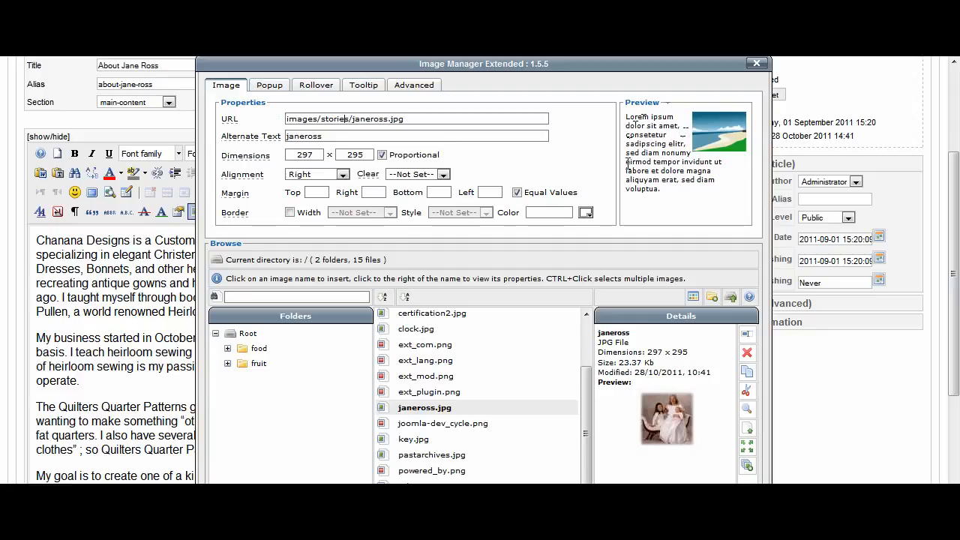
Step: Switch the photo alignment to Left, then back to Right
left_click(342, 174)
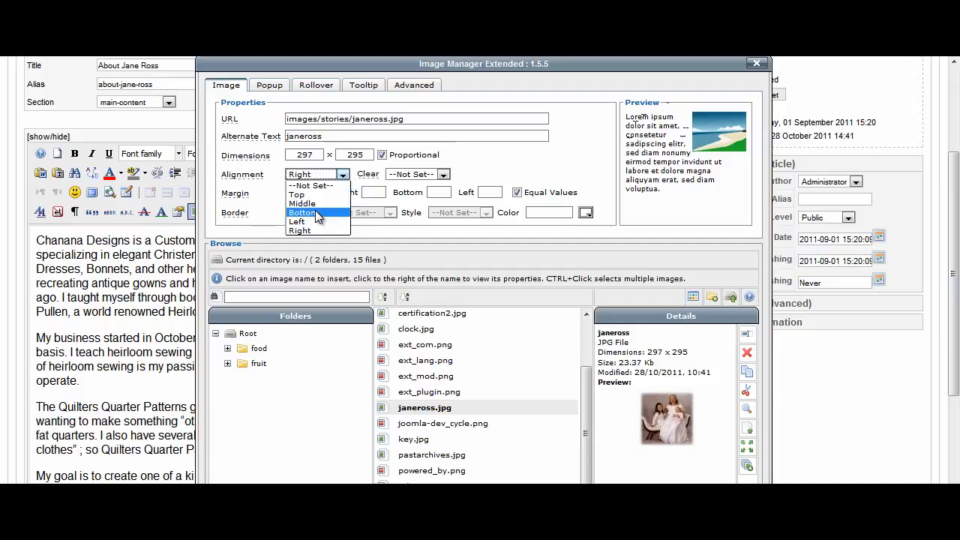
left_click(297, 222)
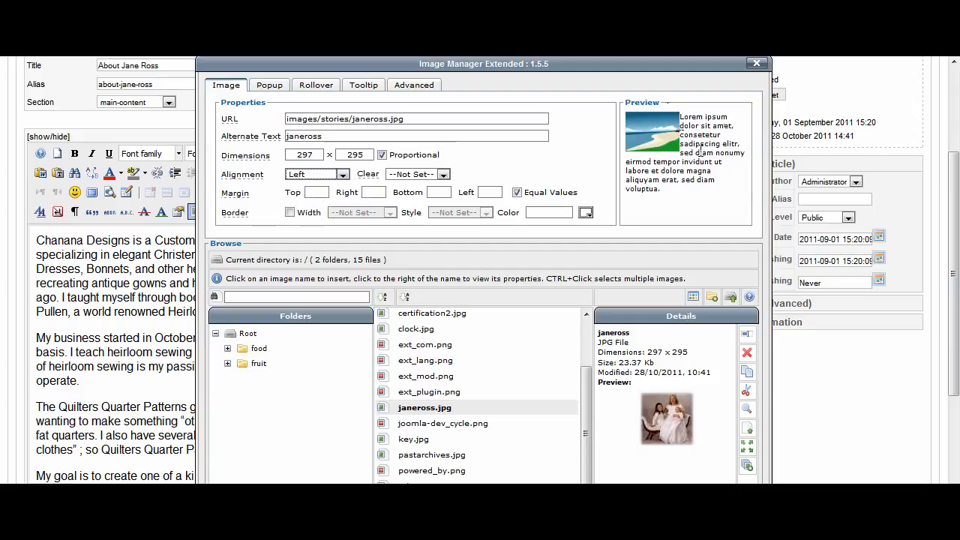
left_click(342, 174)
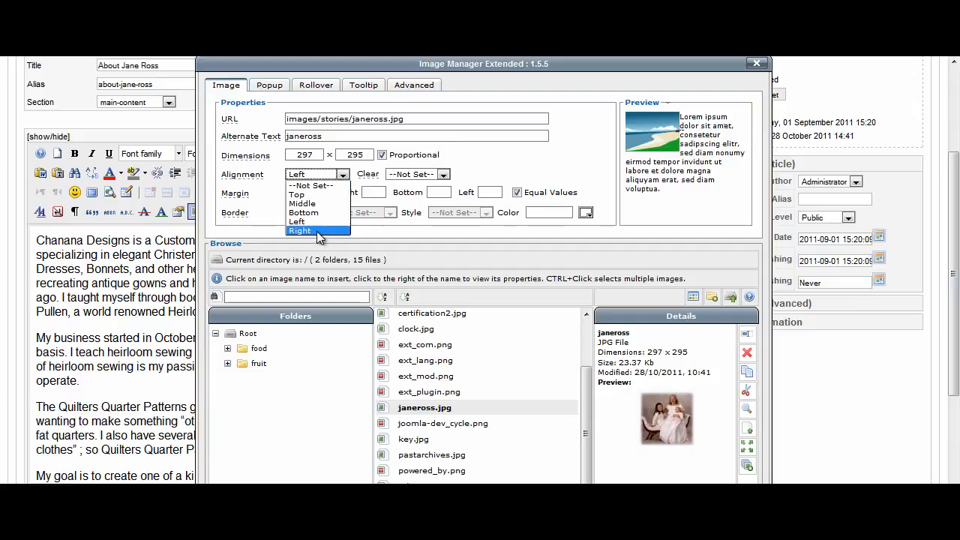
left_click(300, 231)
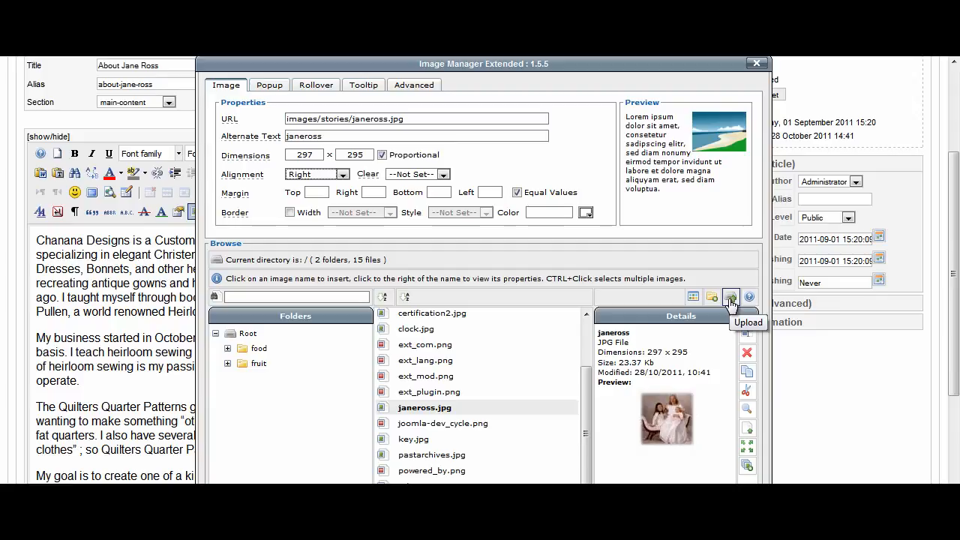
Step: Queue bride_small.jpg from the computer in the image manager's Upload window
left_click(731, 297)
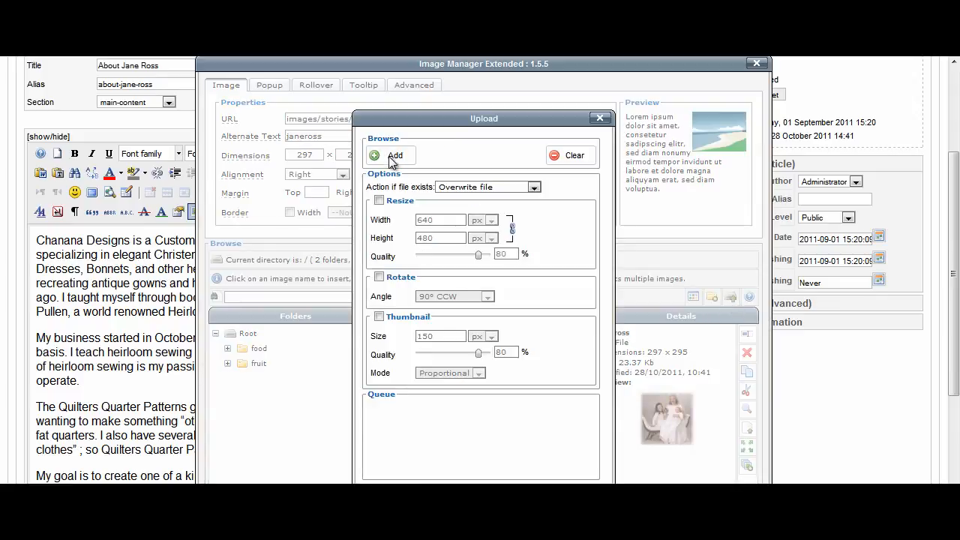
left_click(389, 154)
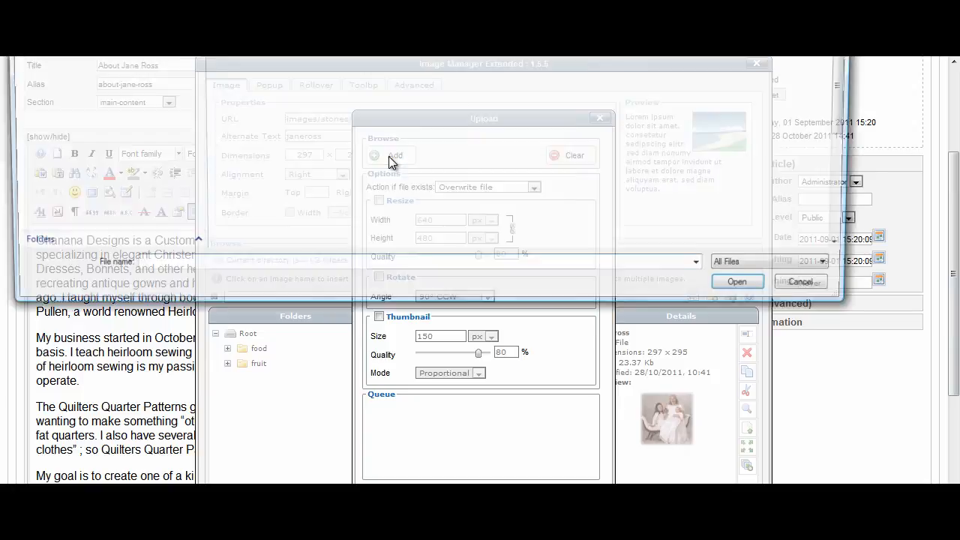
left_click(397, 155)
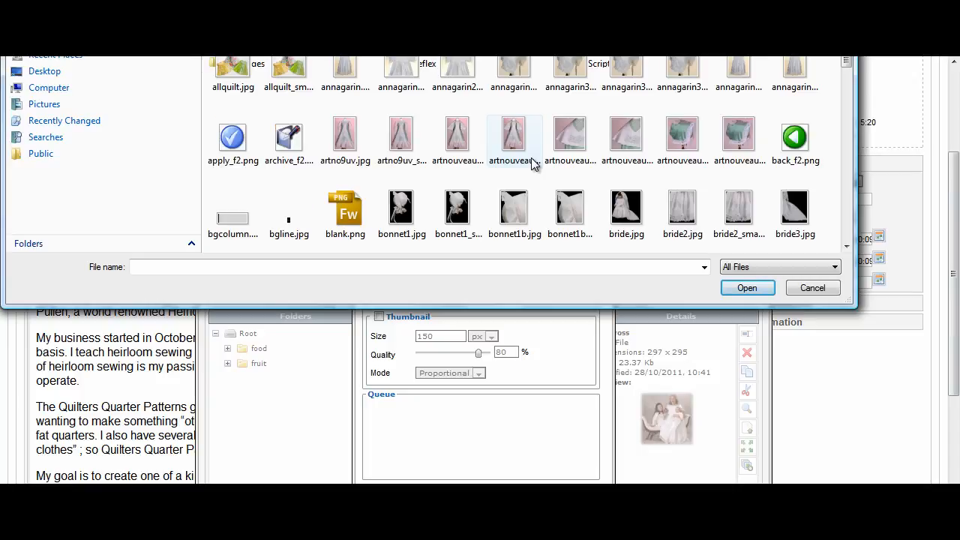
scroll("down", 3)
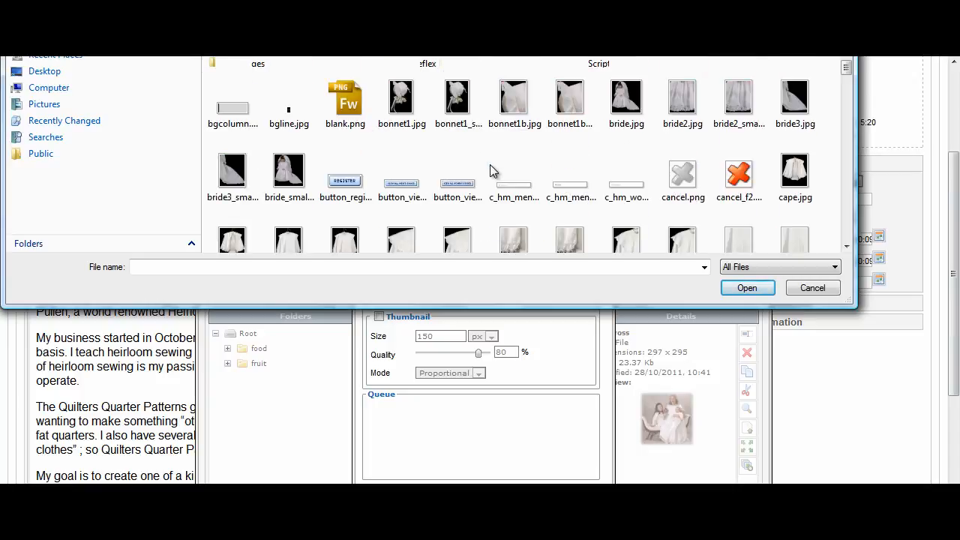
scroll("down", 3)
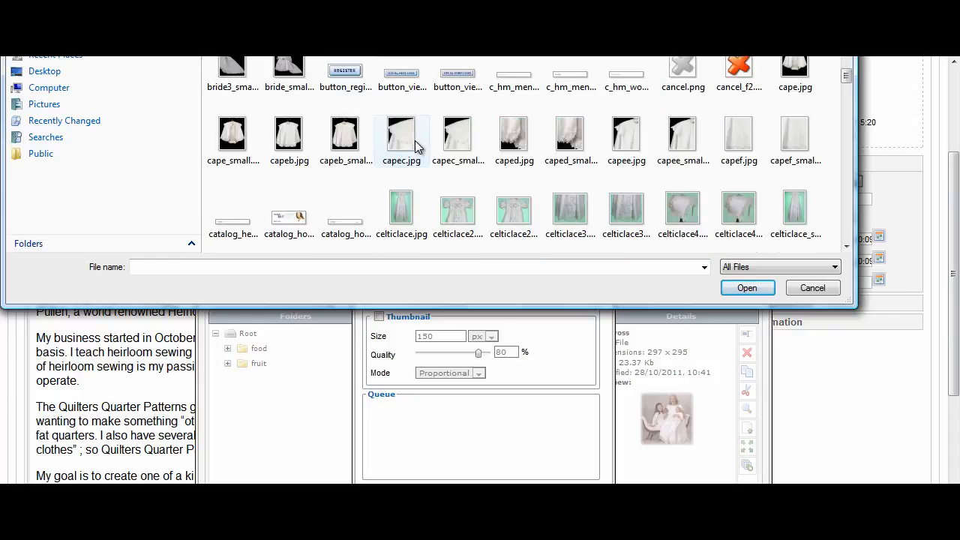
left_click(747, 288)
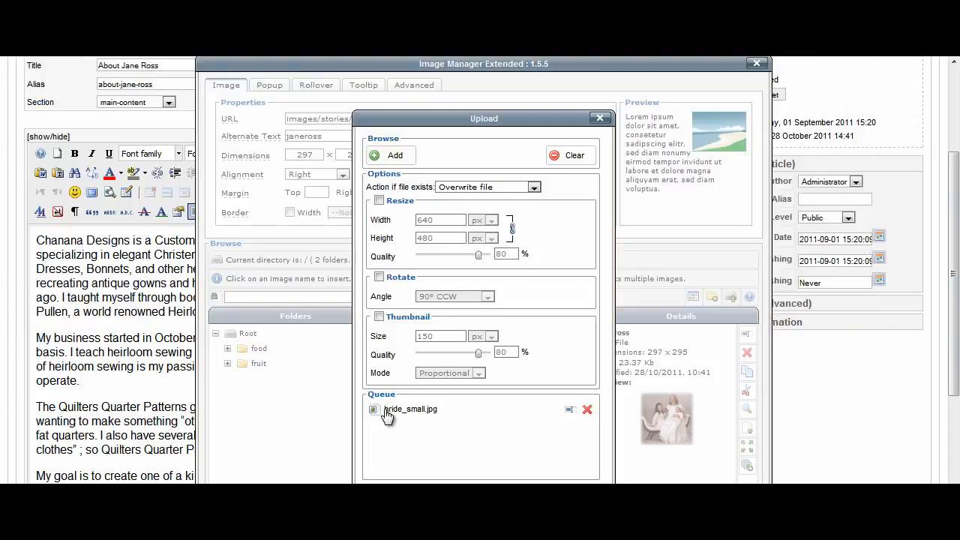
mouse_move(409, 426)
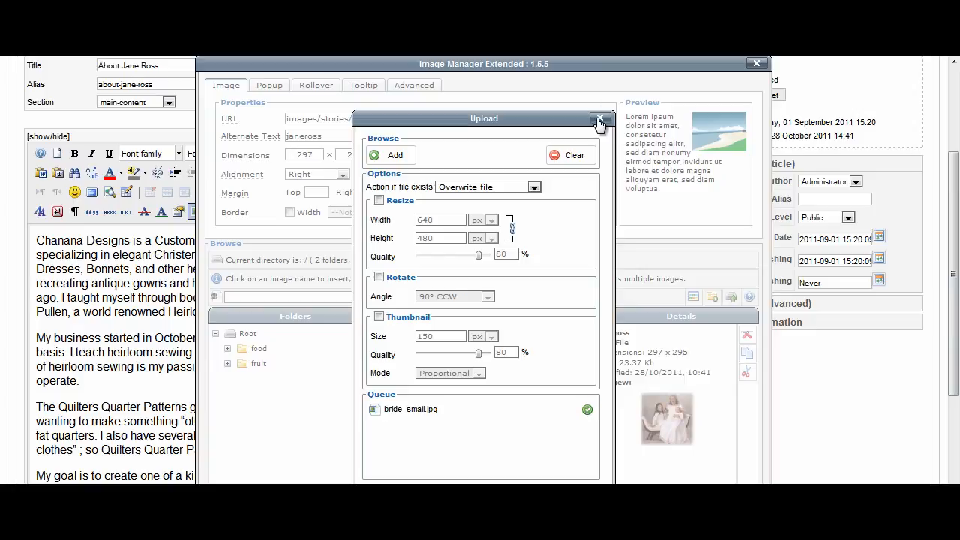
Step: Select bride_small.jpg from the library, keep Proportional, and update the article photo
left_click(600, 117)
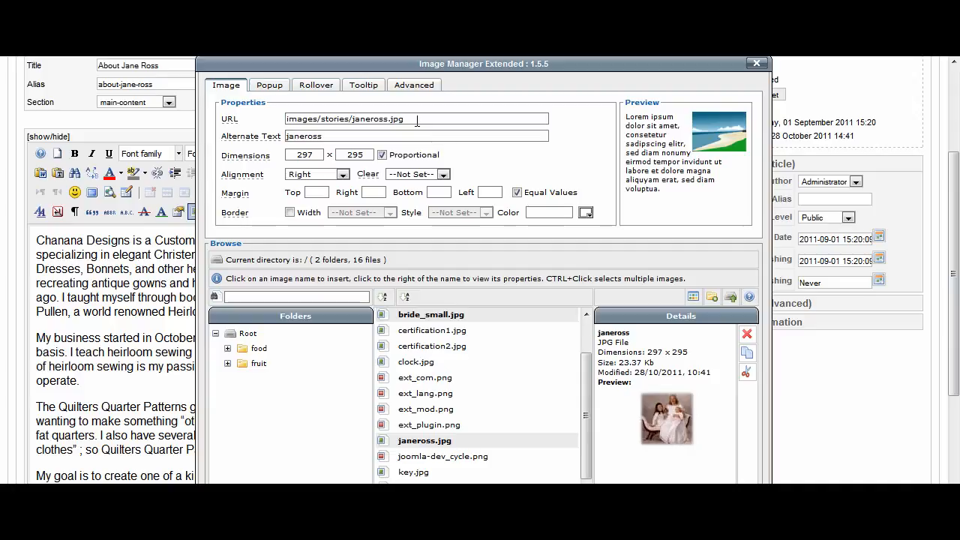
left_click(430, 315)
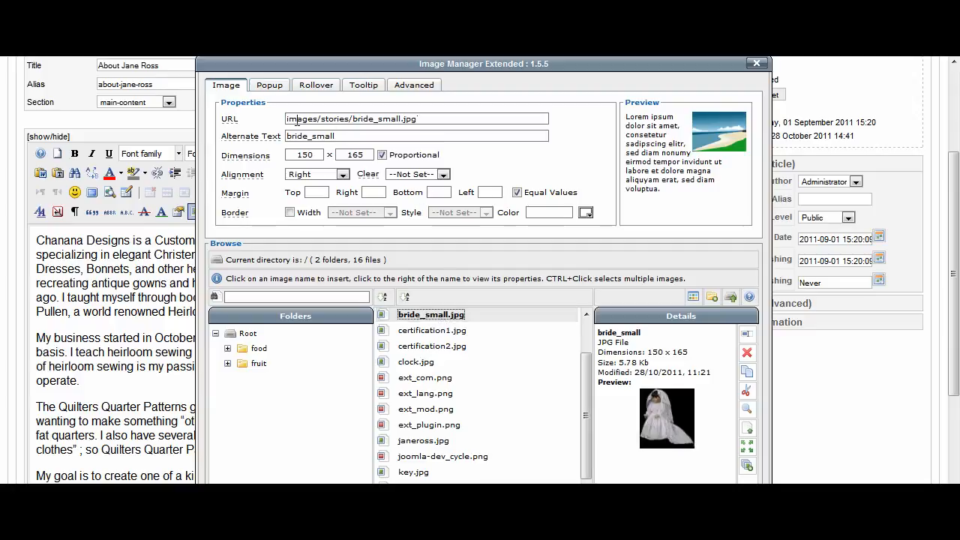
left_click(382, 155)
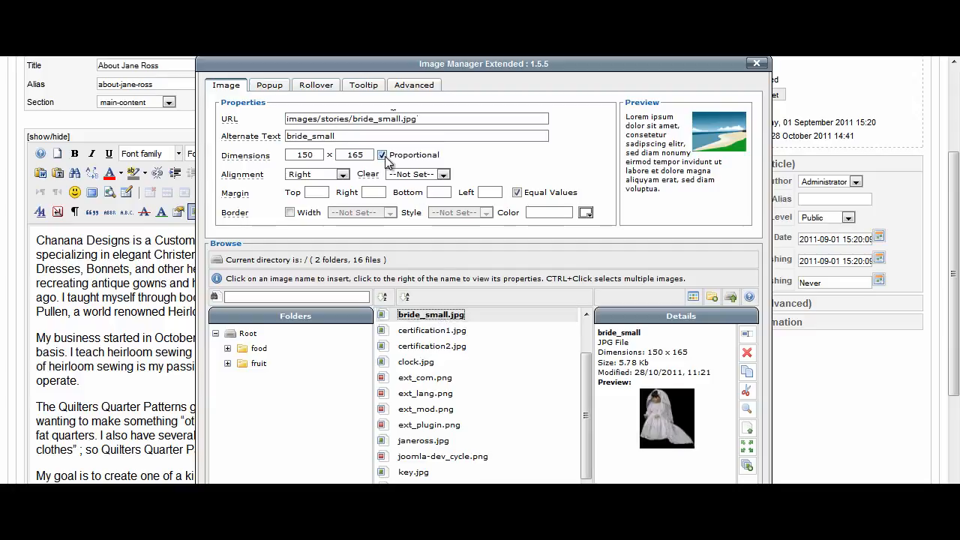
left_click(382, 154)
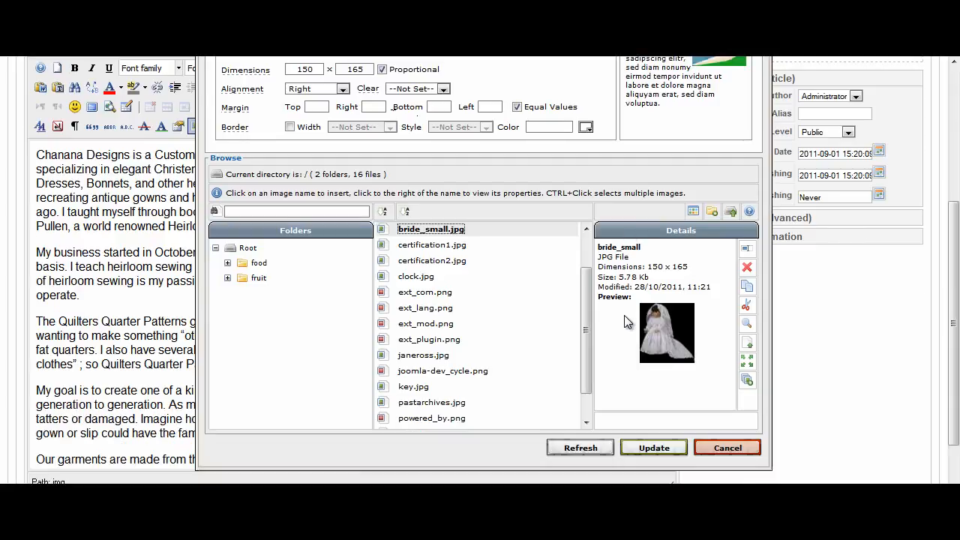
left_click(653, 447)
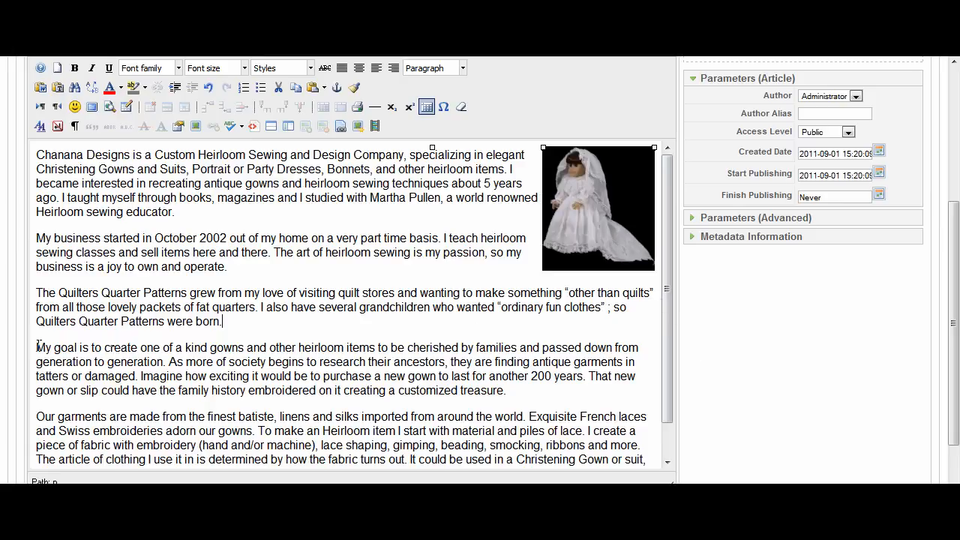
Step: From the third paragraph's insertion point, upload 12_small.jpg into the image library
left_click(357, 126)
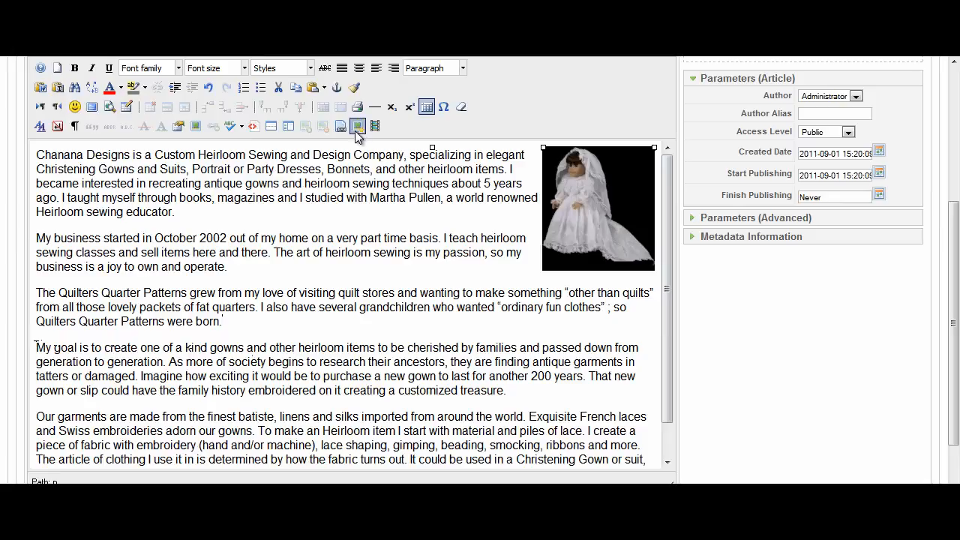
left_click(357, 126)
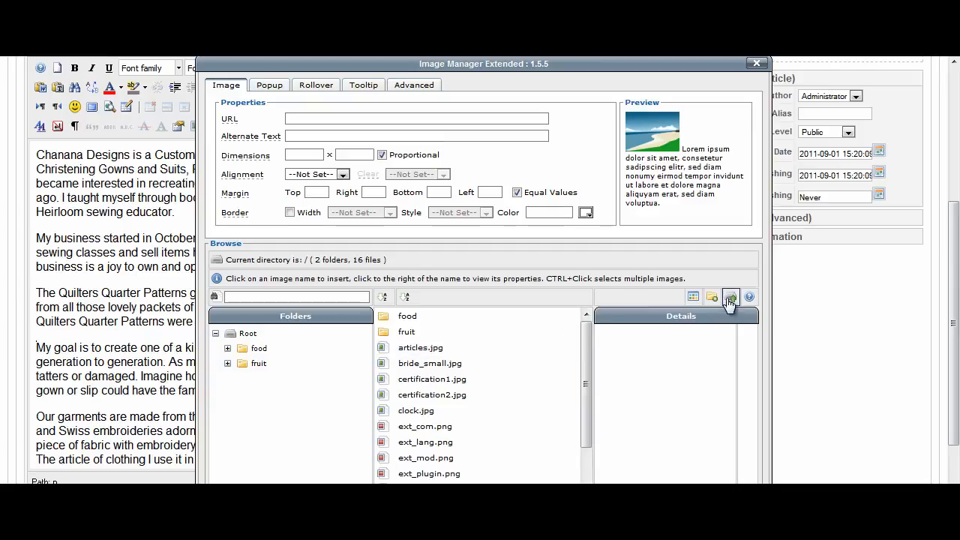
left_click(729, 297)
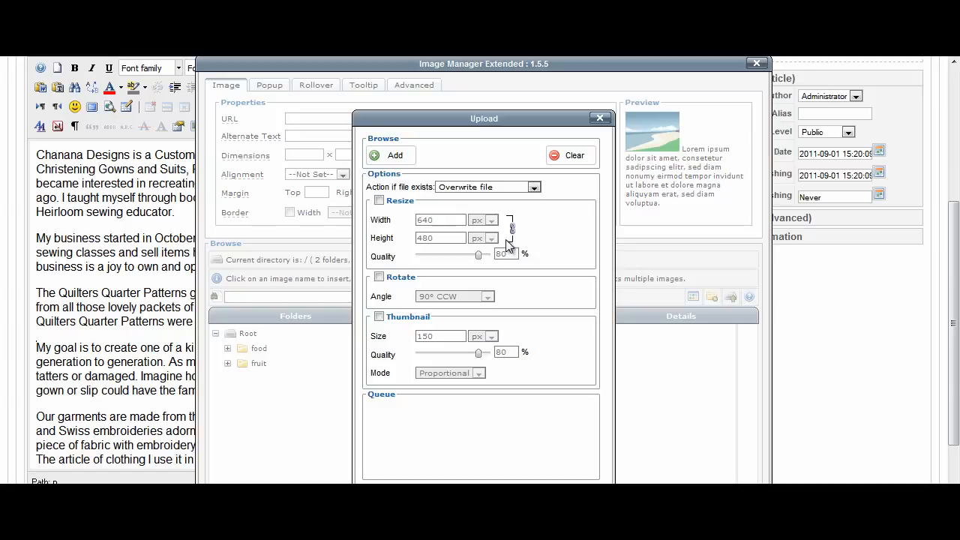
left_click(390, 154)
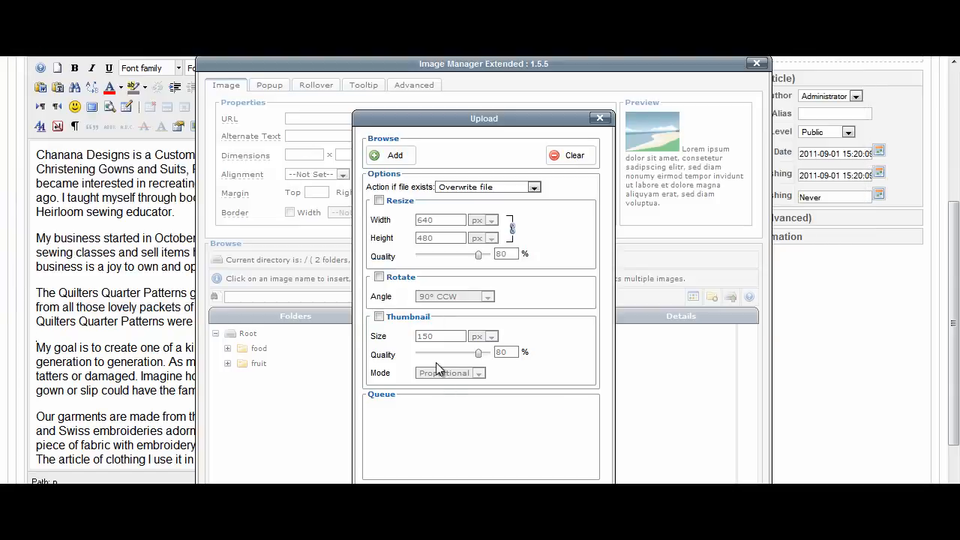
left_click(390, 155)
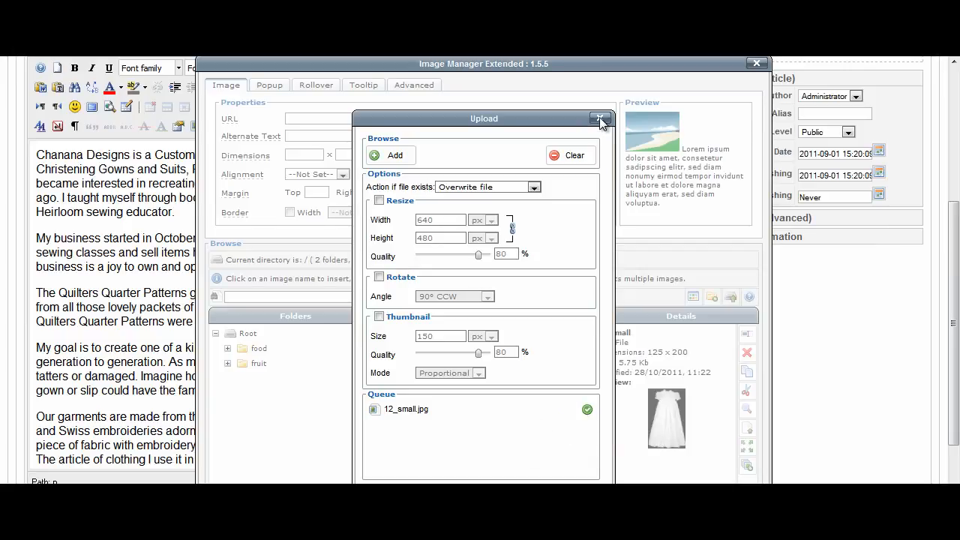
left_click(600, 119)
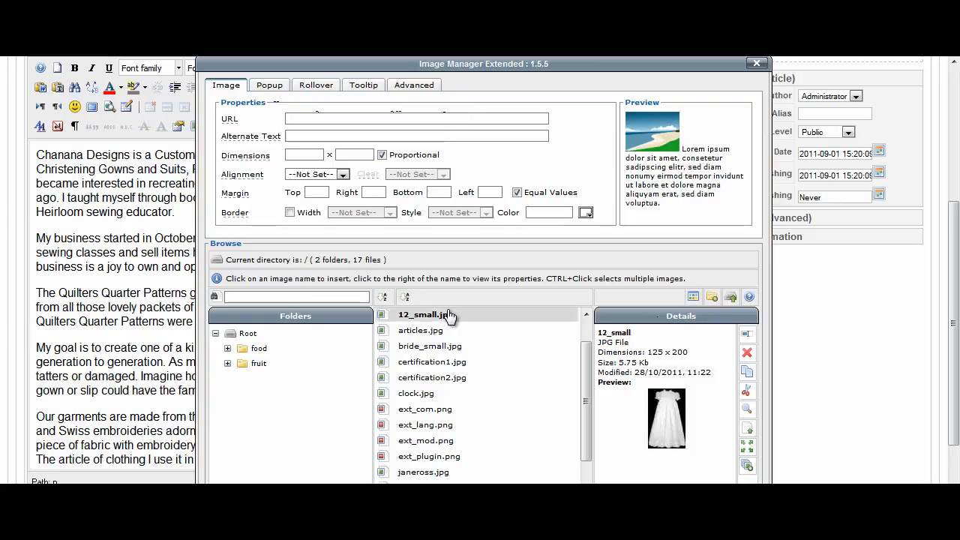
Step: Insert 12_small.jpg left-aligned with a right margin of 8 into the article
left_click(426, 315)
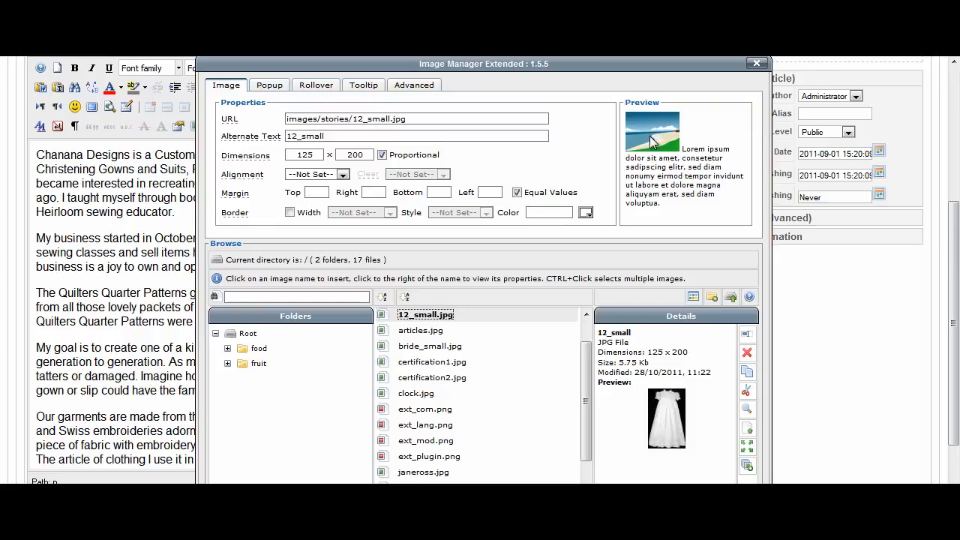
left_click(344, 174)
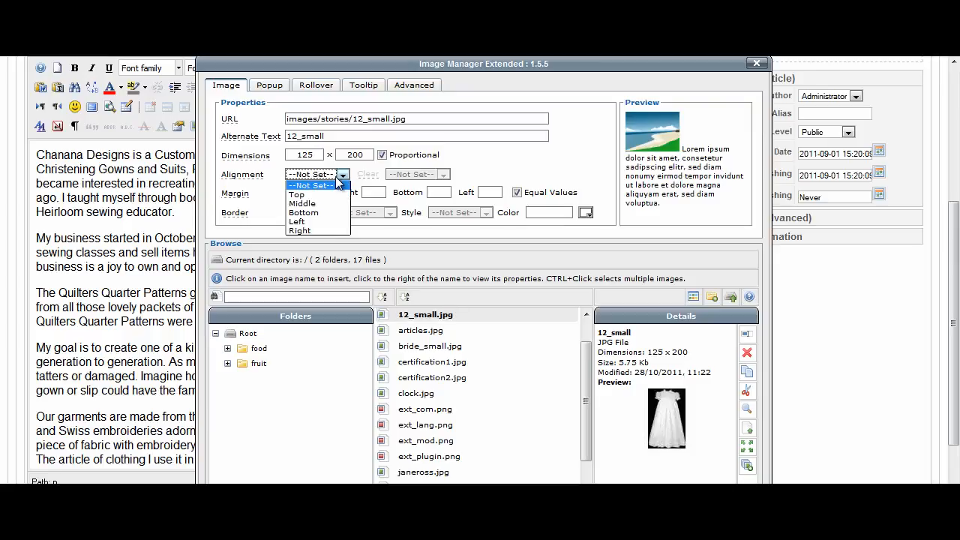
left_click(298, 222)
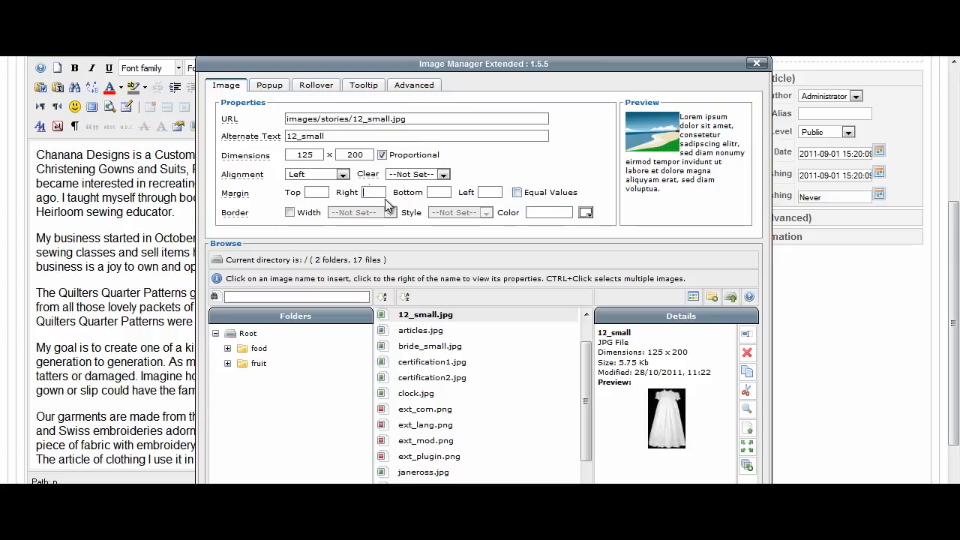
type("8")
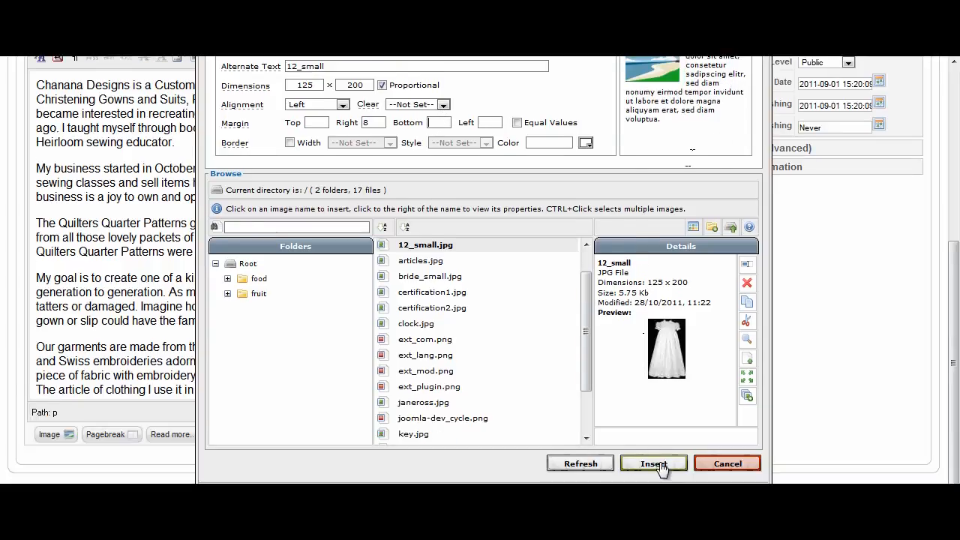
left_click(654, 463)
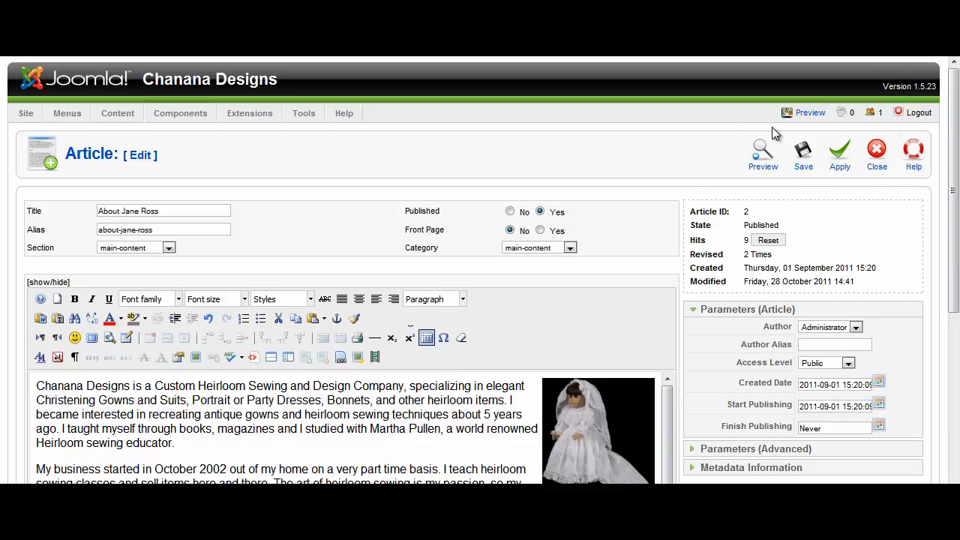
mouse_move(786, 162)
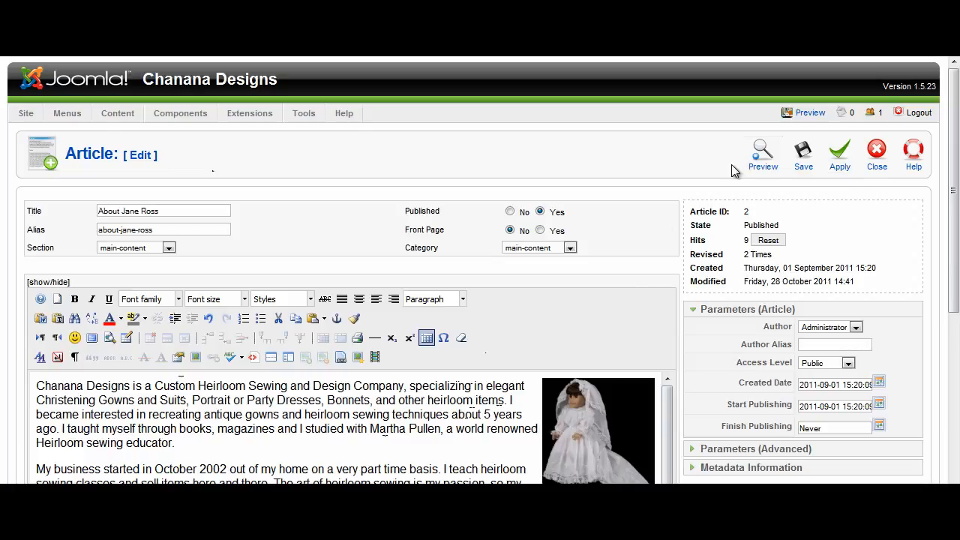
mouse_move(375, 375)
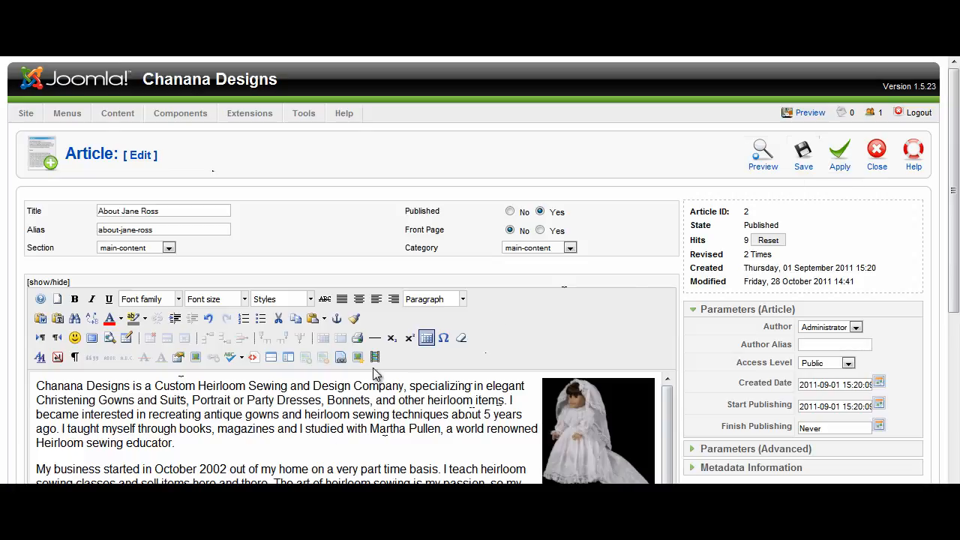
mouse_move(327, 442)
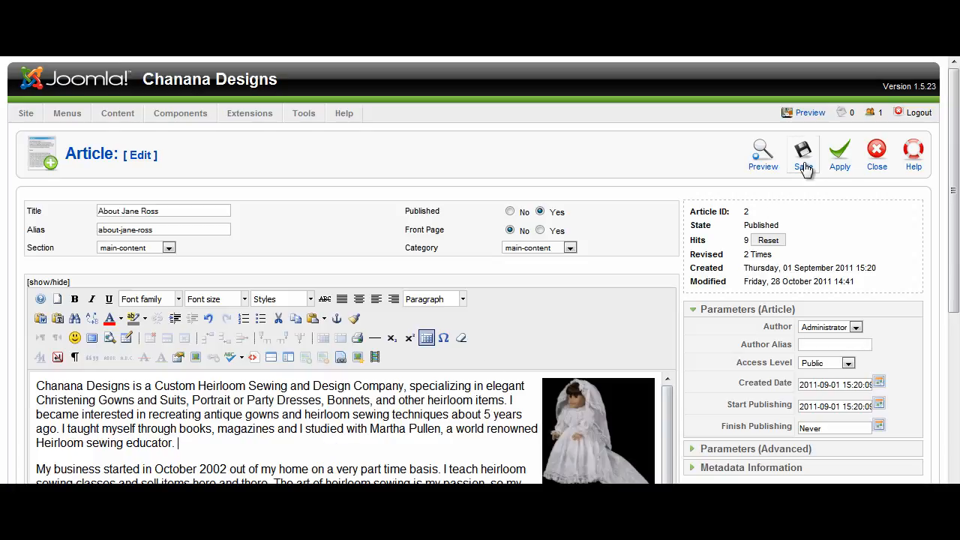
mouse_move(877, 153)
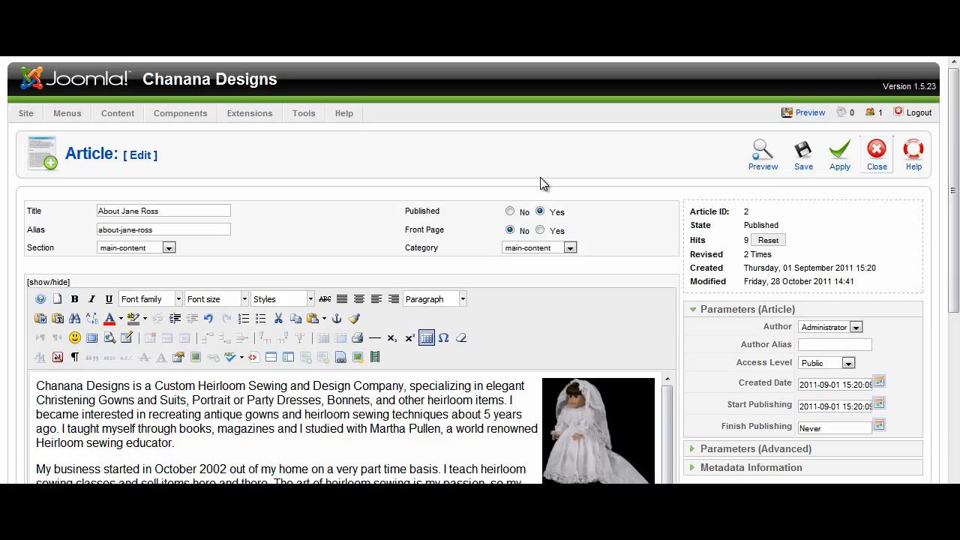
left_click(877, 153)
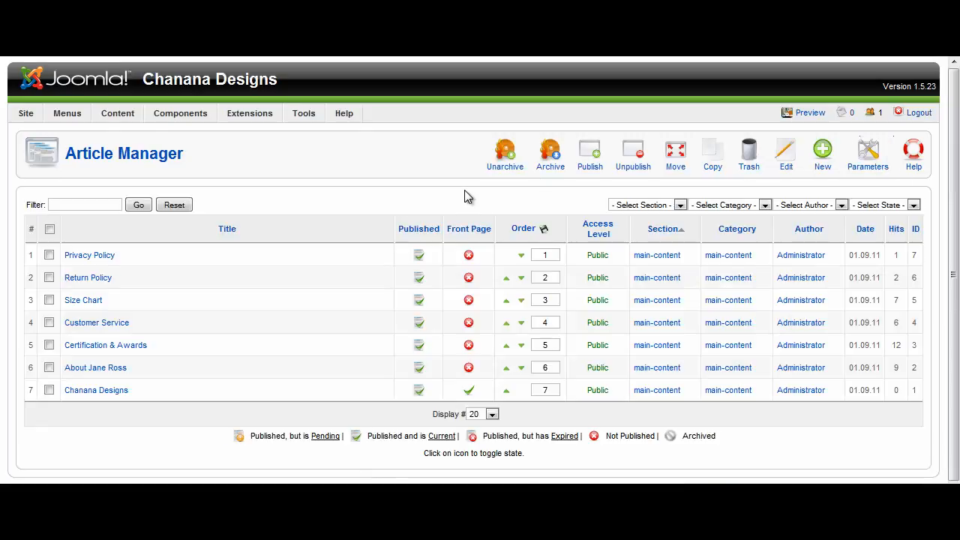
mouse_move(774, 208)
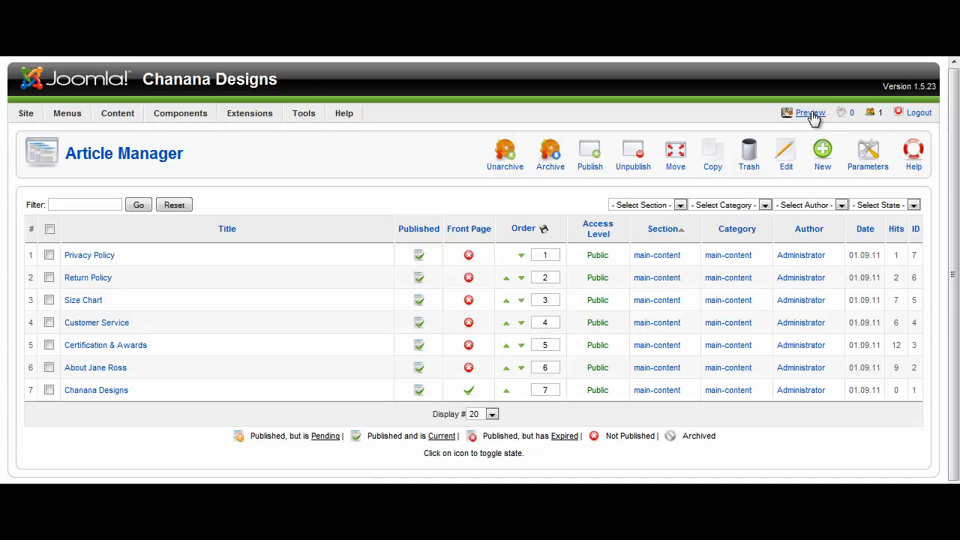
left_click(809, 113)
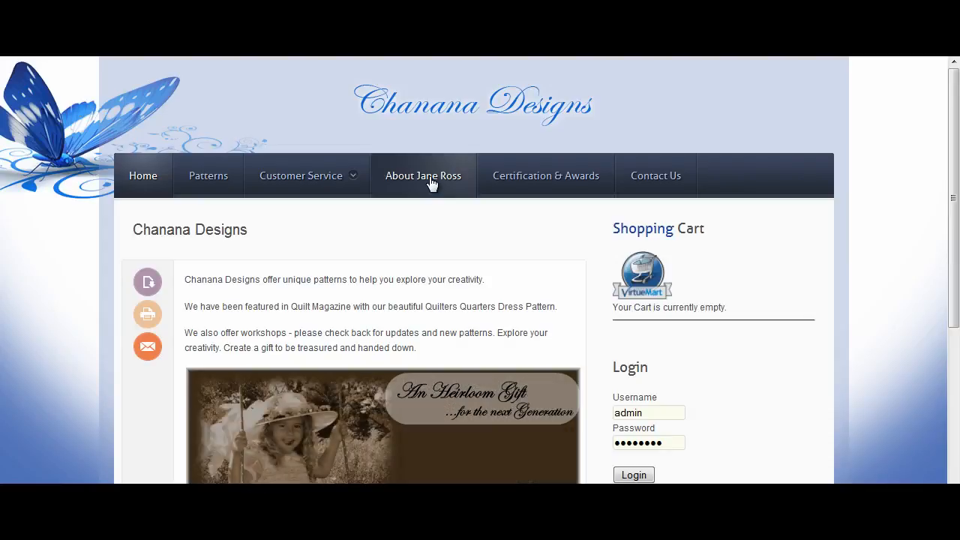
left_click(424, 175)
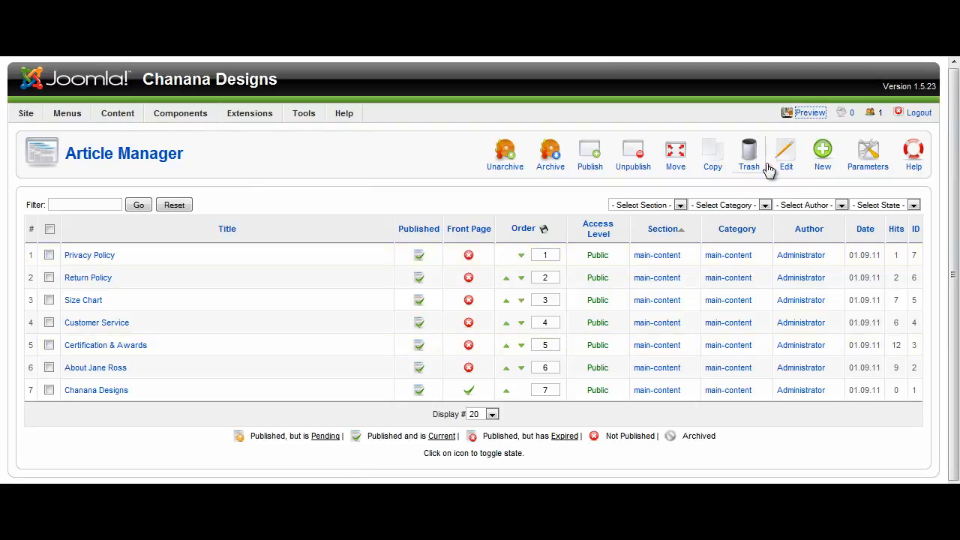
mouse_move(822, 154)
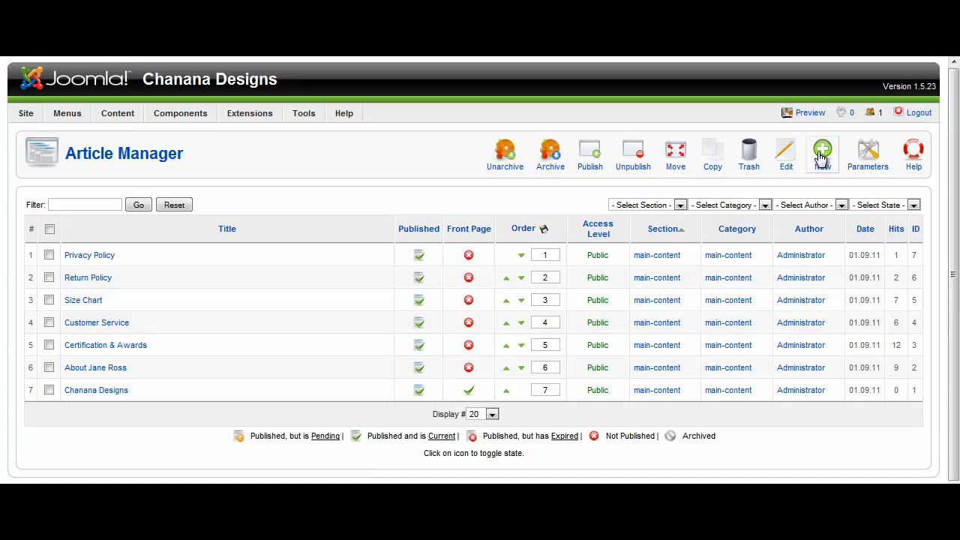
mouse_move(258, 314)
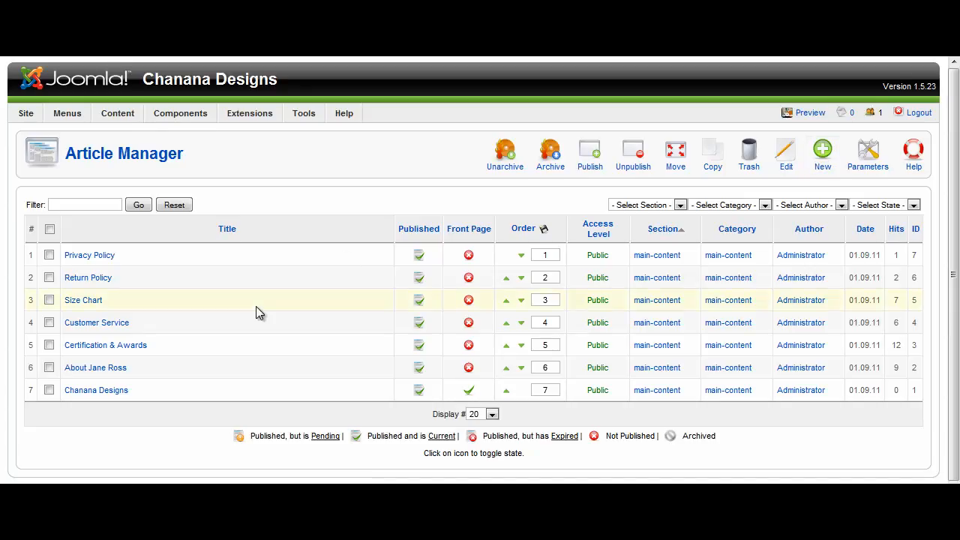
mouse_move(269, 294)
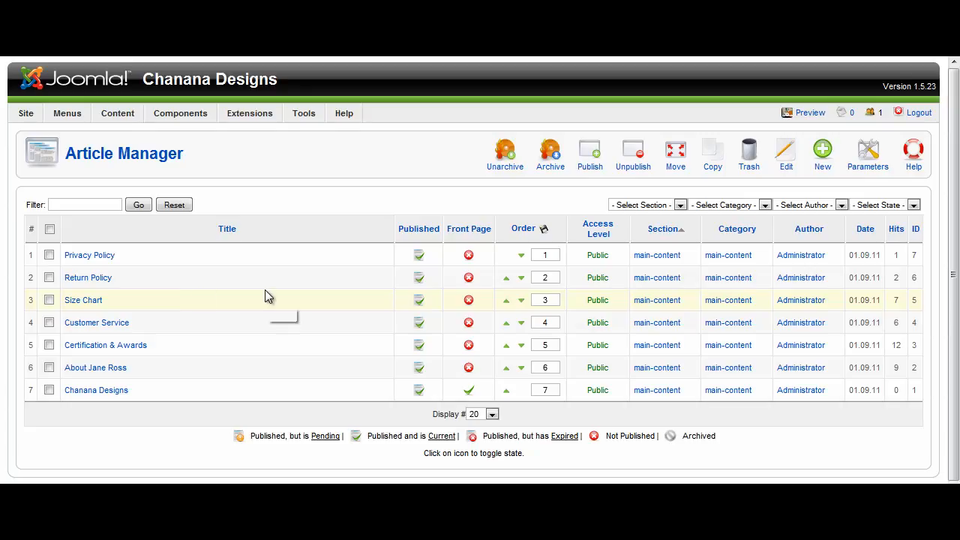
Step: Start a new blank article from Article Manager
left_click(823, 150)
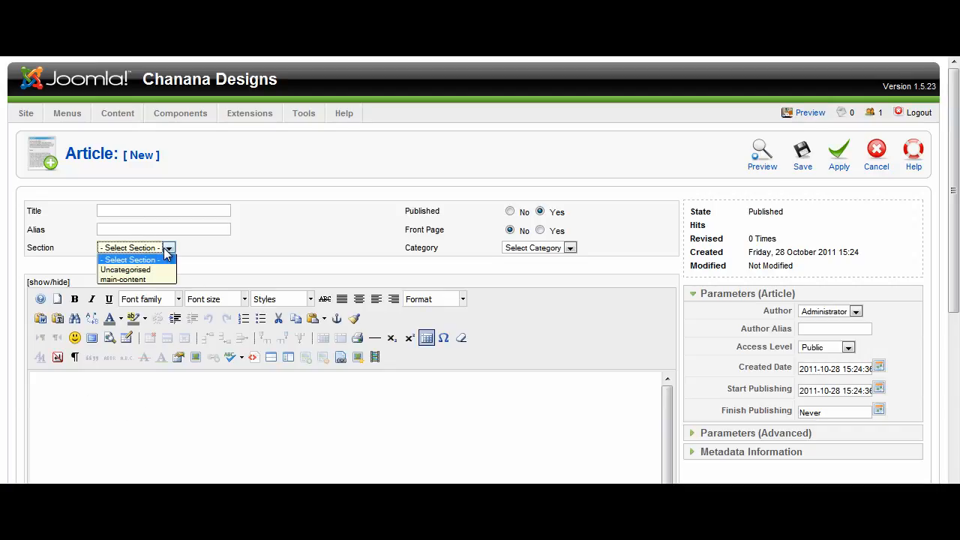
Step: File the article as Uncategorised, title it 'testing', add a sunglasses smiley, text 'fjdk' and a numbered list item 'xcx'
left_click(126, 270)
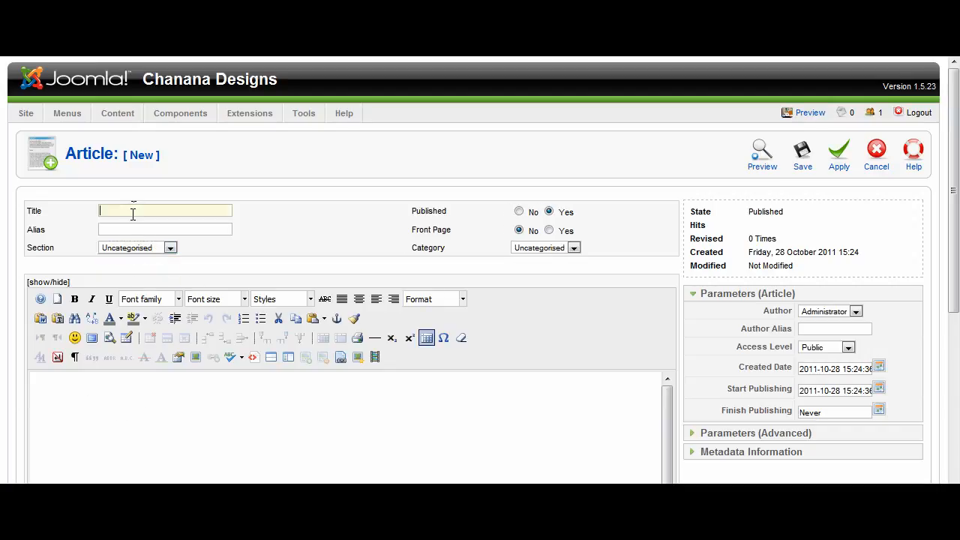
type("testing")
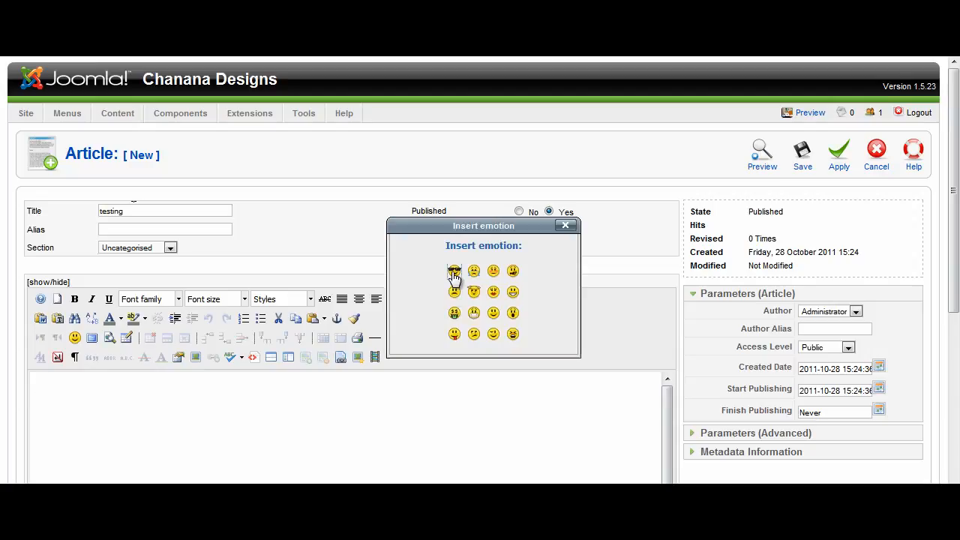
left_click(454, 272)
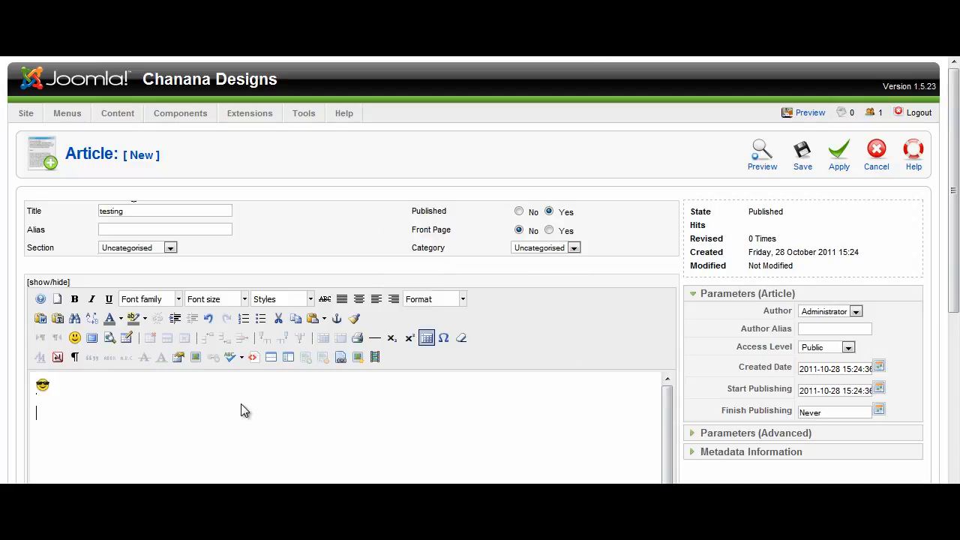
type("fjdkfjkd df")
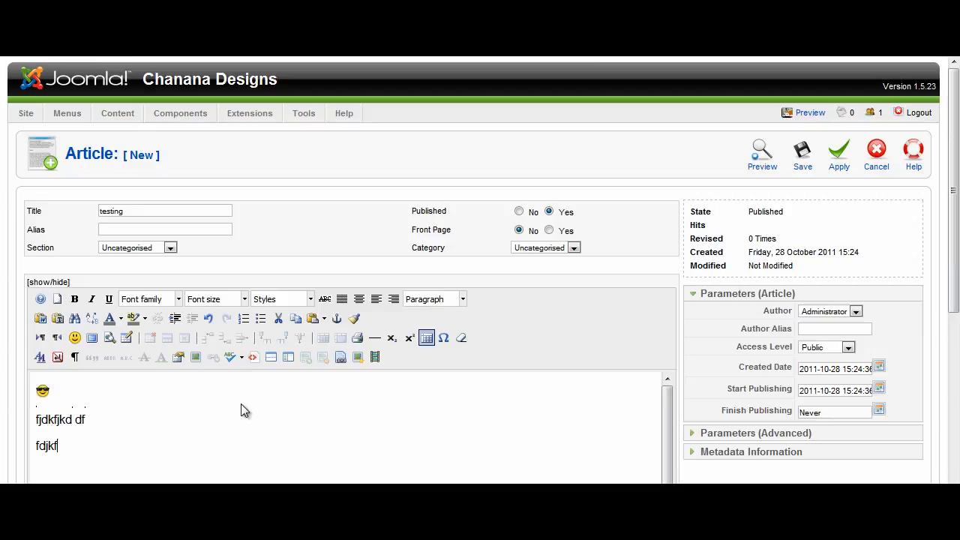
left_click(243, 318)
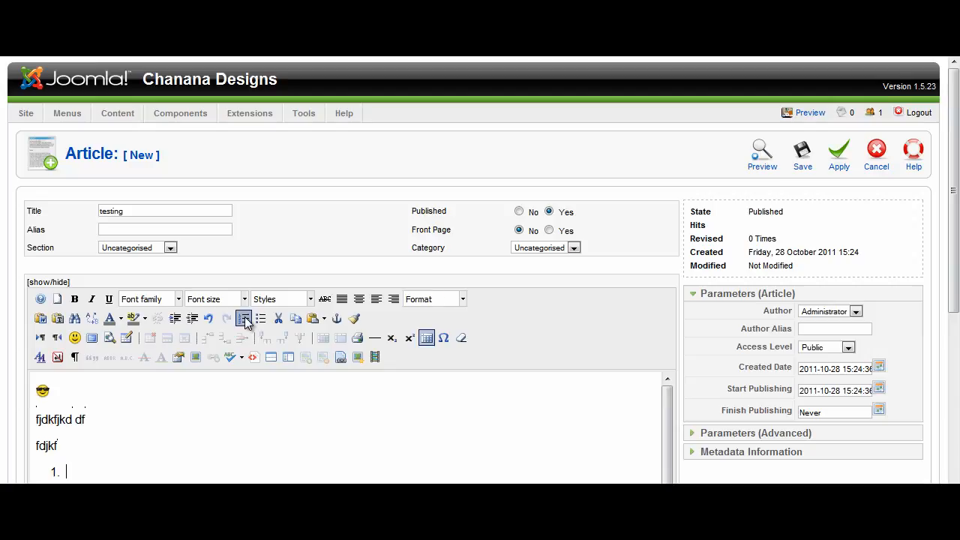
type("xcx")
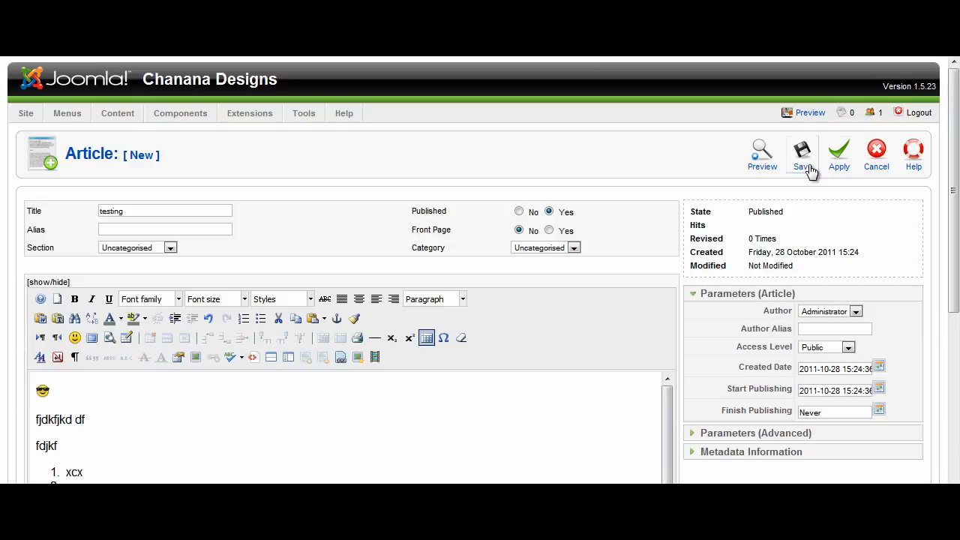
Step: Save the new 'testing' article and reopen it for editing from Article Manager
left_click(801, 150)
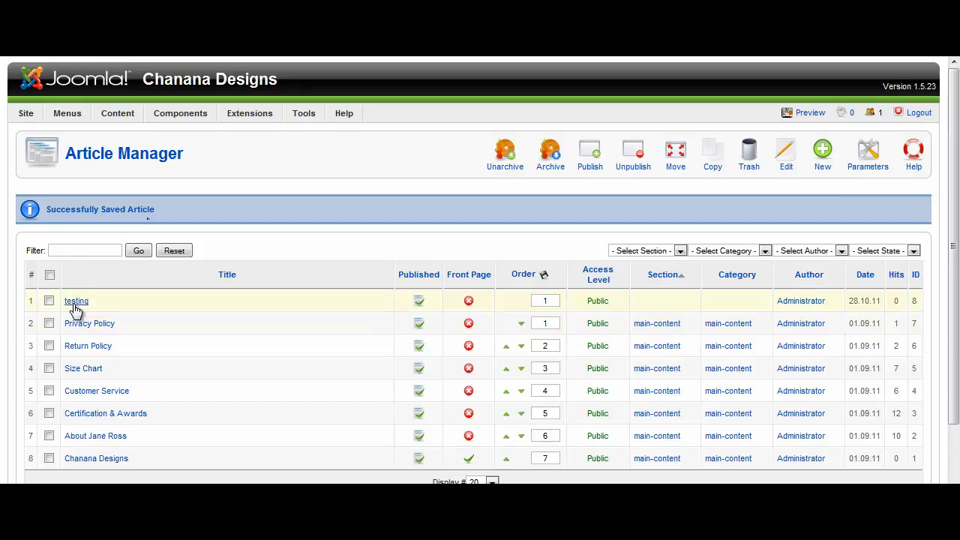
mouse_move(263, 332)
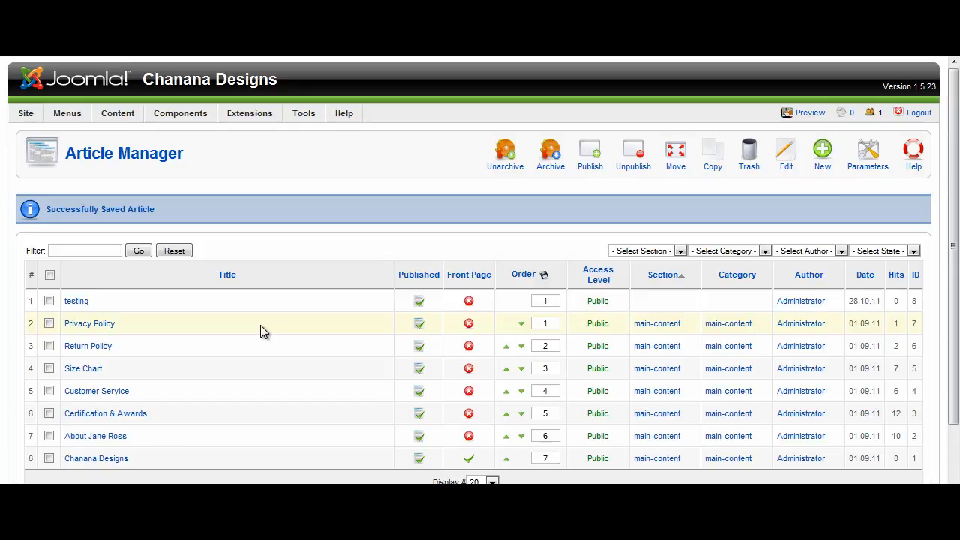
left_click(77, 300)
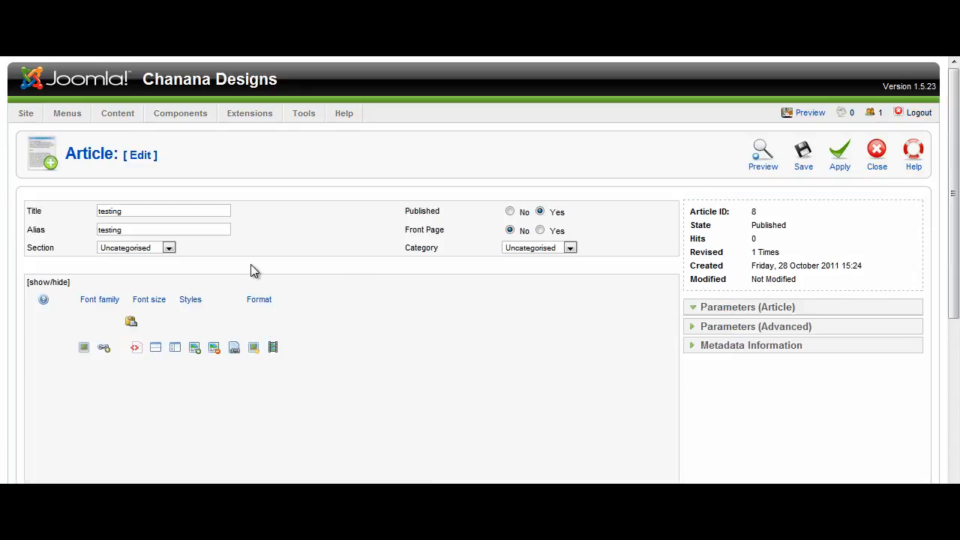
left_click(747, 306)
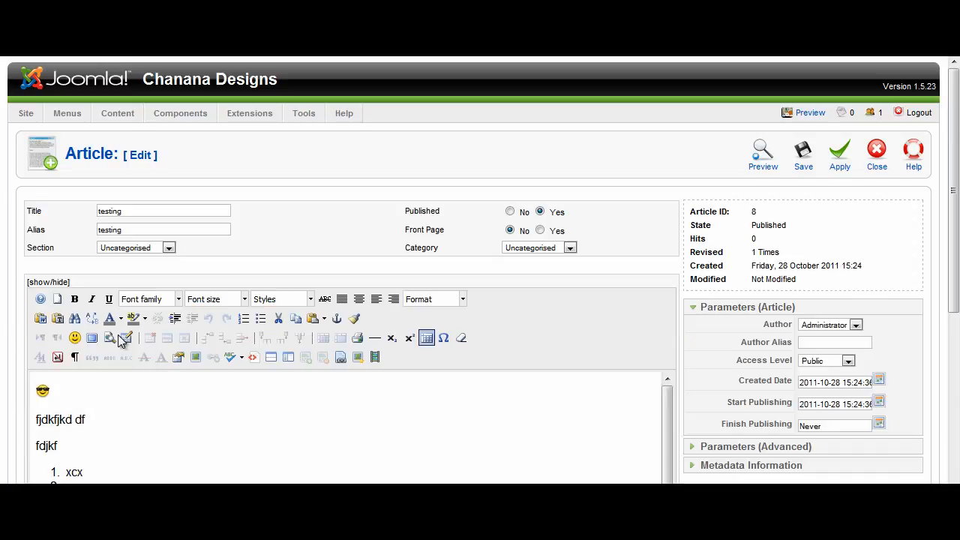
mouse_move(126, 337)
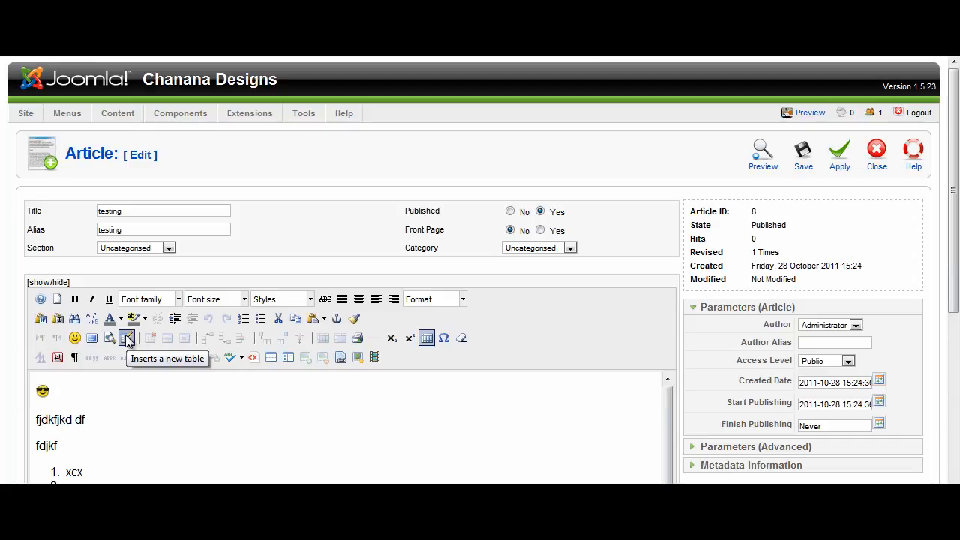
mouse_move(109, 338)
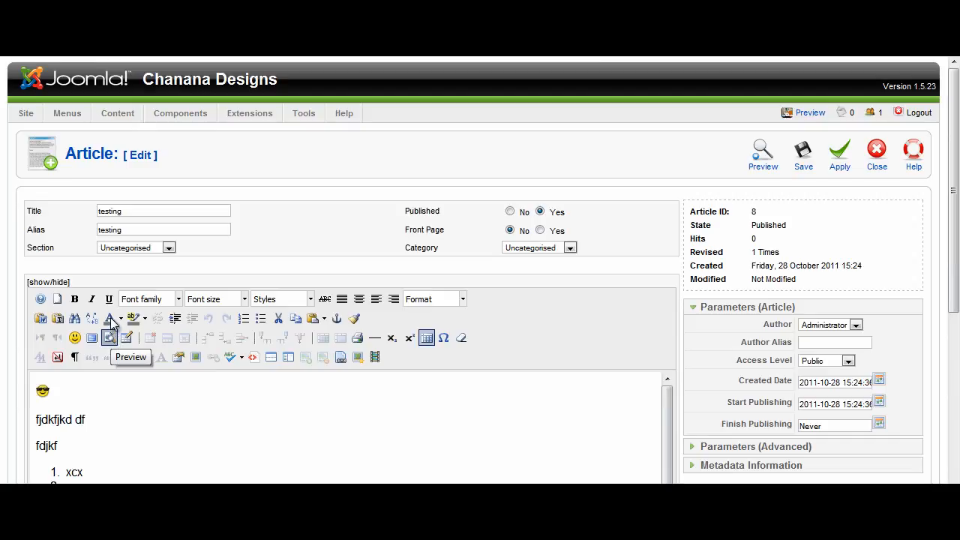
mouse_move(110, 318)
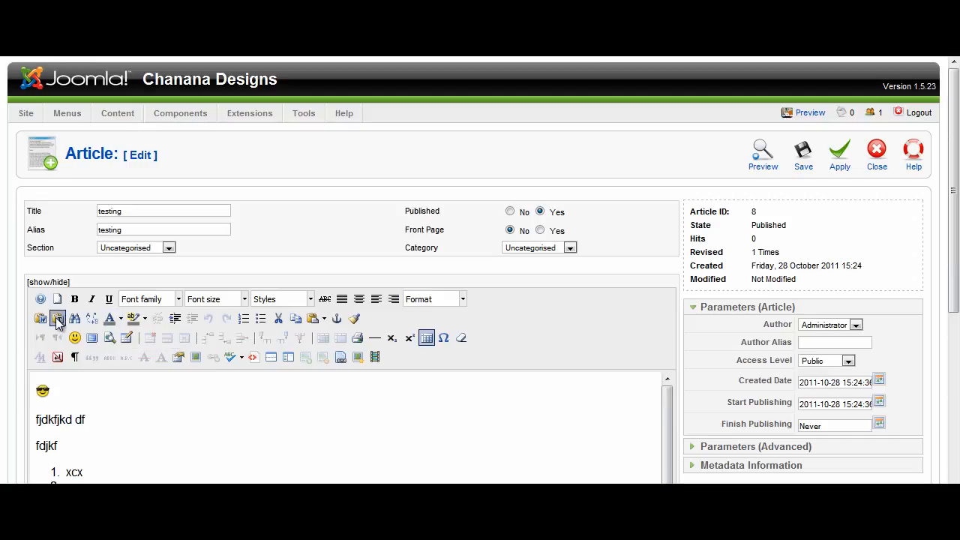
mouse_move(57, 318)
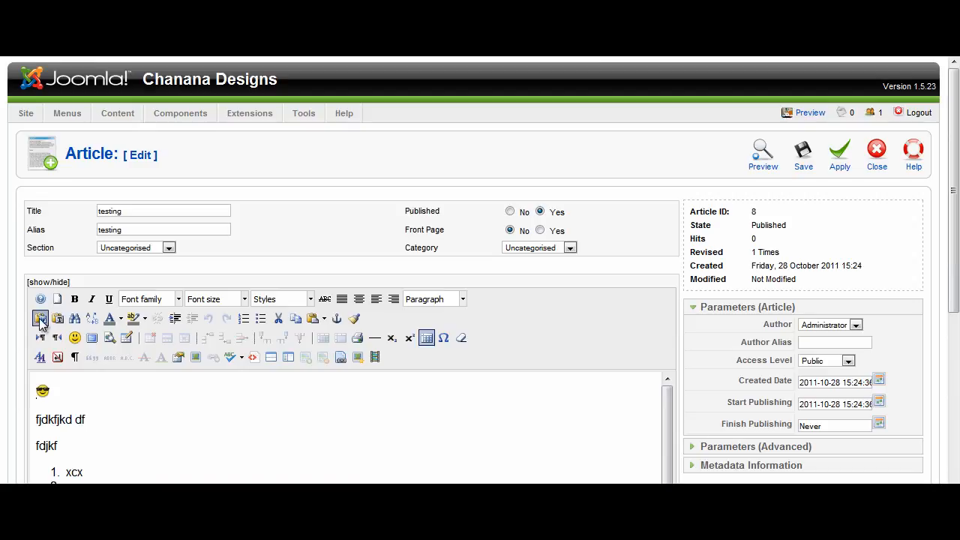
mouse_move(57, 318)
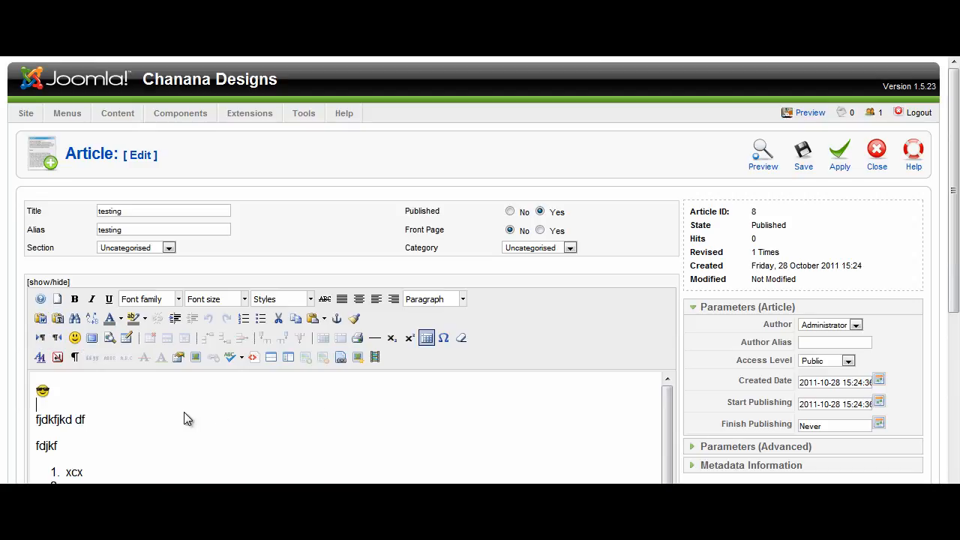
mouse_move(159, 417)
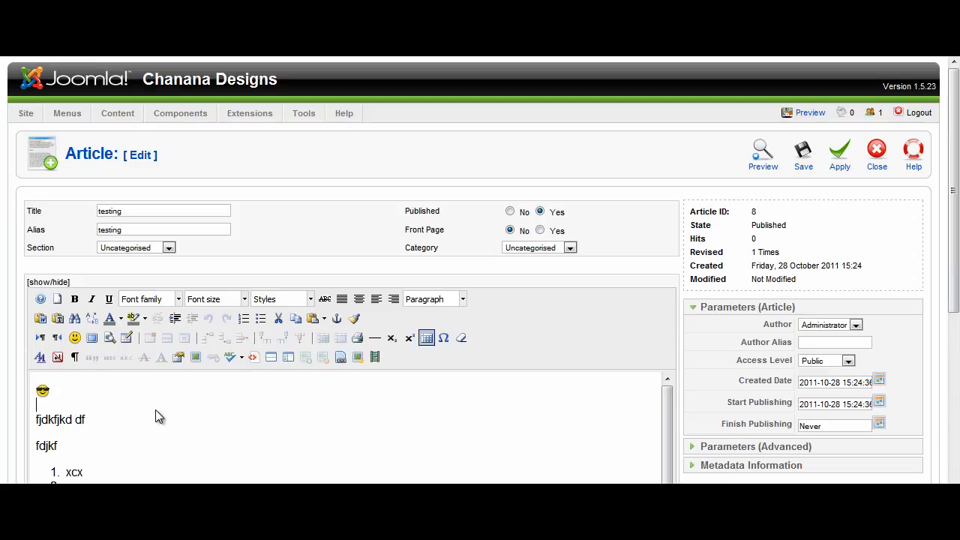
mouse_move(147, 402)
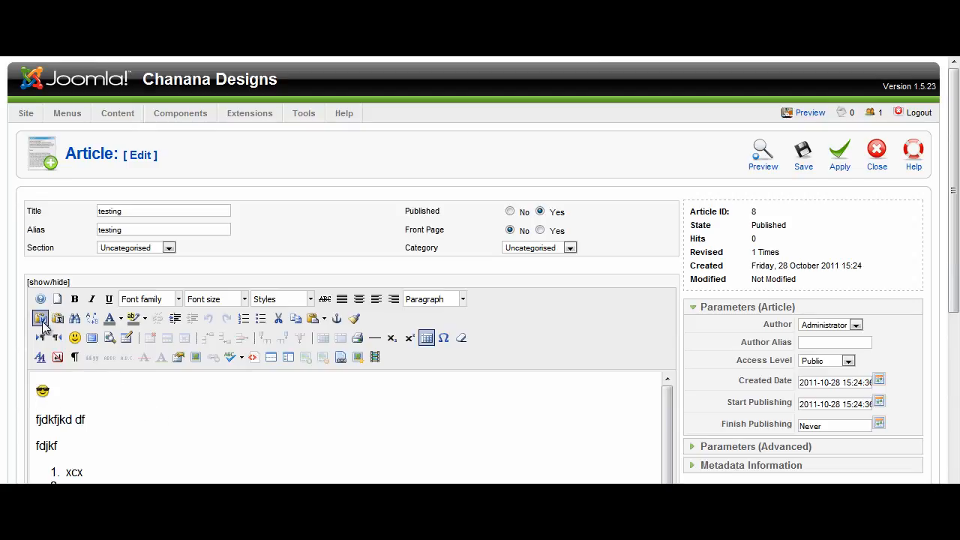
mouse_move(58, 318)
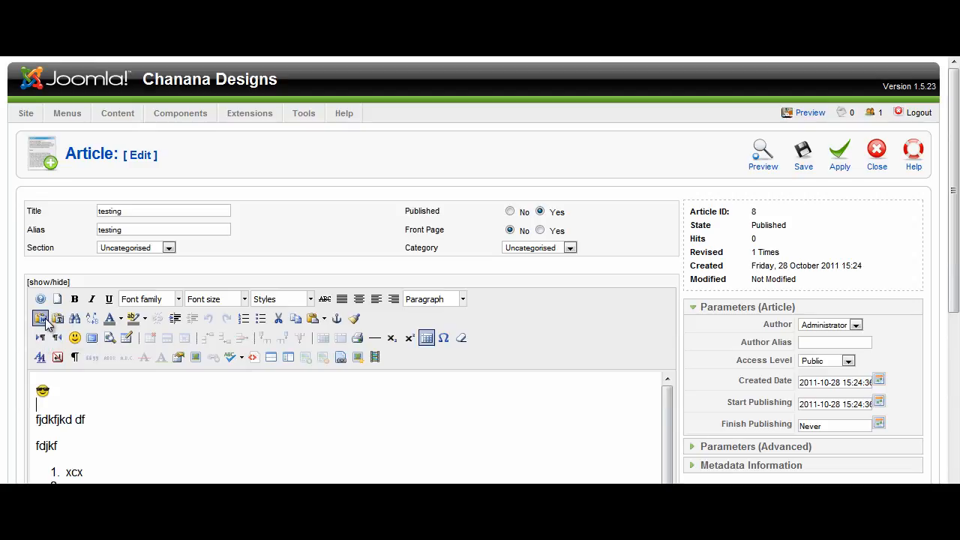
left_click(41, 318)
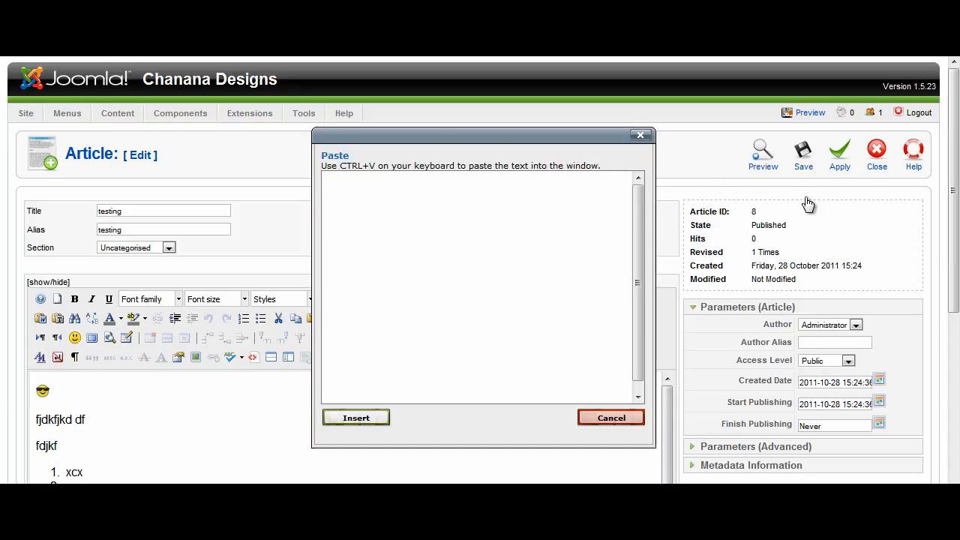
left_click(610, 417)
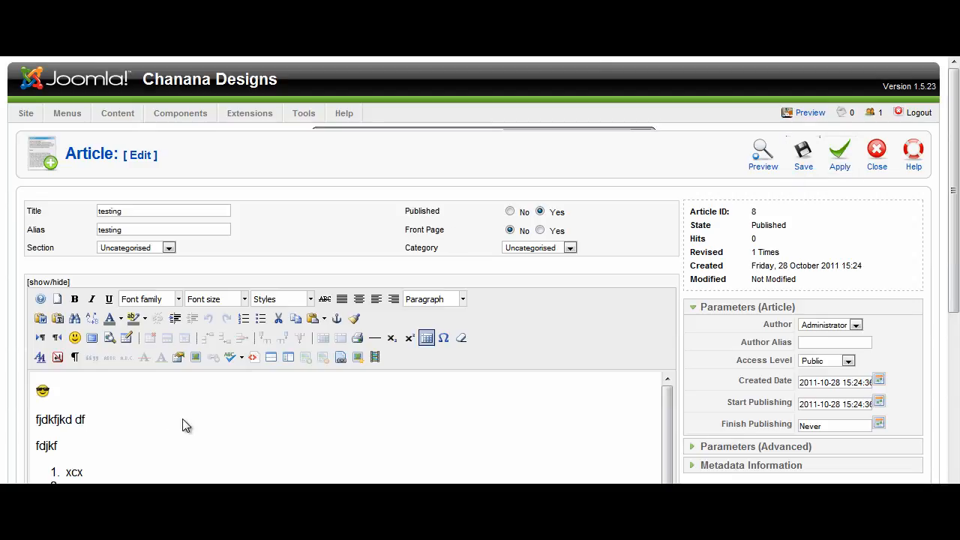
Step: Save the 'testing' article and return to the Site > Control Panel dashboard
left_click(801, 153)
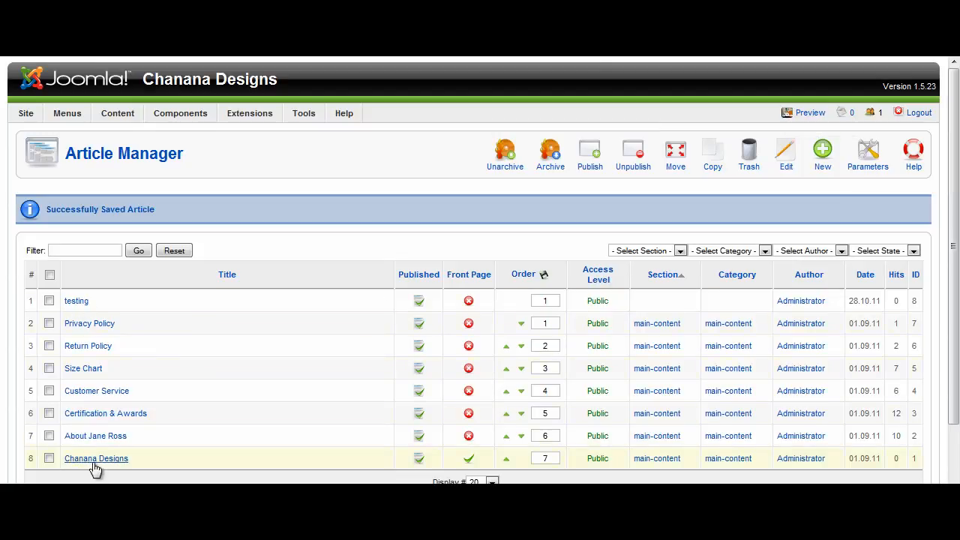
left_click(26, 114)
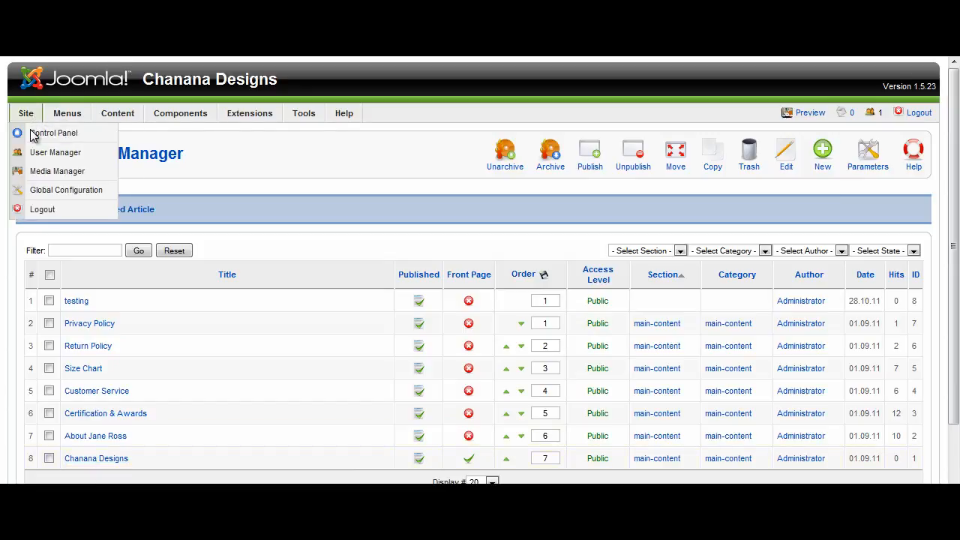
mouse_move(54, 132)
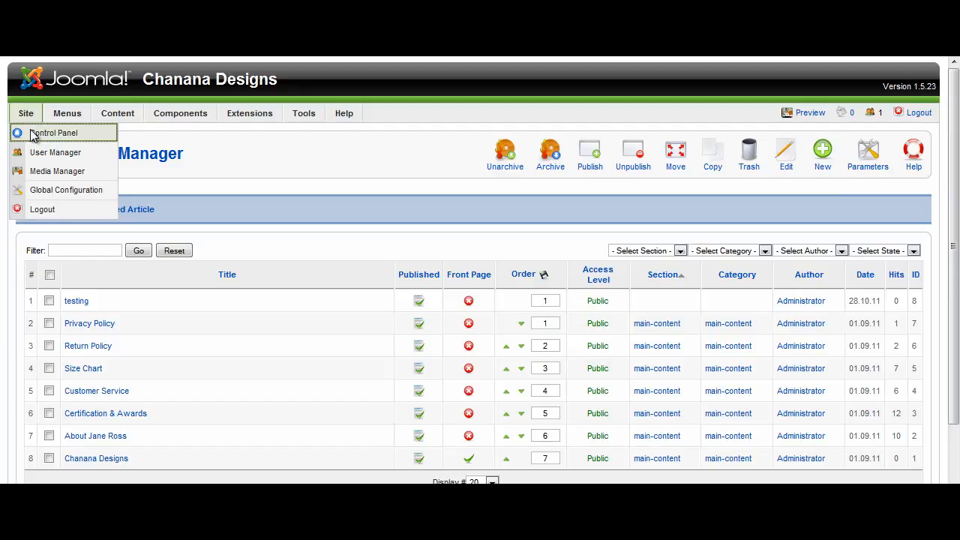
left_click(54, 132)
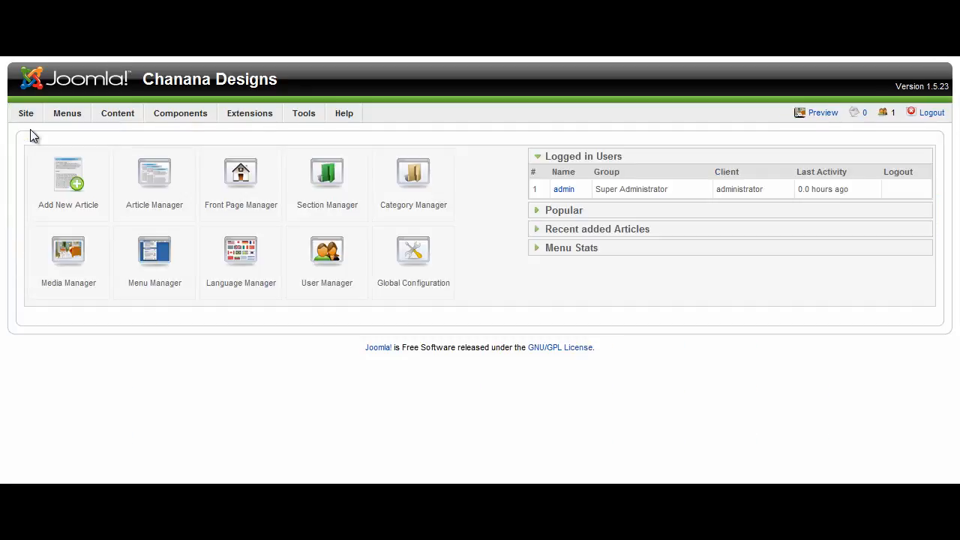